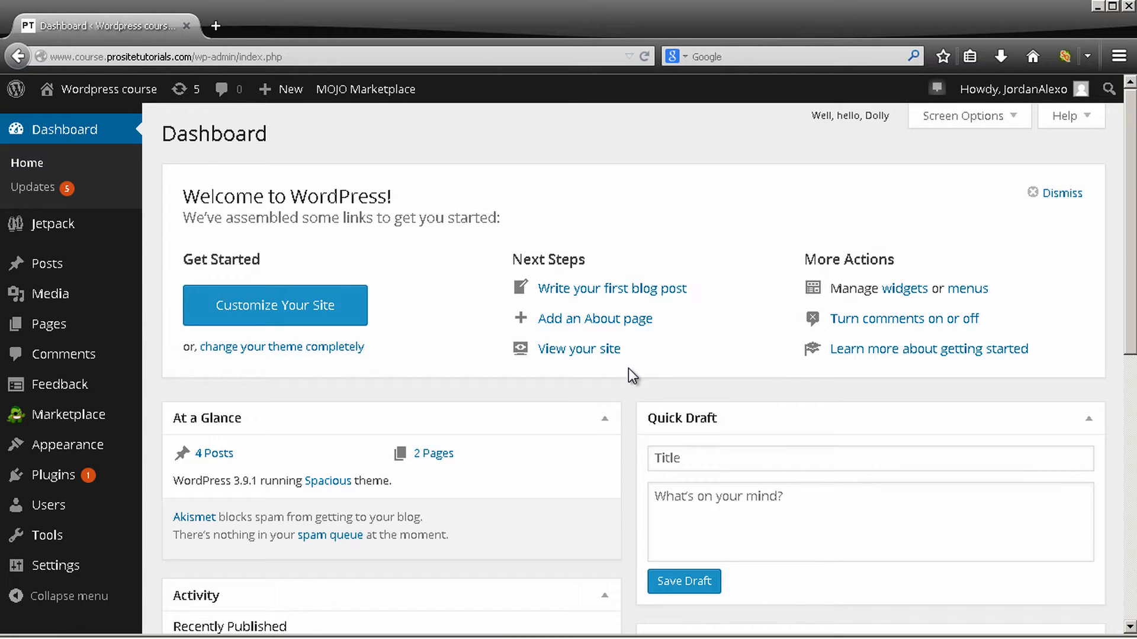
{"action": "mouse_move", "coordinate": [614, 230]}
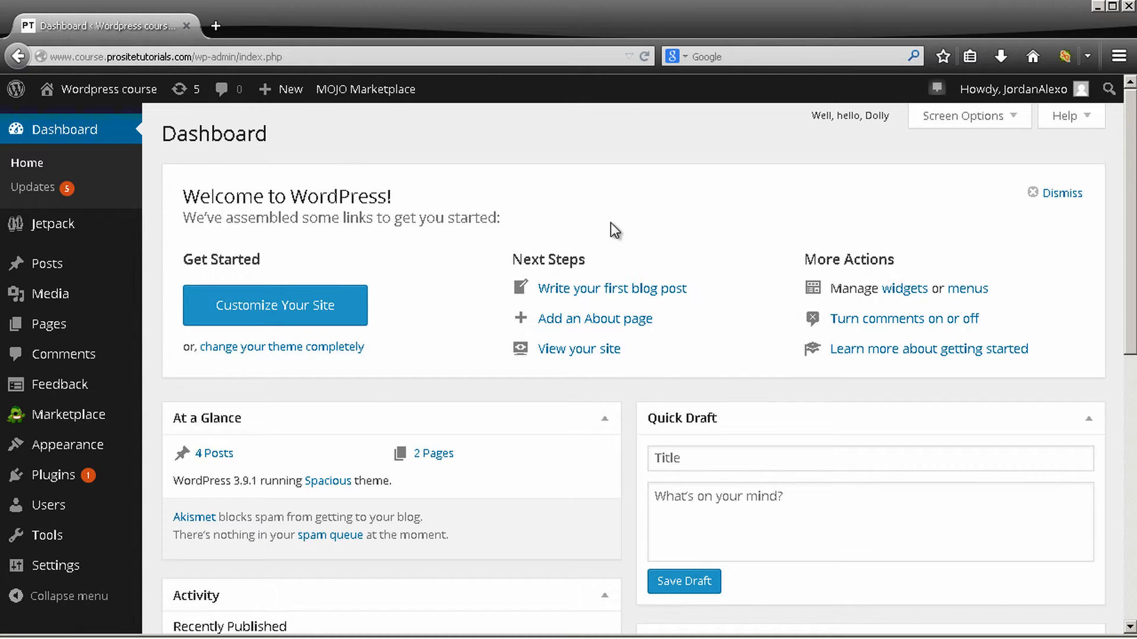
{"action": "mouse_move", "coordinate": [585, 215]}
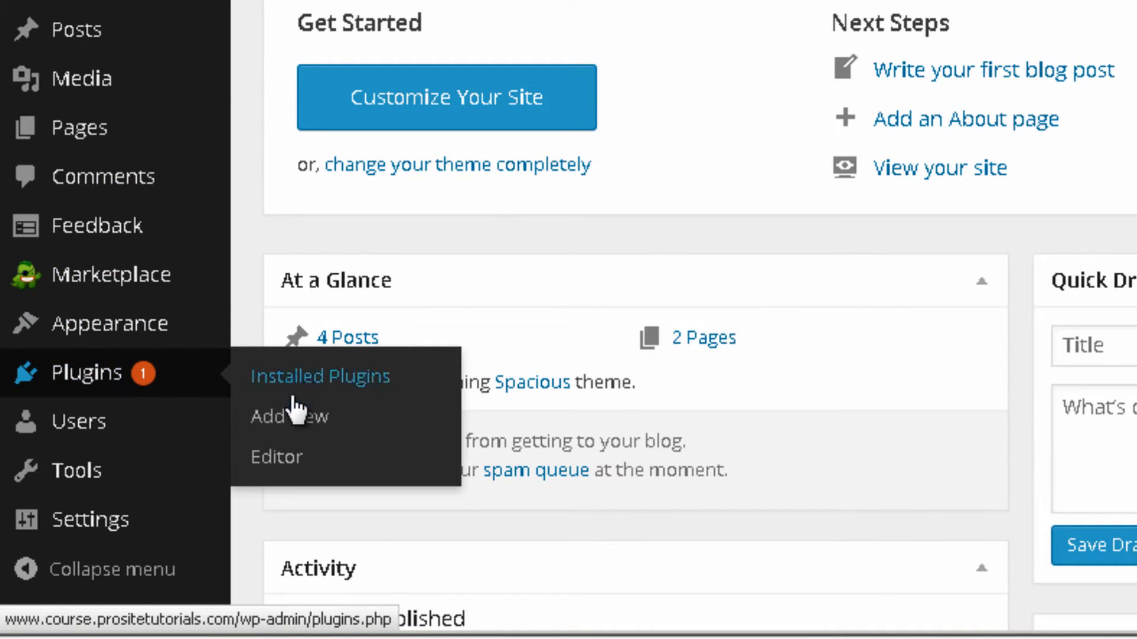
{"action": "mouse_move", "coordinate": [289, 416]}
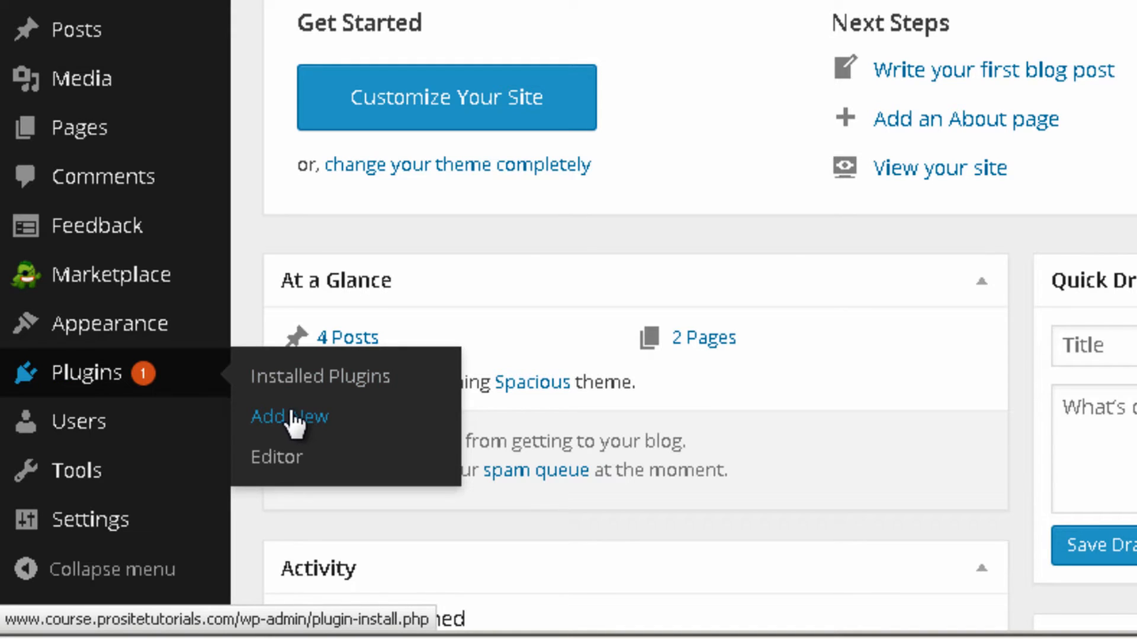
- Search the Add New plugins directory for 'updraftplus'
{"action": "left_click", "coordinate": [288, 416]}
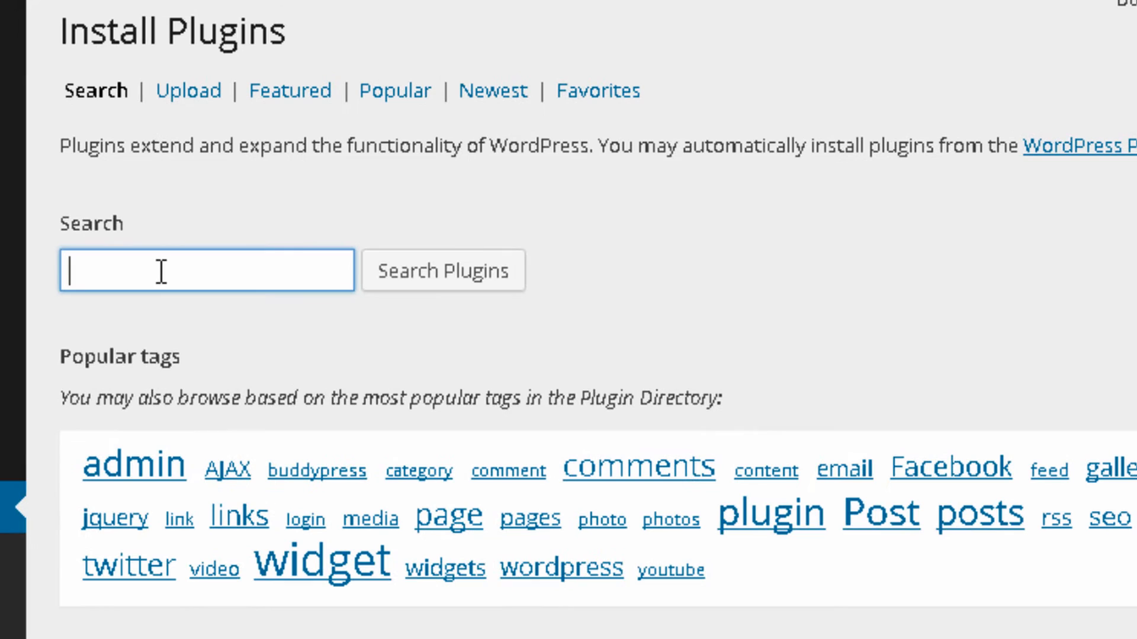
{"action": "type", "text": "updraftplus"}
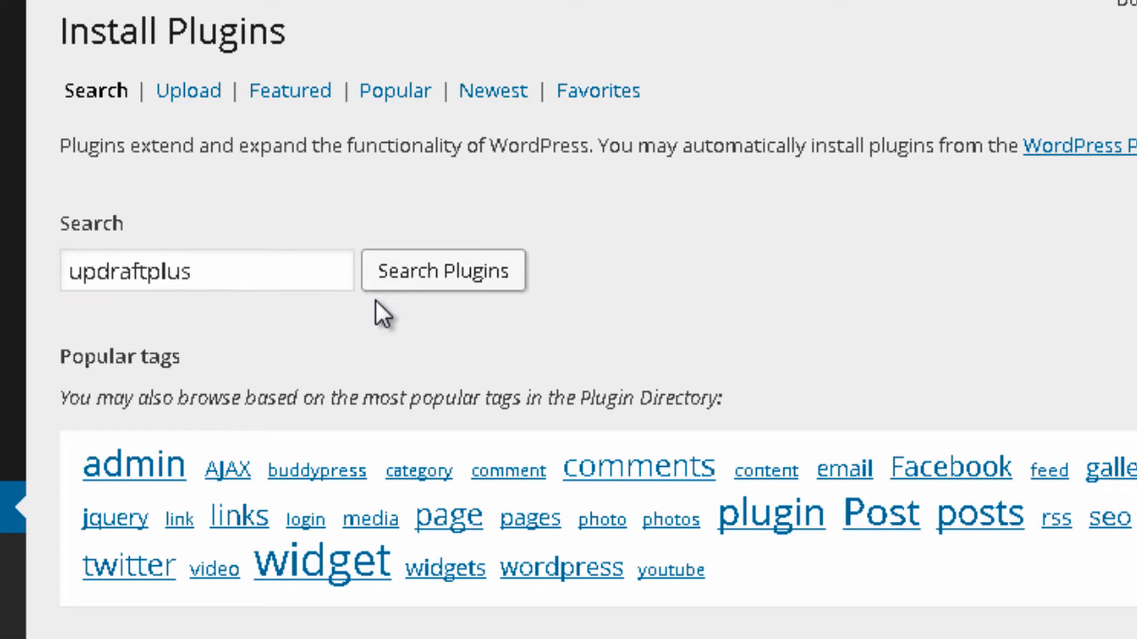
{"action": "left_click", "coordinate": [442, 271]}
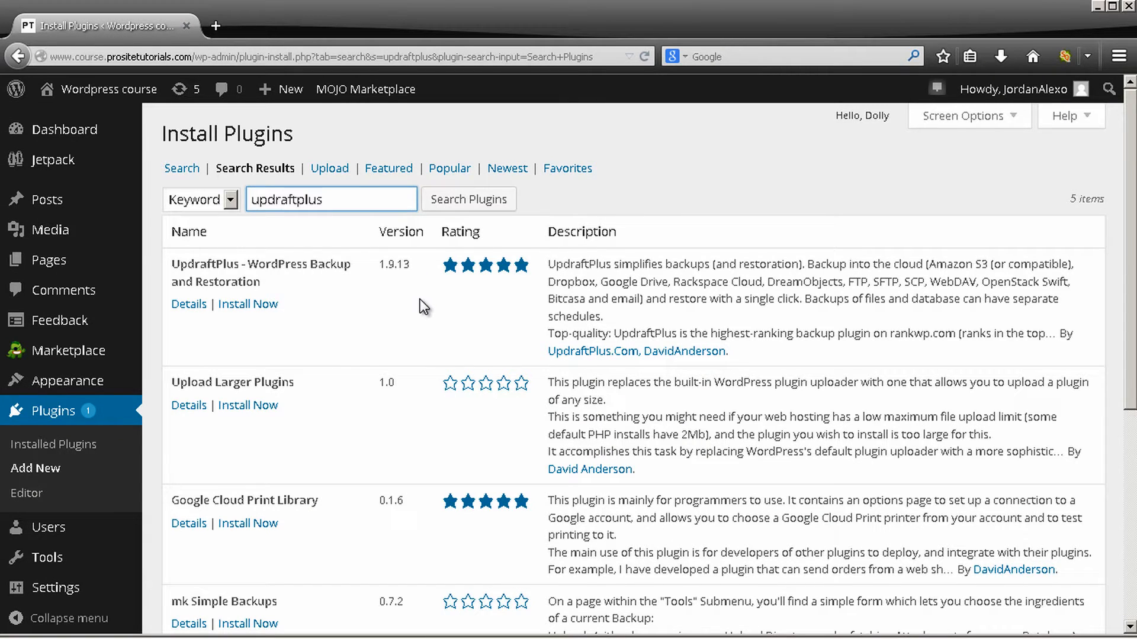
{"action": "mouse_move", "coordinate": [484, 288]}
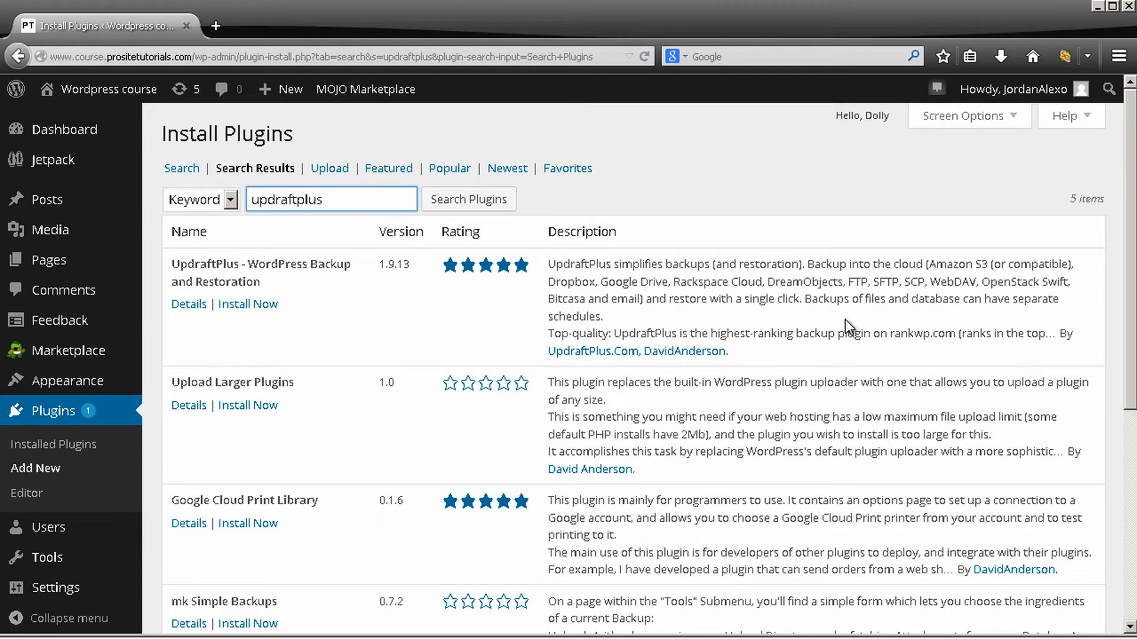
{"action": "left_click", "coordinate": [188, 304]}
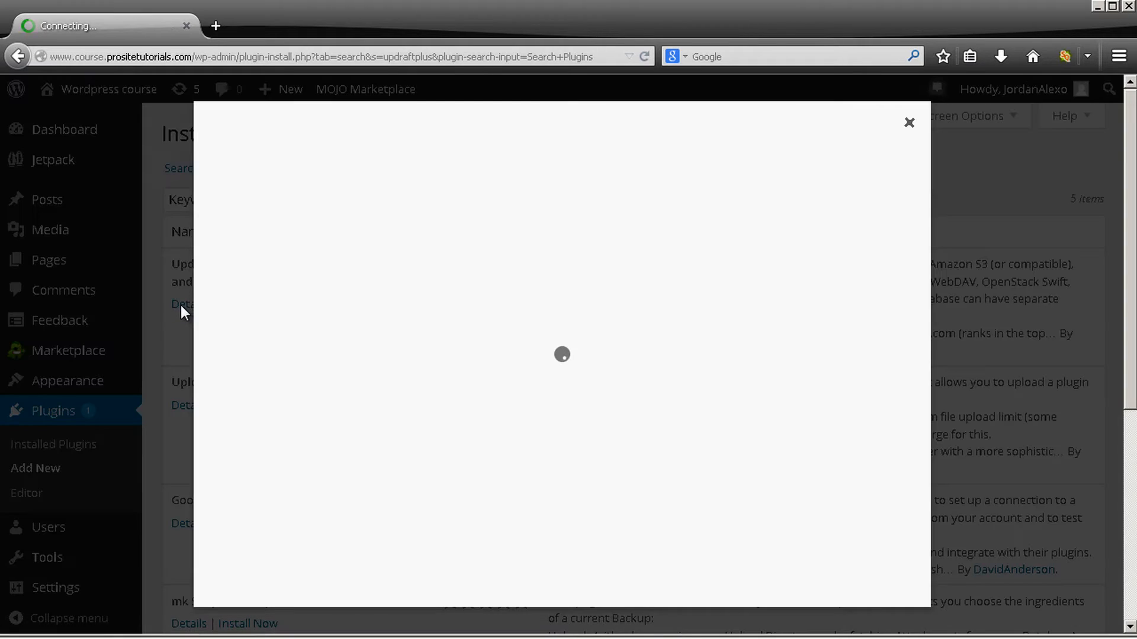
{"action": "left_click", "coordinate": [181, 303]}
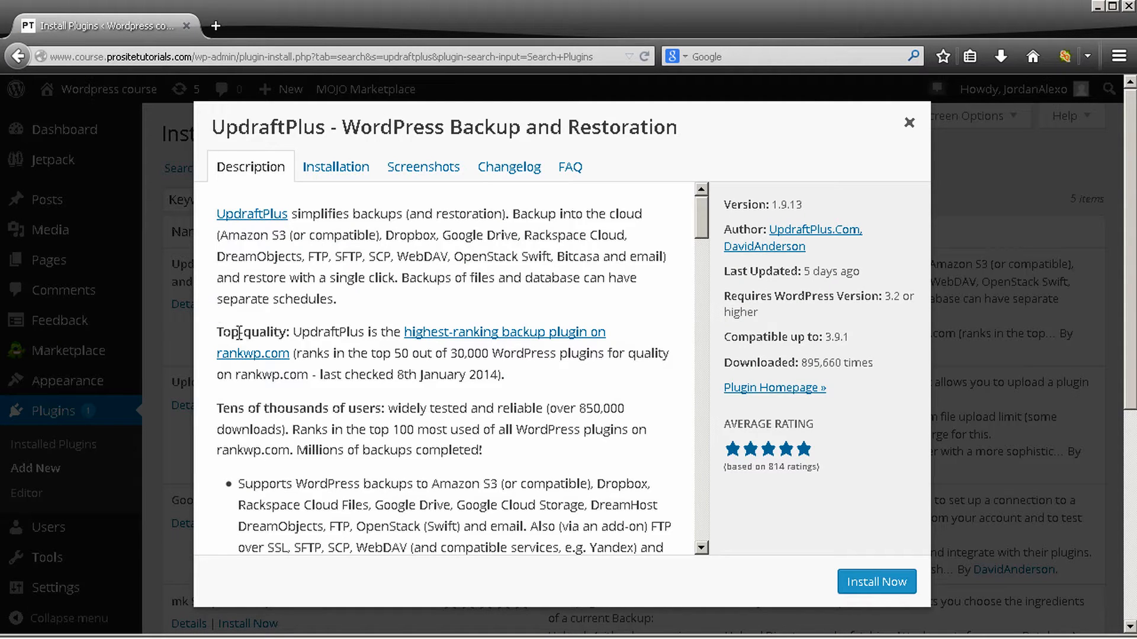
{"action": "left_click", "coordinate": [908, 122]}
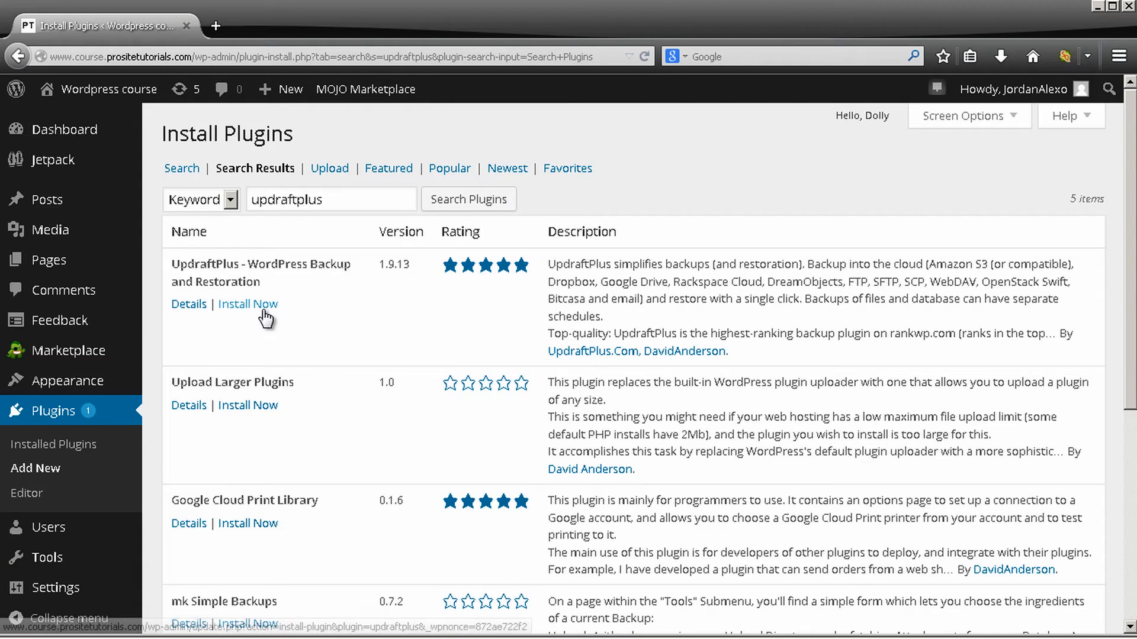
- Install the UpdraftPlus plugin and activate it
{"action": "left_click", "coordinate": [248, 304]}
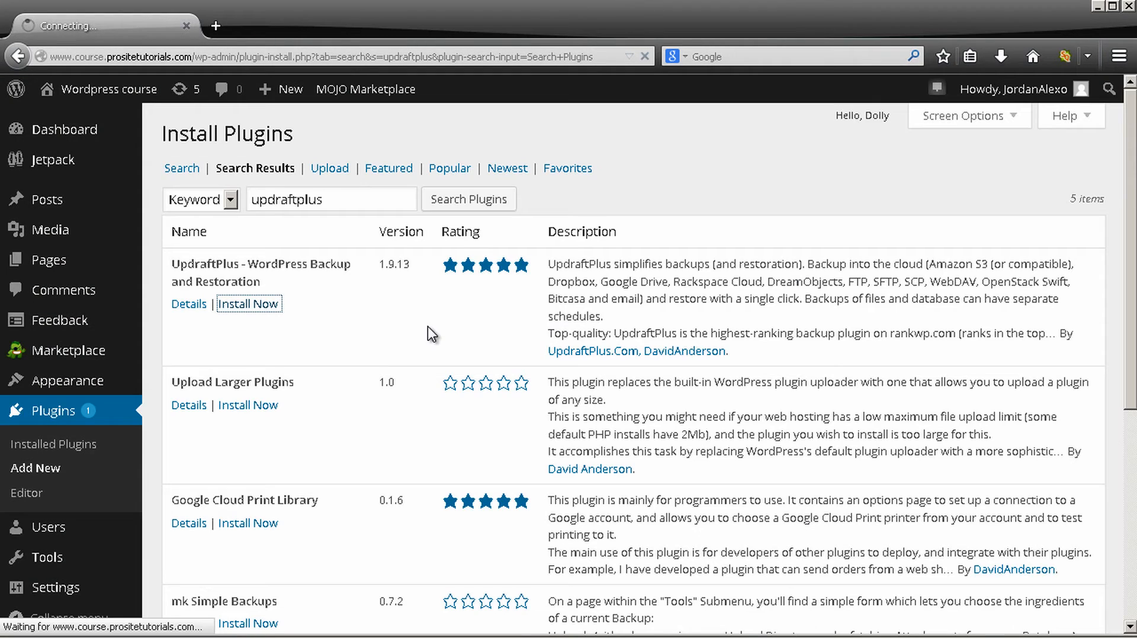
{"action": "mouse_move", "coordinate": [434, 335]}
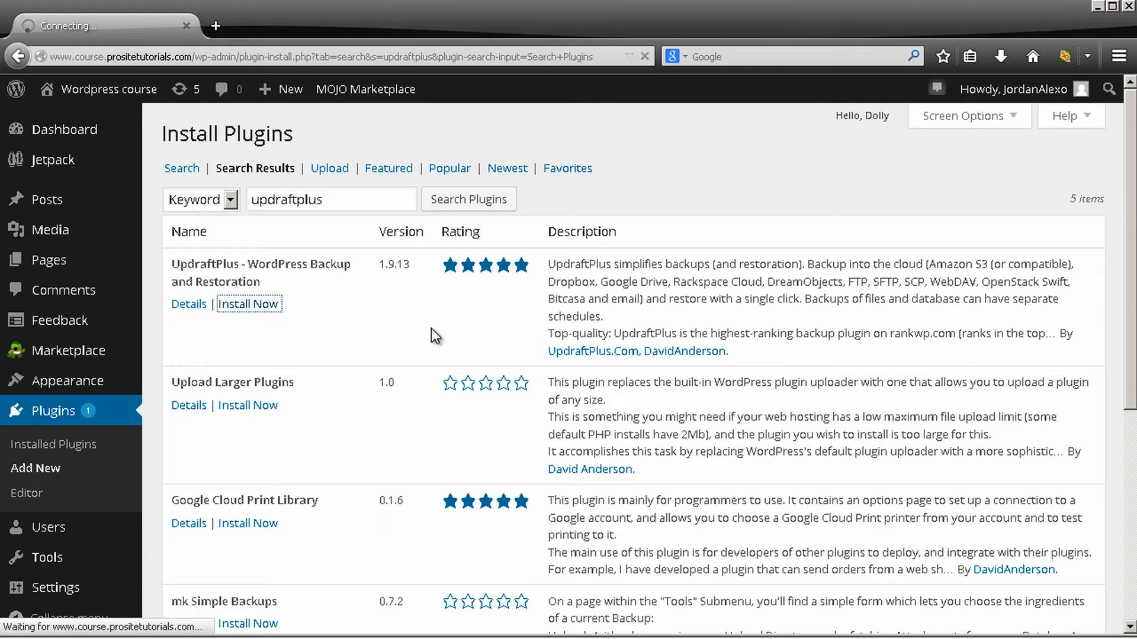
{"action": "left_click", "coordinate": [247, 303]}
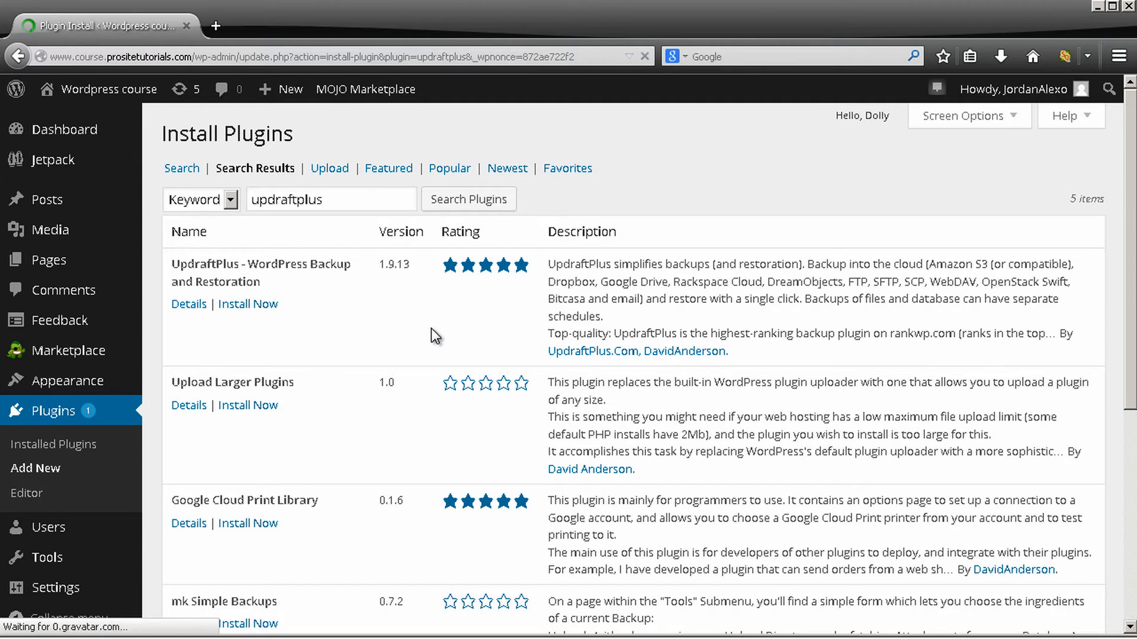
{"action": "left_click", "coordinate": [248, 303]}
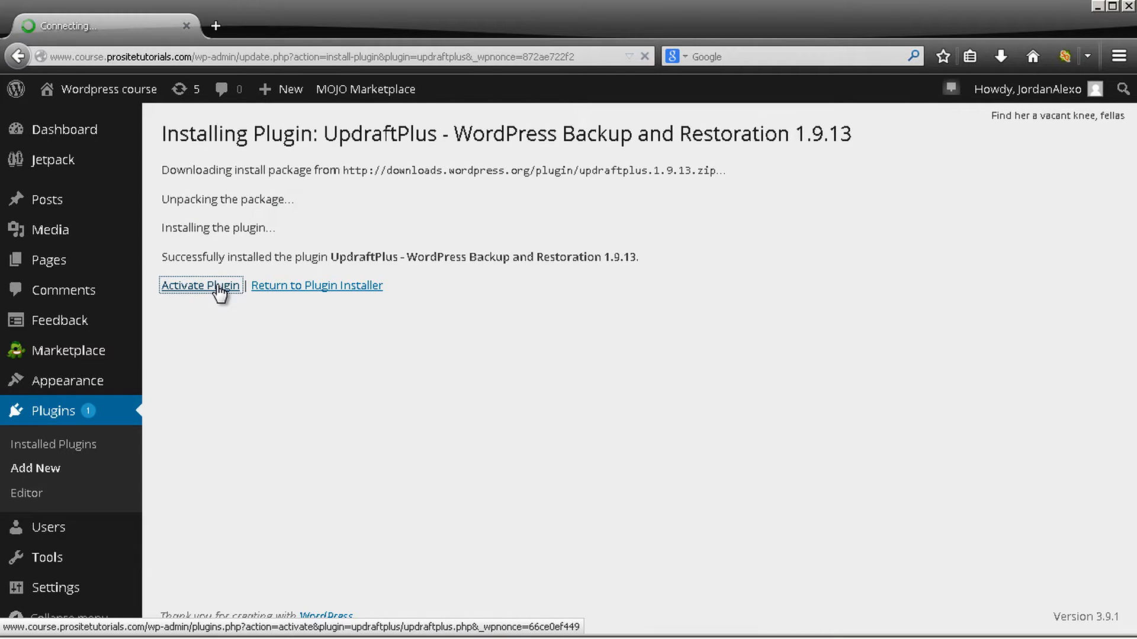
{"action": "left_click", "coordinate": [200, 284]}
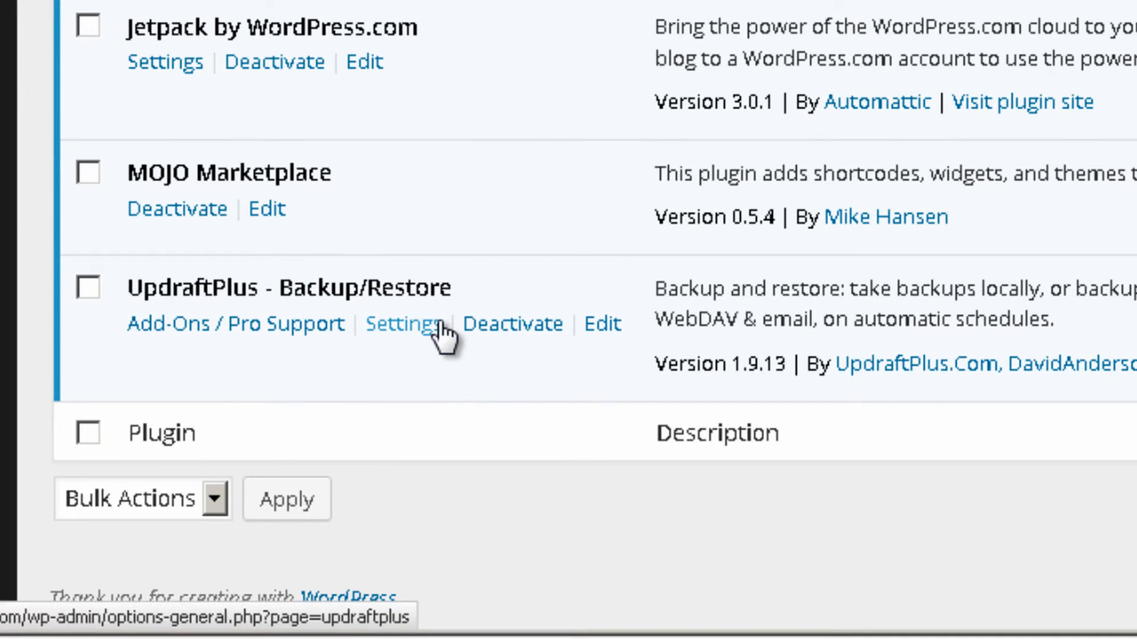
{"action": "mouse_move", "coordinate": [416, 341]}
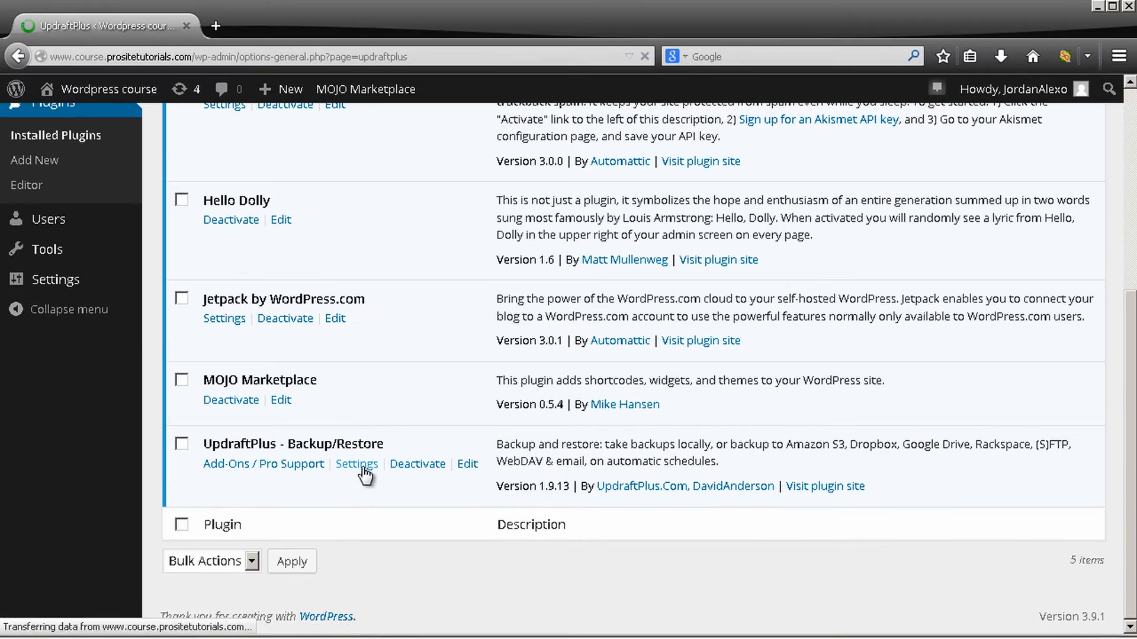
- Open UpdraftPlus Settings and scroll to Configure Backup Contents And Schedule
{"action": "left_click", "coordinate": [356, 464]}
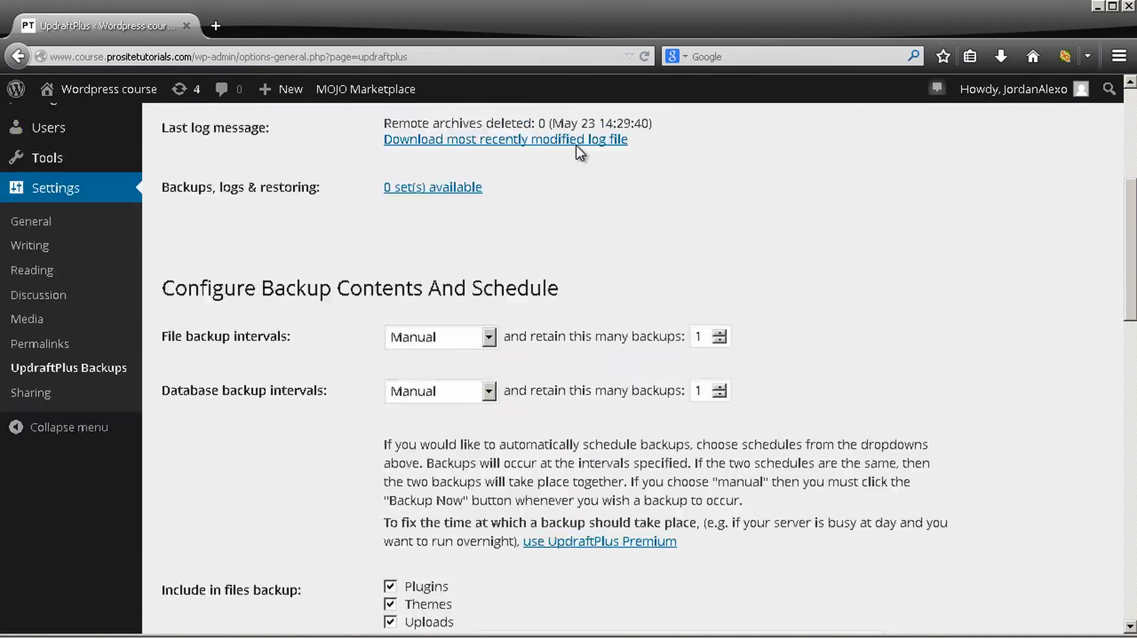
{"action": "scroll", "scroll_direction": "down", "scroll_amount": 3}
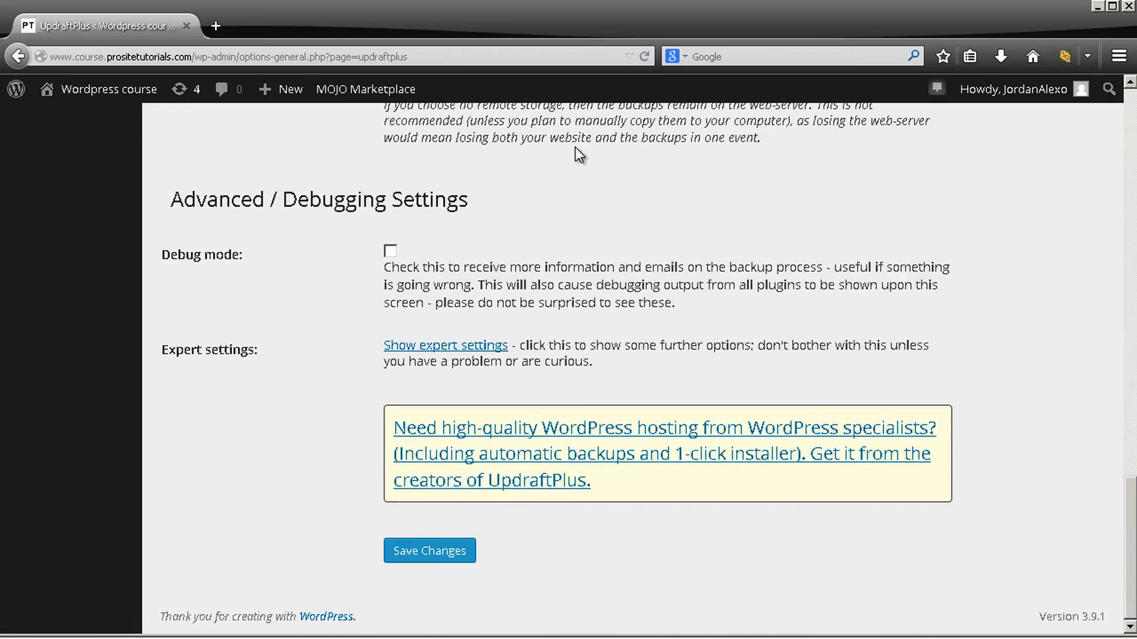
{"action": "scroll", "scroll_direction": "up", "scroll_amount": 3}
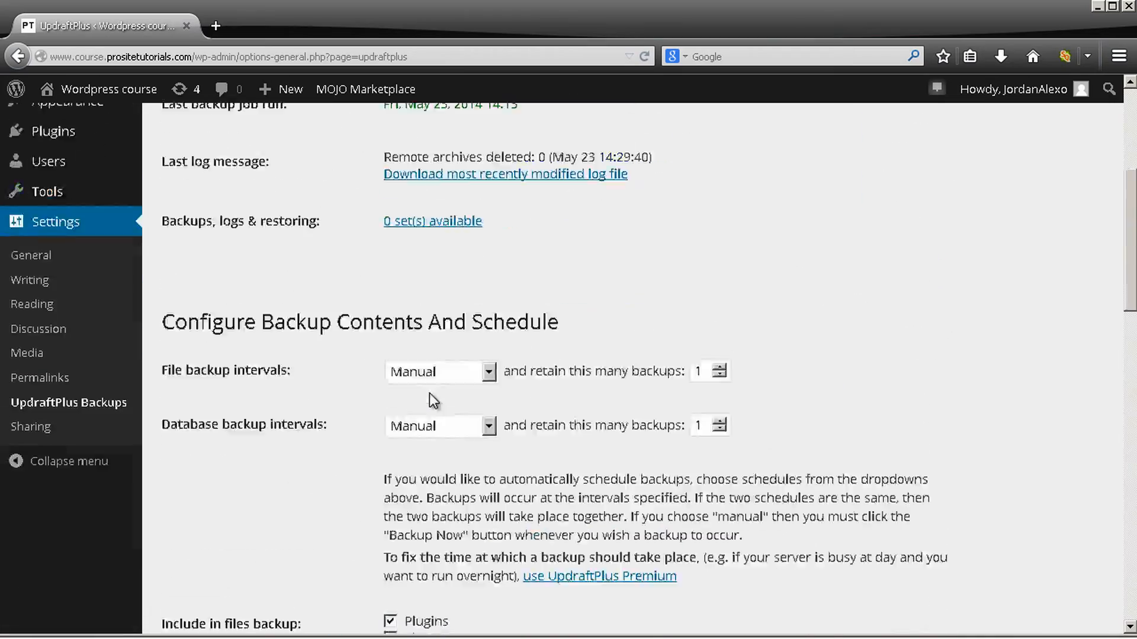
{"action": "scroll", "scroll_direction": "down", "scroll_amount": 3}
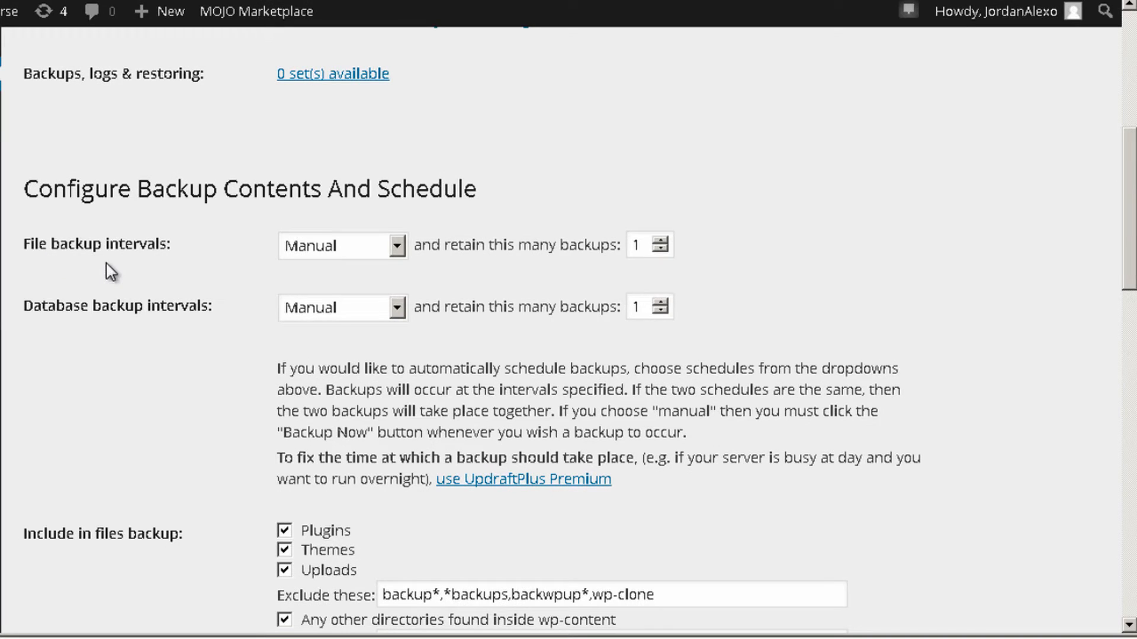
{"action": "mouse_move", "coordinate": [321, 256]}
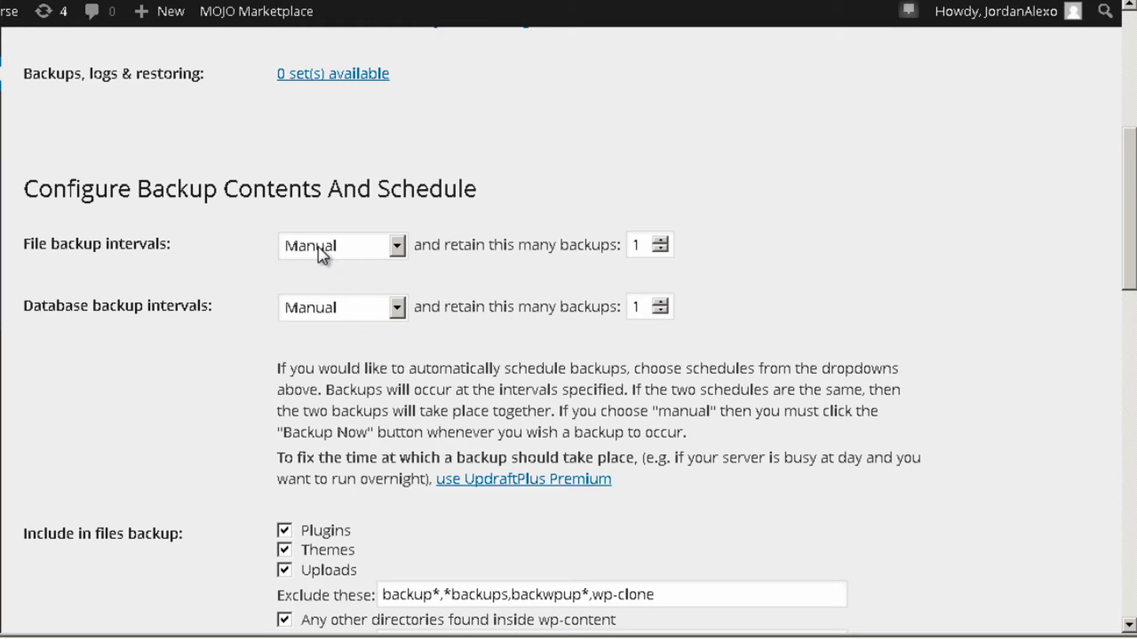
{"action": "mouse_move", "coordinate": [357, 268]}
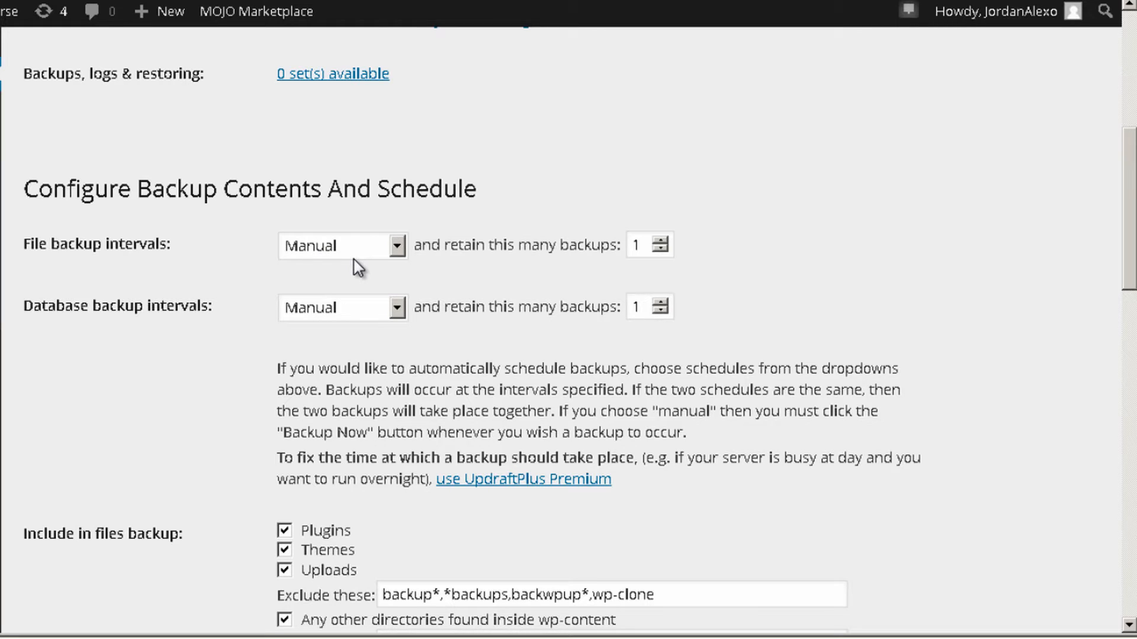
{"action": "scroll", "scroll_direction": "down", "scroll_amount": 3}
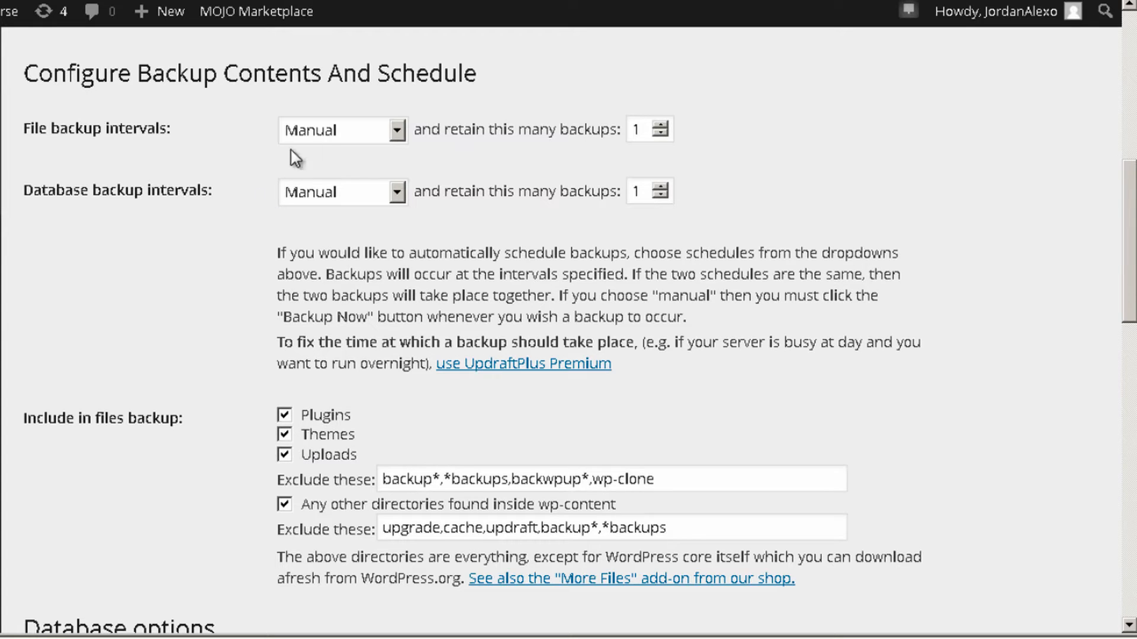
- Set the file backup interval to Weekly, keeping the retain count at 1
{"action": "left_click", "coordinate": [341, 130]}
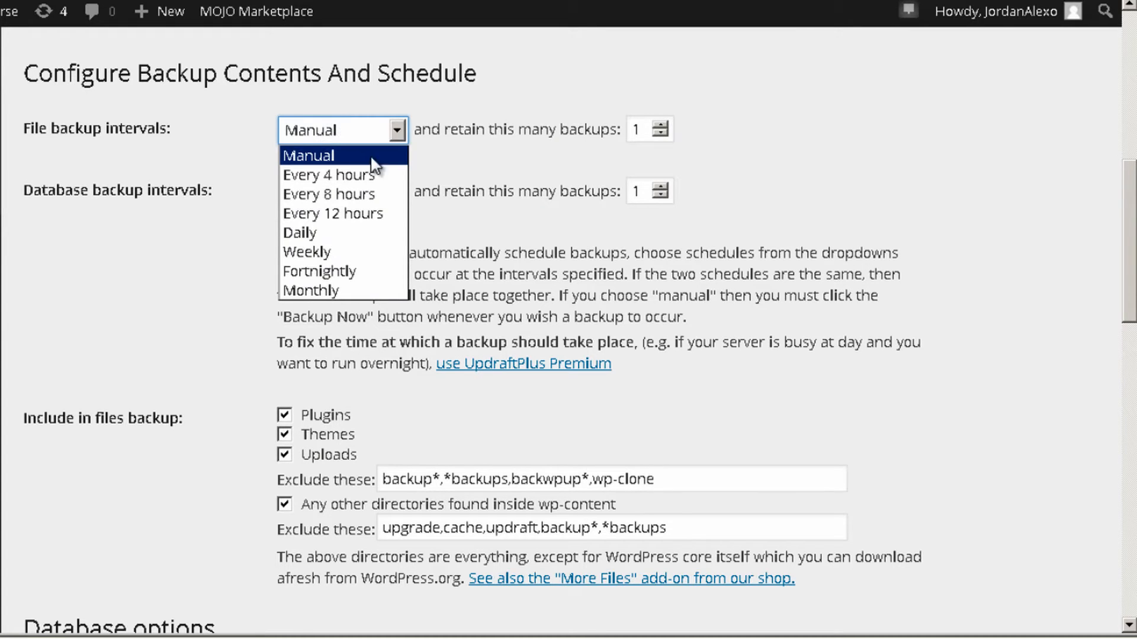
{"action": "mouse_move", "coordinate": [313, 126]}
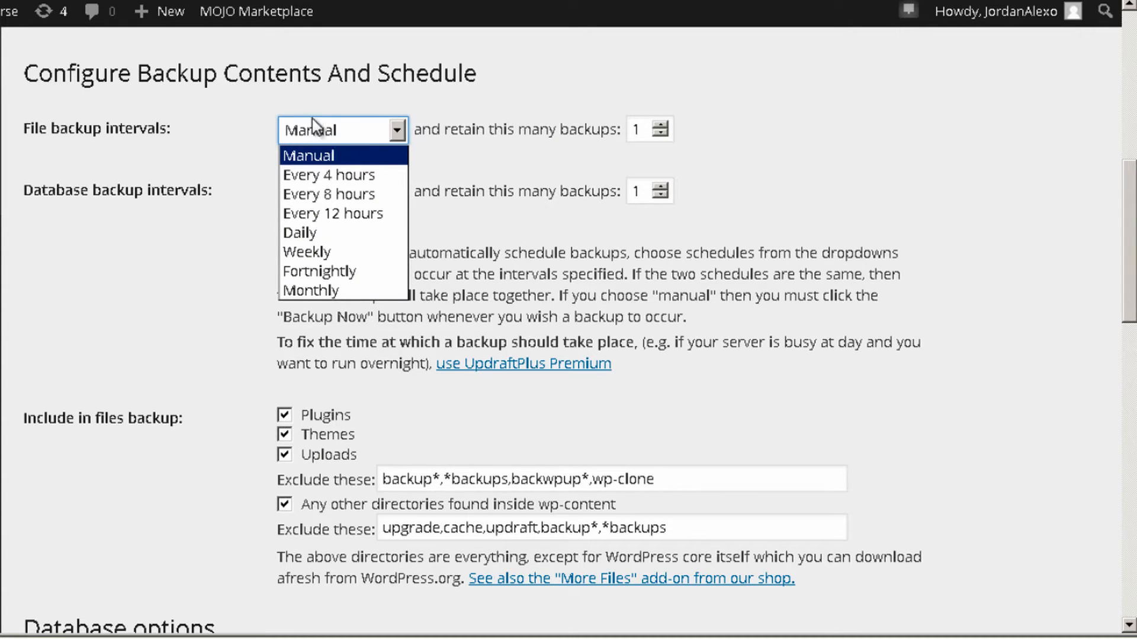
{"action": "mouse_move", "coordinate": [350, 175]}
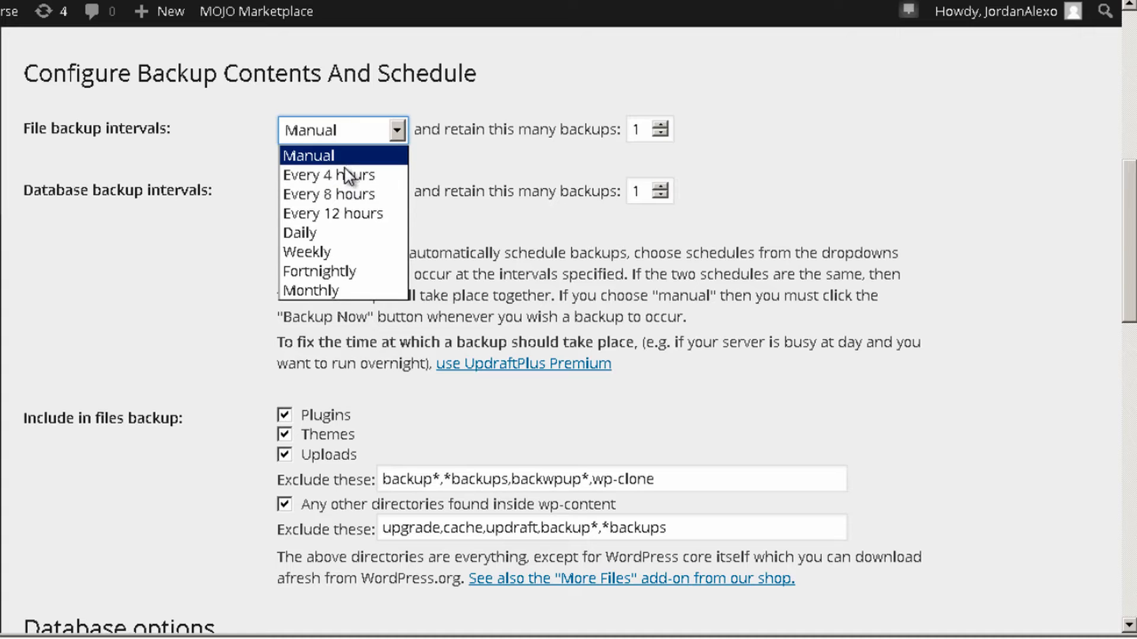
{"action": "mouse_move", "coordinate": [342, 175]}
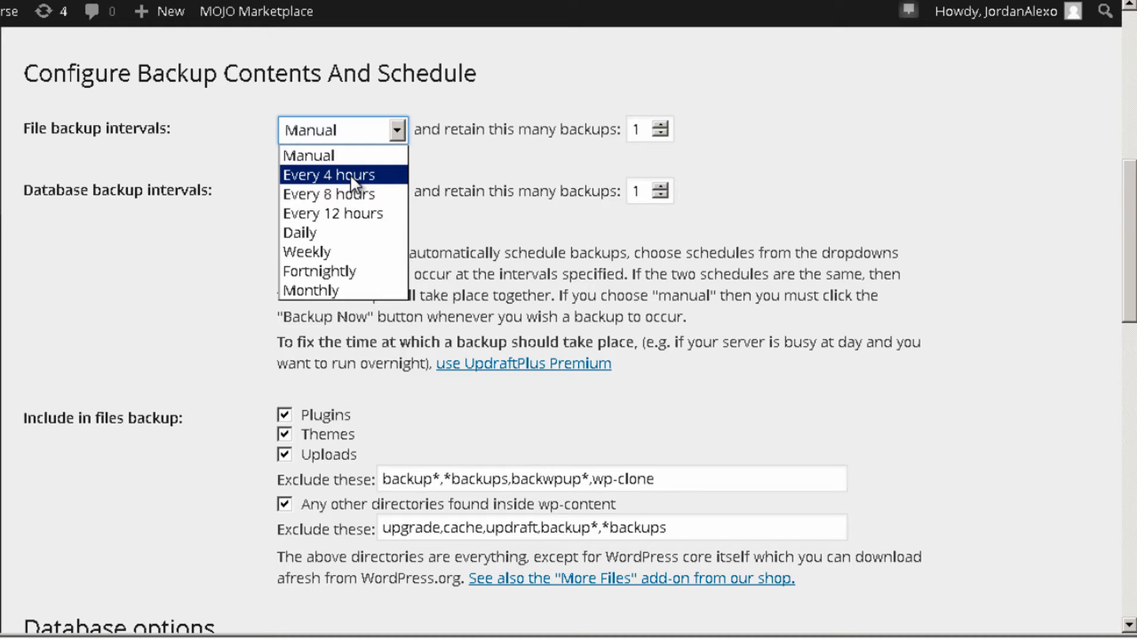
{"action": "mouse_move", "coordinate": [355, 196]}
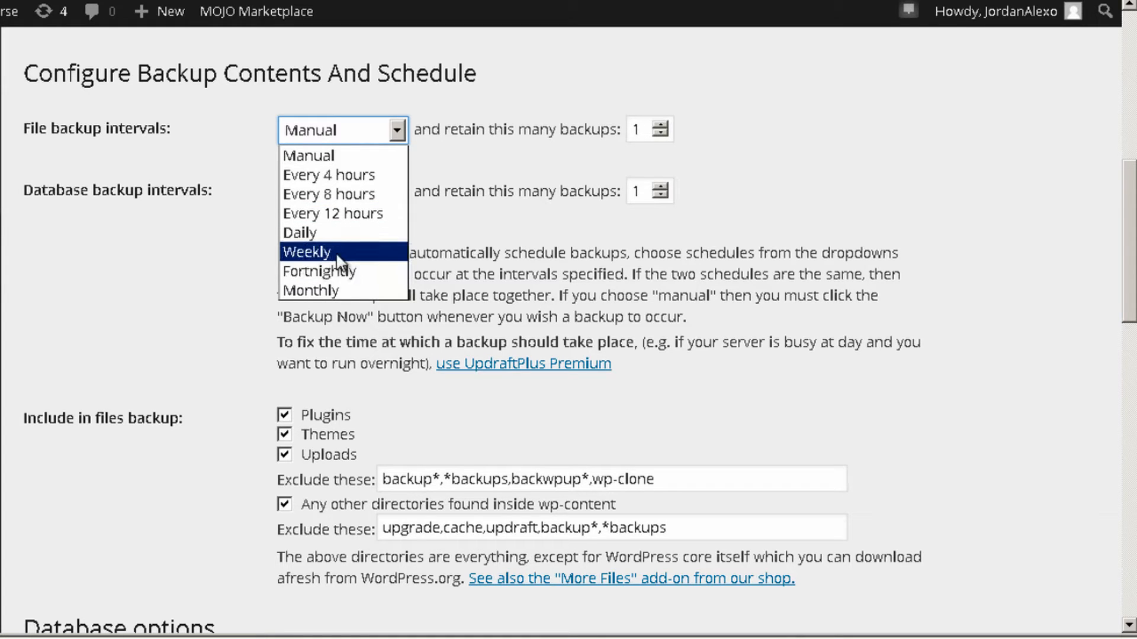
{"action": "left_click", "coordinate": [306, 252]}
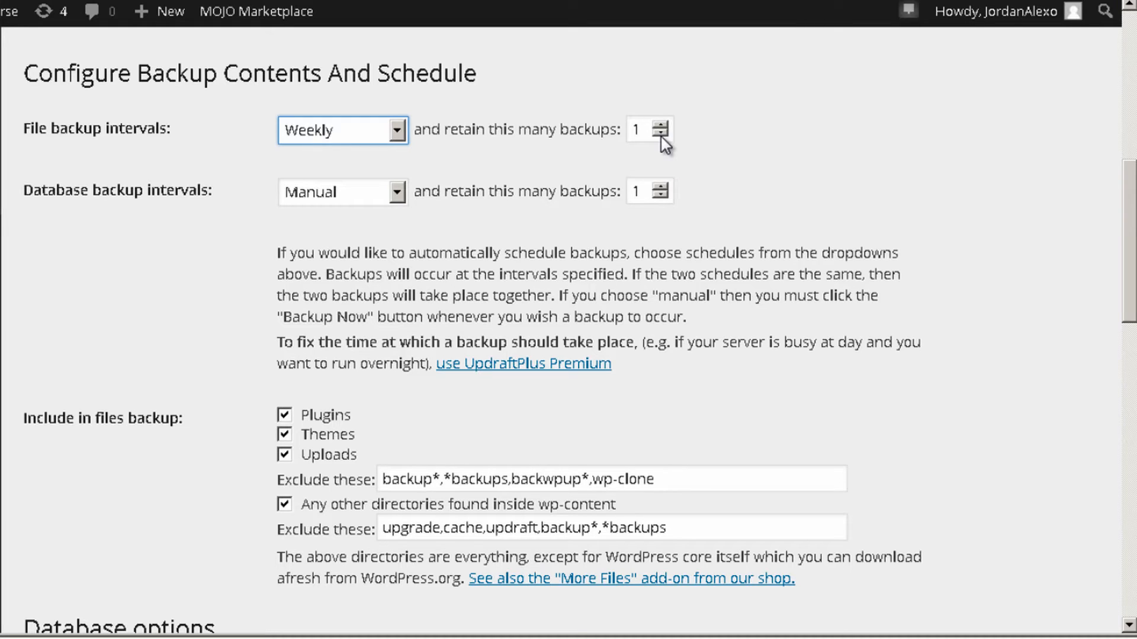
{"action": "left_click", "coordinate": [659, 125]}
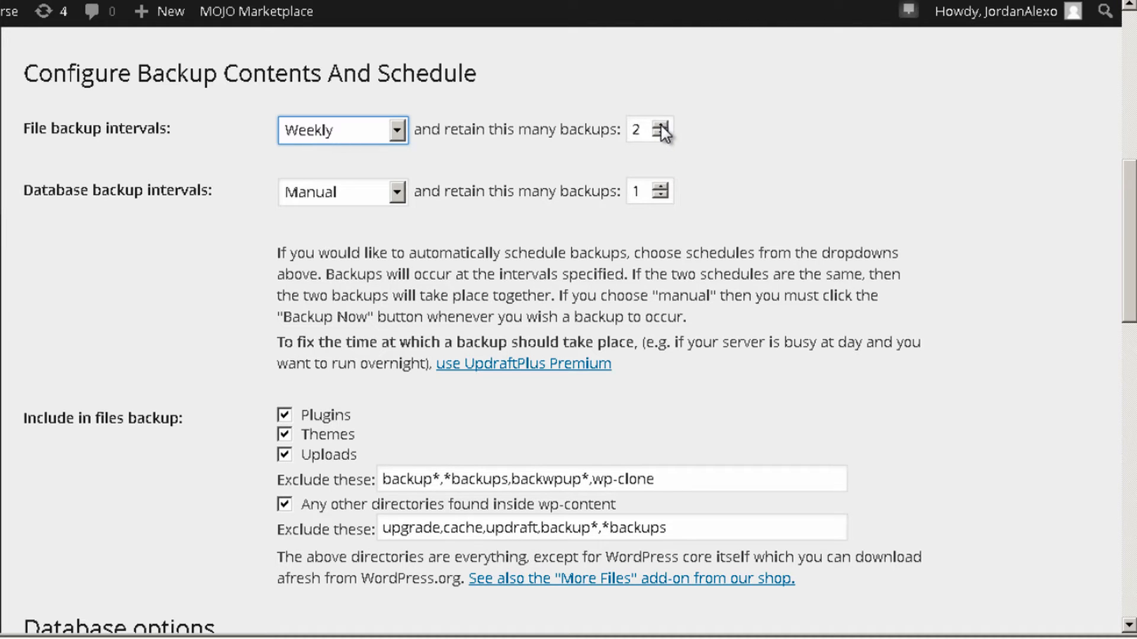
{"action": "left_click", "coordinate": [660, 124]}
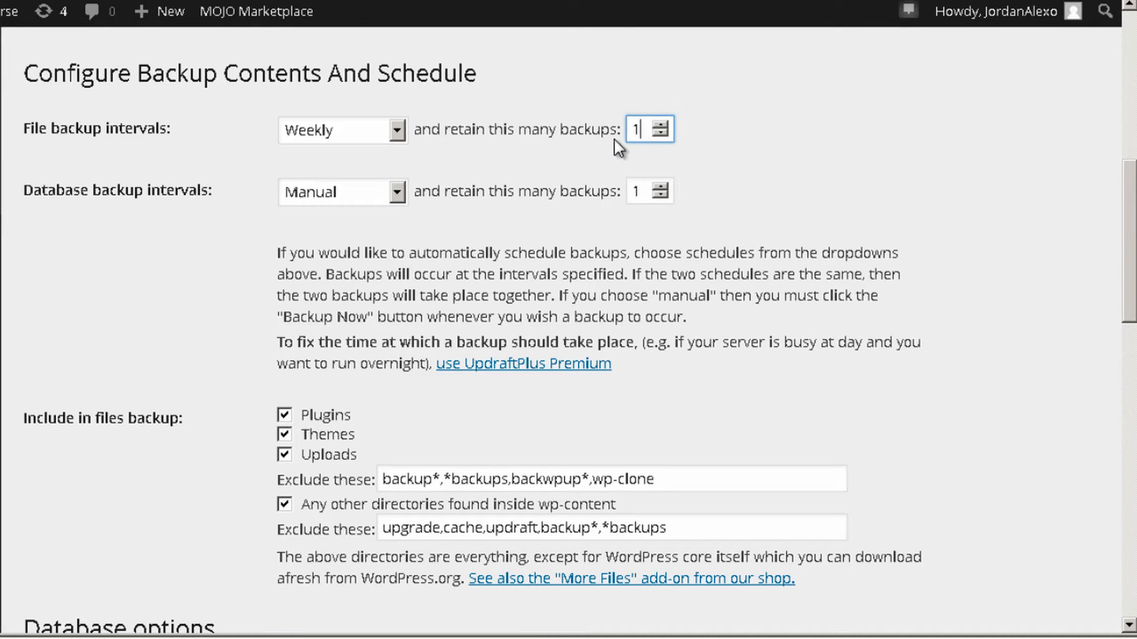
{"action": "mouse_move", "coordinate": [126, 201]}
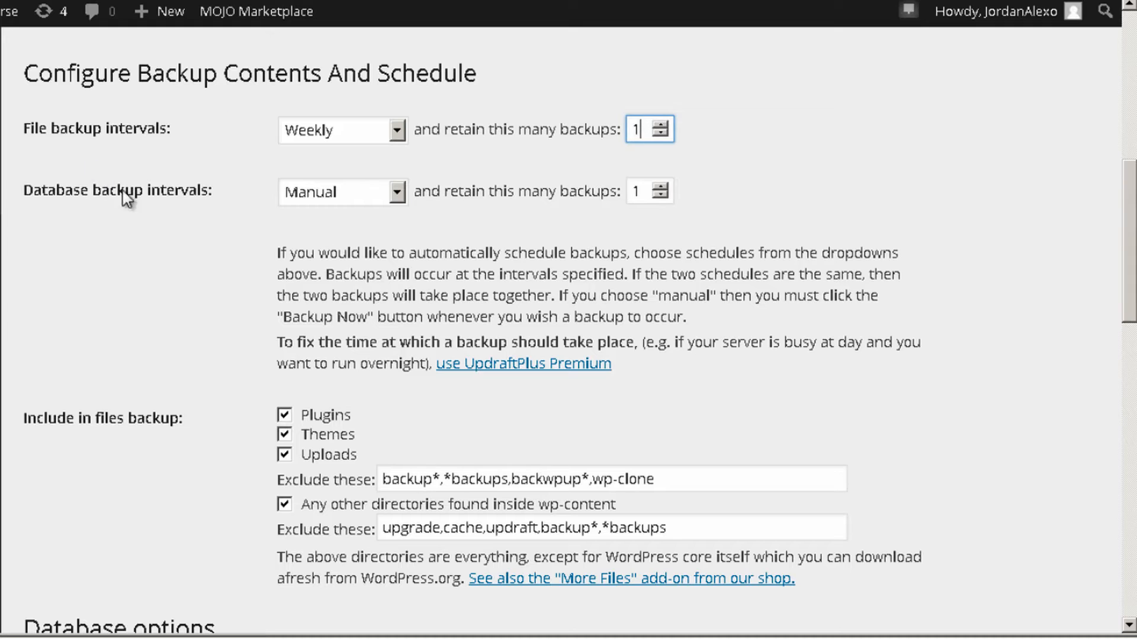
{"action": "mouse_move", "coordinate": [143, 224]}
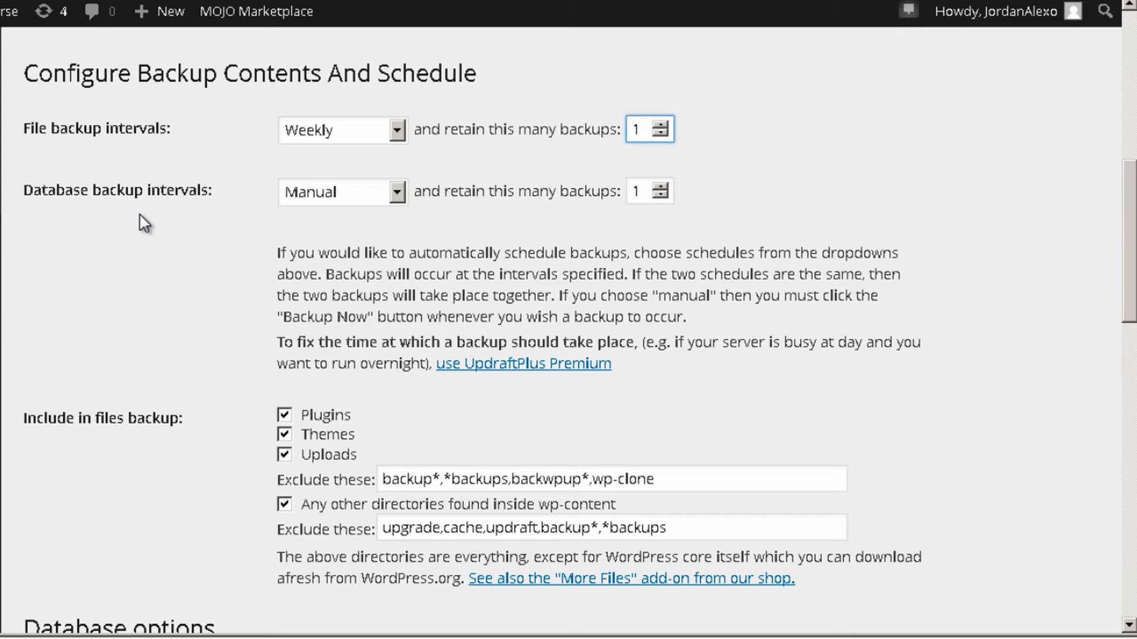
- Set the database backup interval to Daily
{"action": "left_click", "coordinate": [342, 192]}
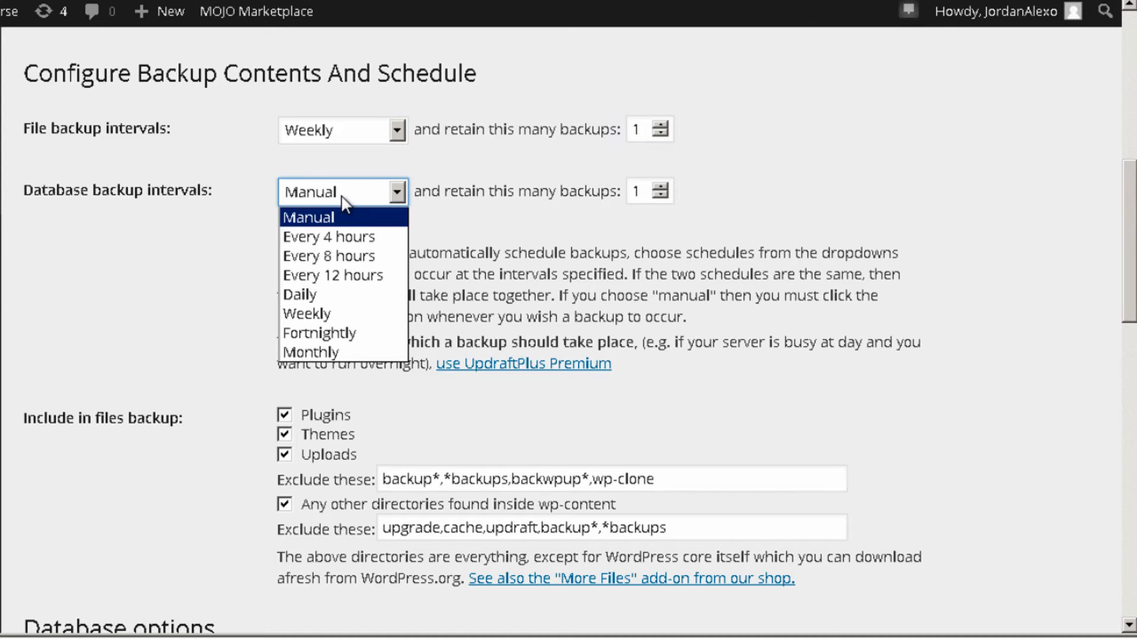
{"action": "mouse_move", "coordinate": [355, 217]}
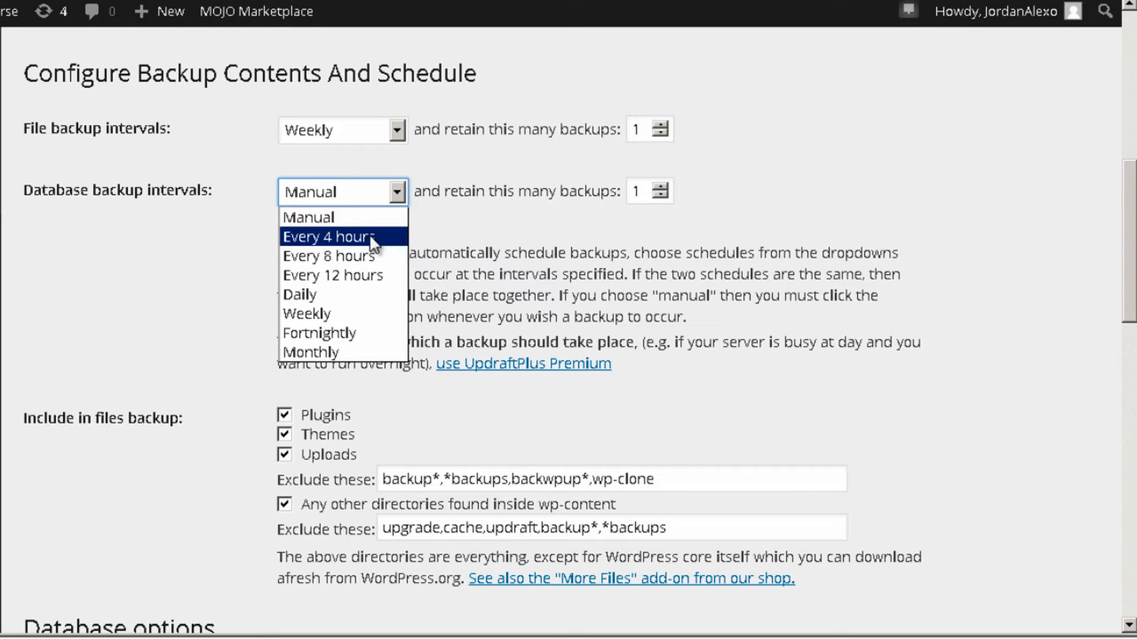
{"action": "mouse_move", "coordinate": [344, 275]}
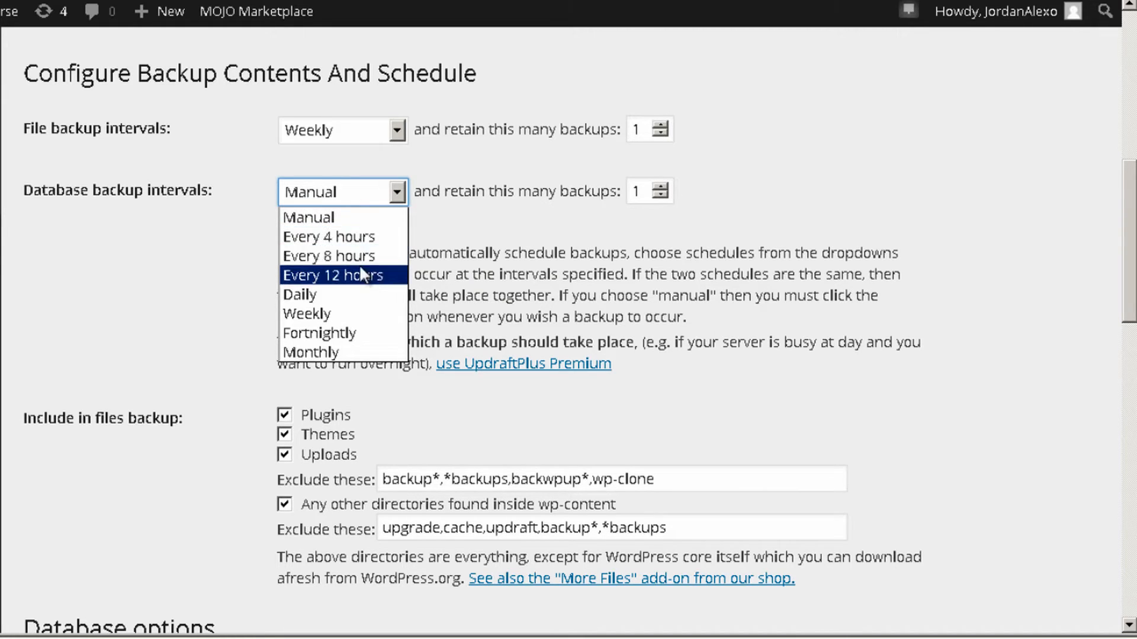
{"action": "mouse_move", "coordinate": [335, 283]}
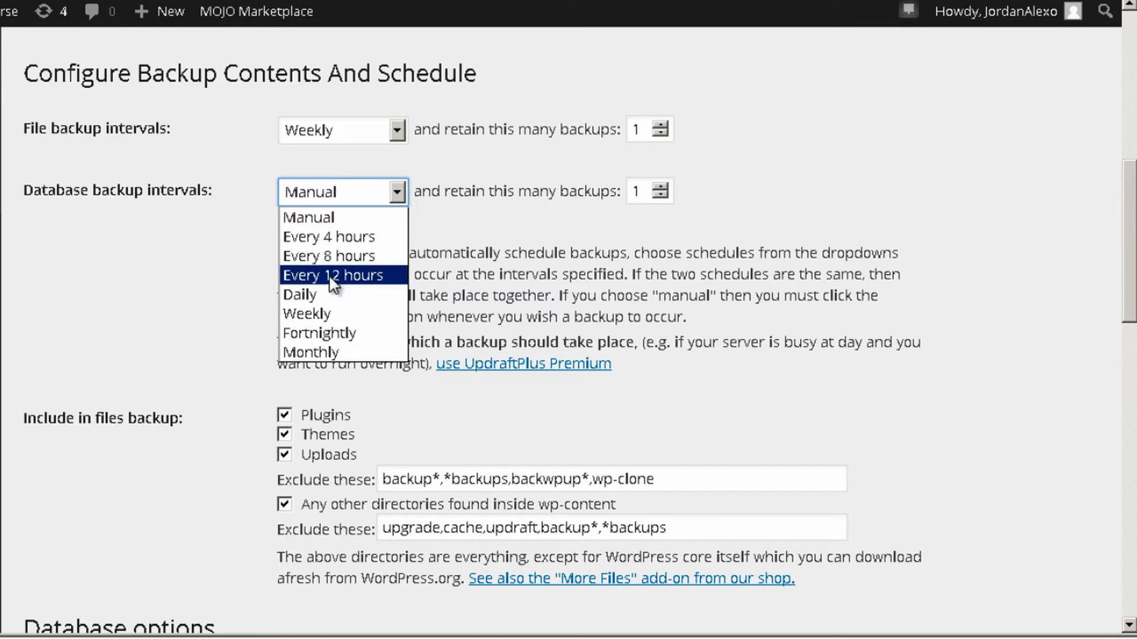
{"action": "mouse_move", "coordinate": [341, 294]}
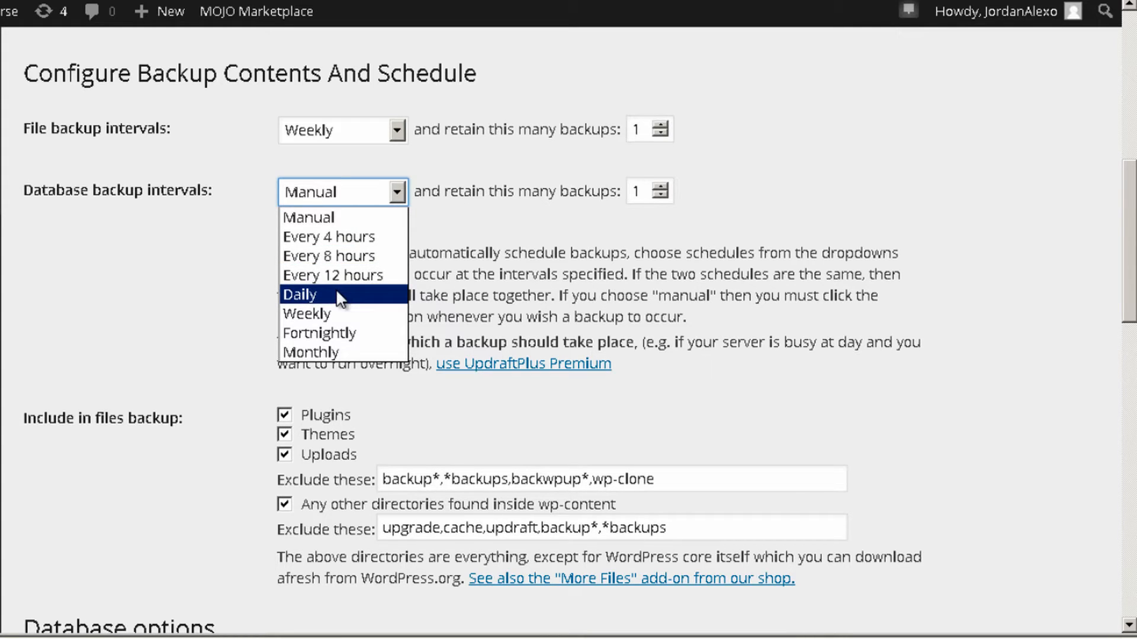
{"action": "left_click", "coordinate": [300, 295]}
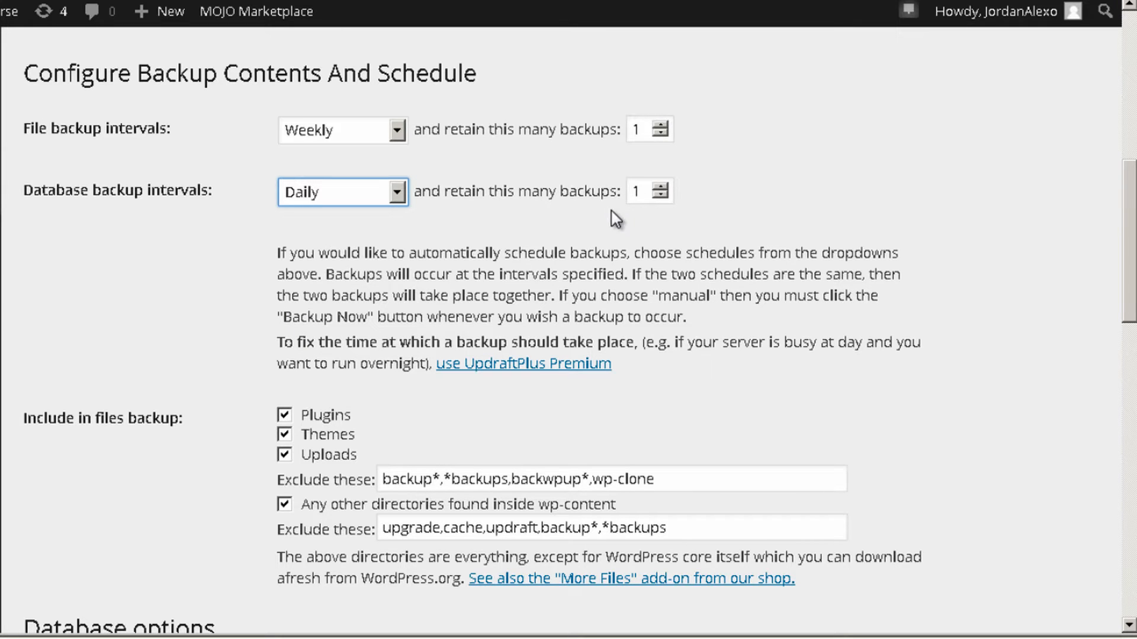
- Scroll down the UpdraftPlus settings to the remote storage section
{"action": "scroll", "scroll_direction": "down", "scroll_amount": 3}
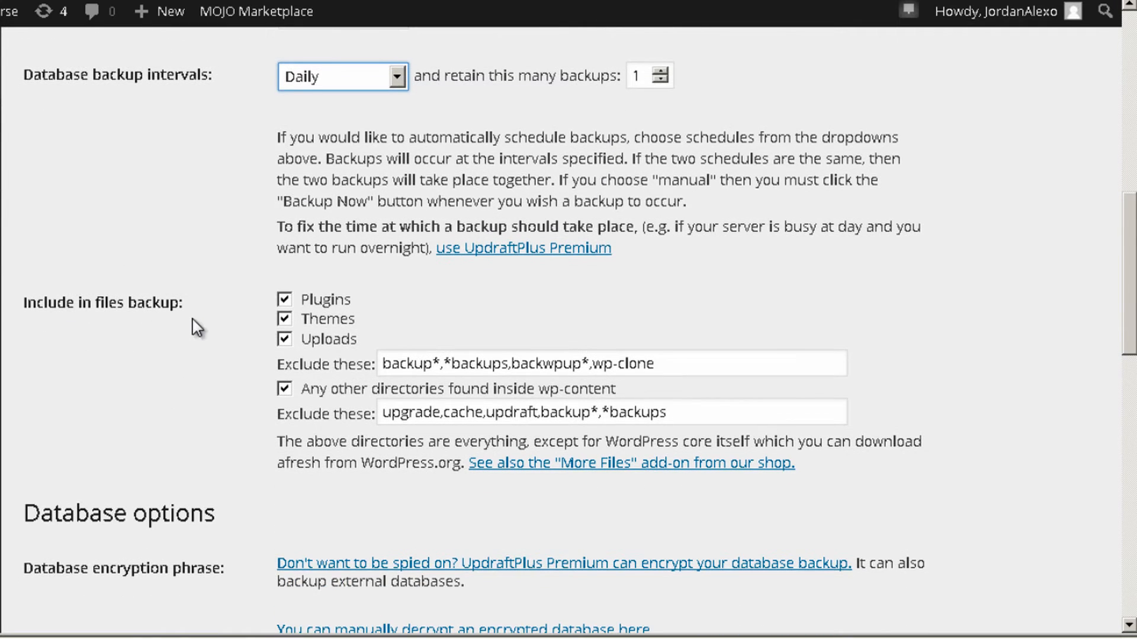
{"action": "scroll", "scroll_direction": "down", "scroll_amount": 3}
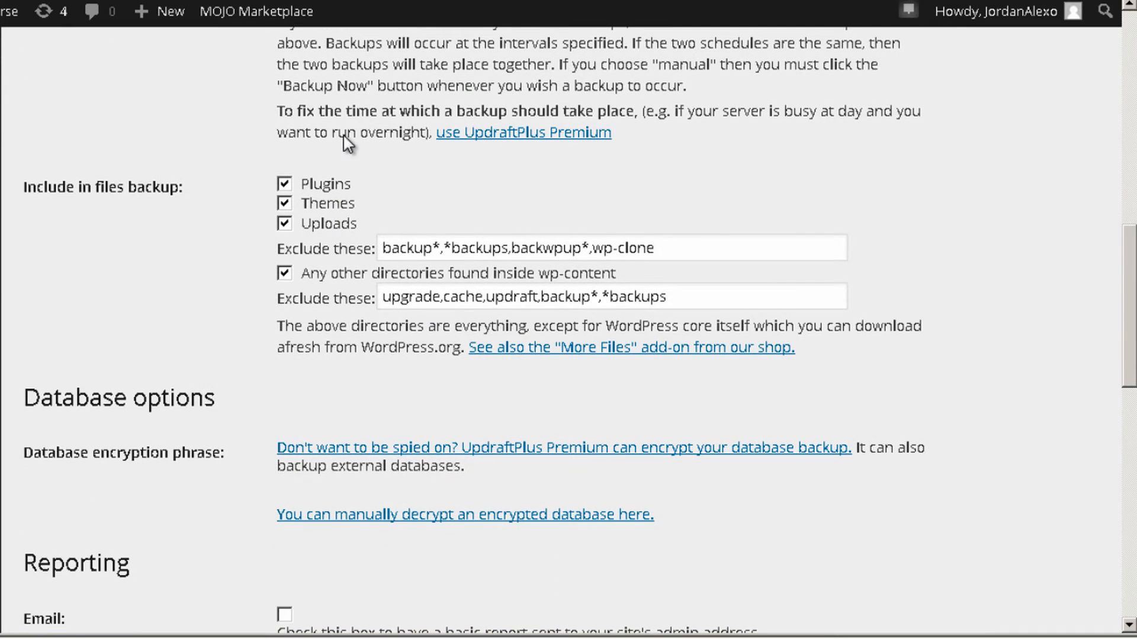
{"action": "mouse_move", "coordinate": [348, 230]}
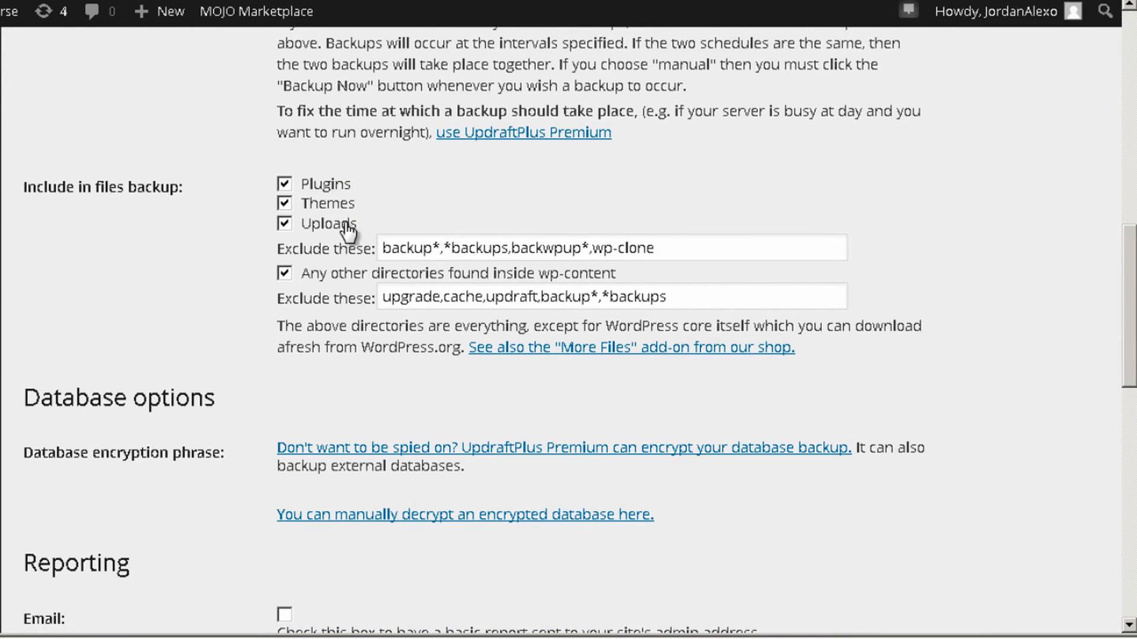
{"action": "scroll", "scroll_direction": "down", "scroll_amount": 3}
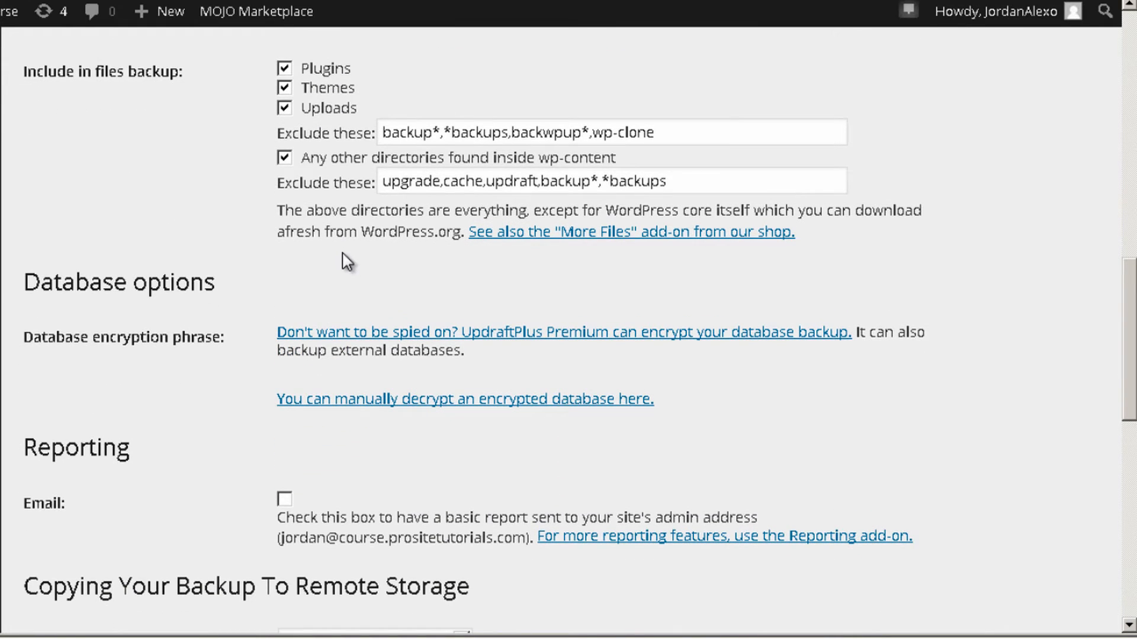
{"action": "scroll", "scroll_direction": "down", "scroll_amount": 3}
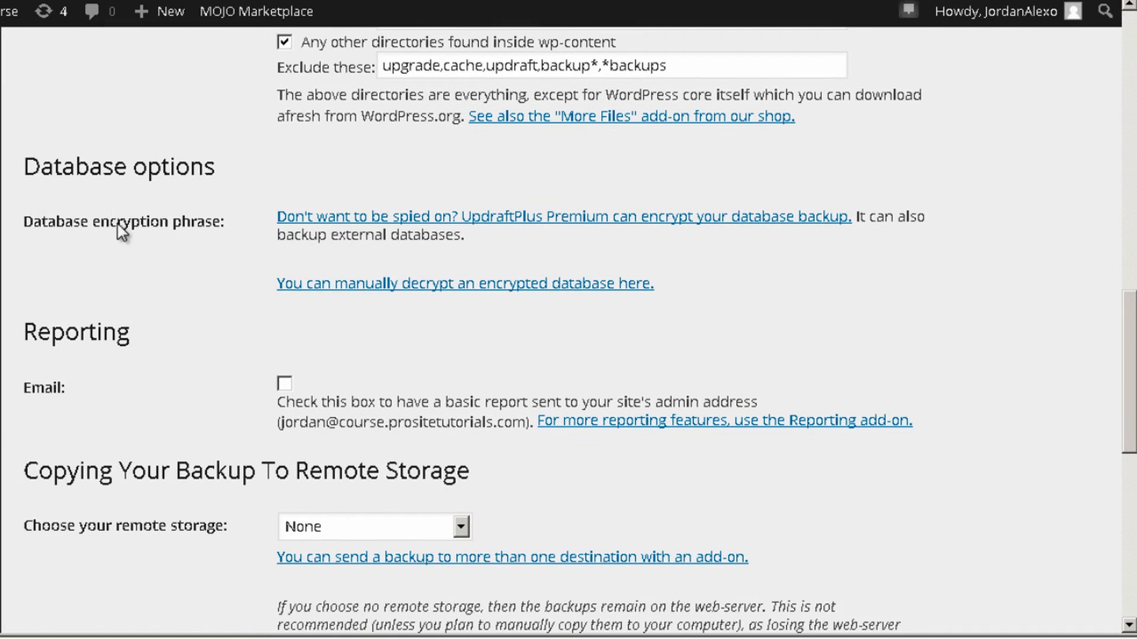
{"action": "mouse_move", "coordinate": [413, 221]}
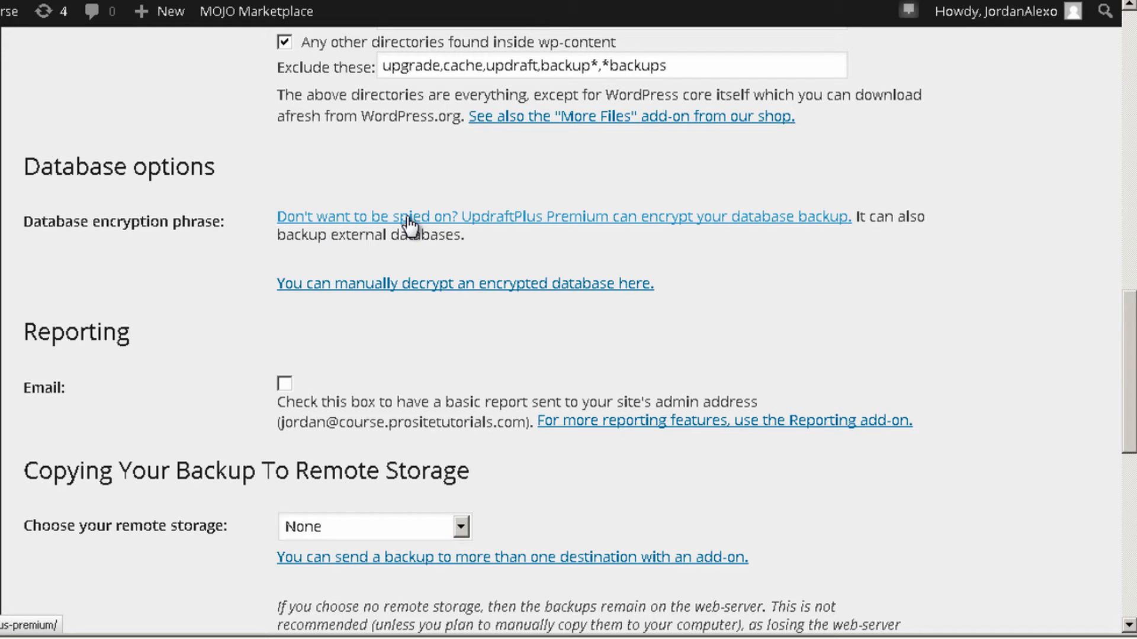
{"action": "mouse_move", "coordinate": [255, 325]}
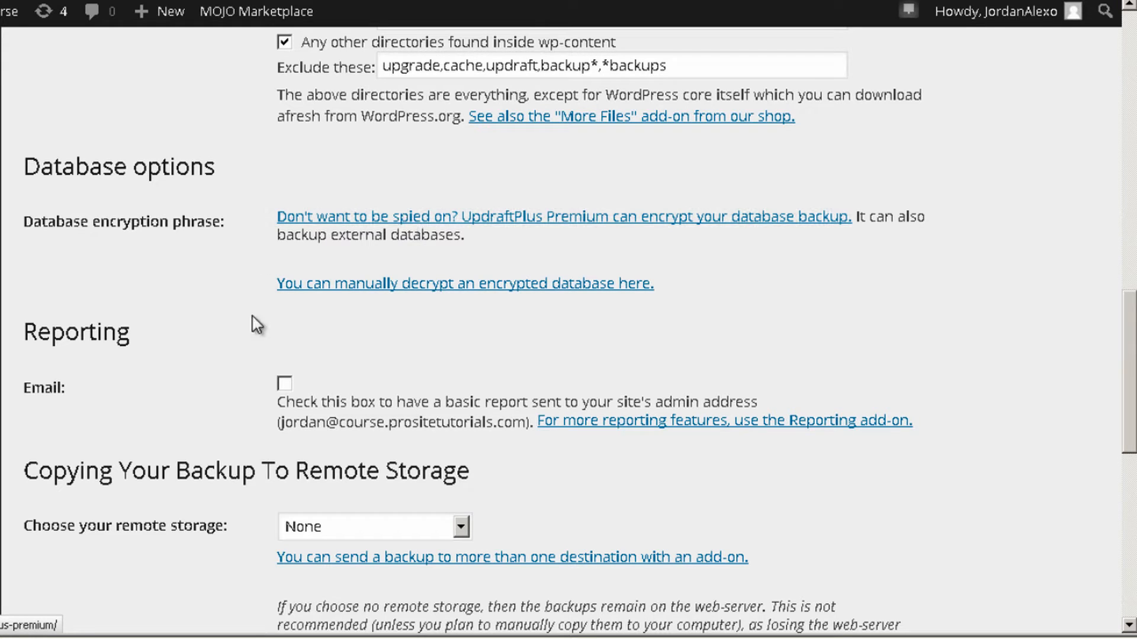
{"action": "mouse_move", "coordinate": [243, 256]}
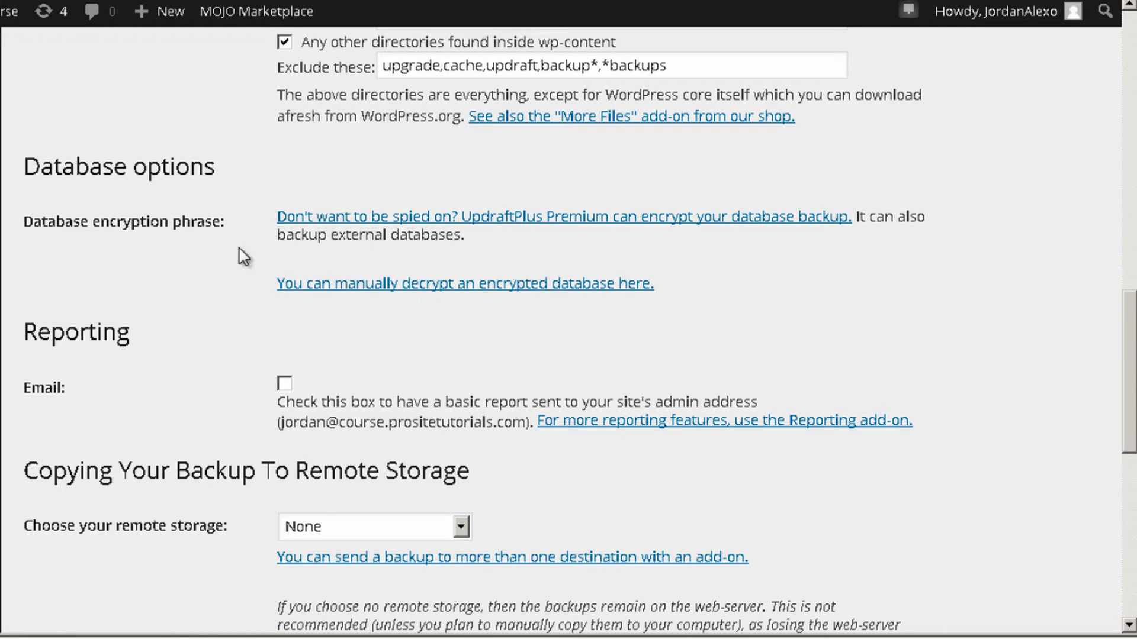
{"action": "mouse_move", "coordinate": [856, 333]}
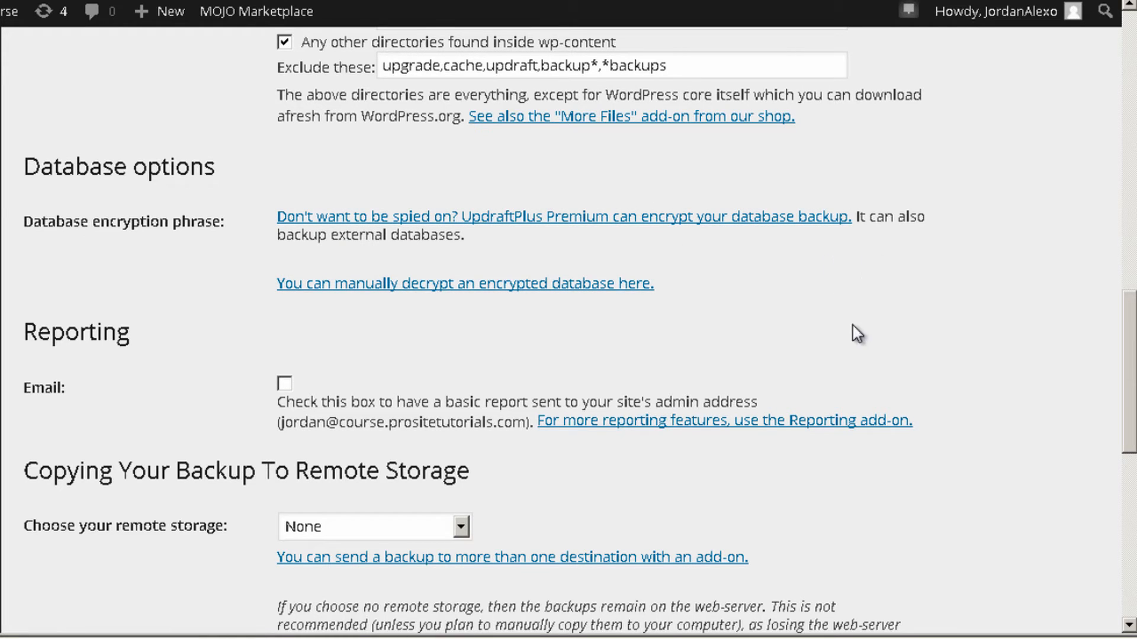
- Tick the Email checkbox under Reporting for basic backup reports
{"action": "scroll", "scroll_direction": "down", "scroll_amount": 3}
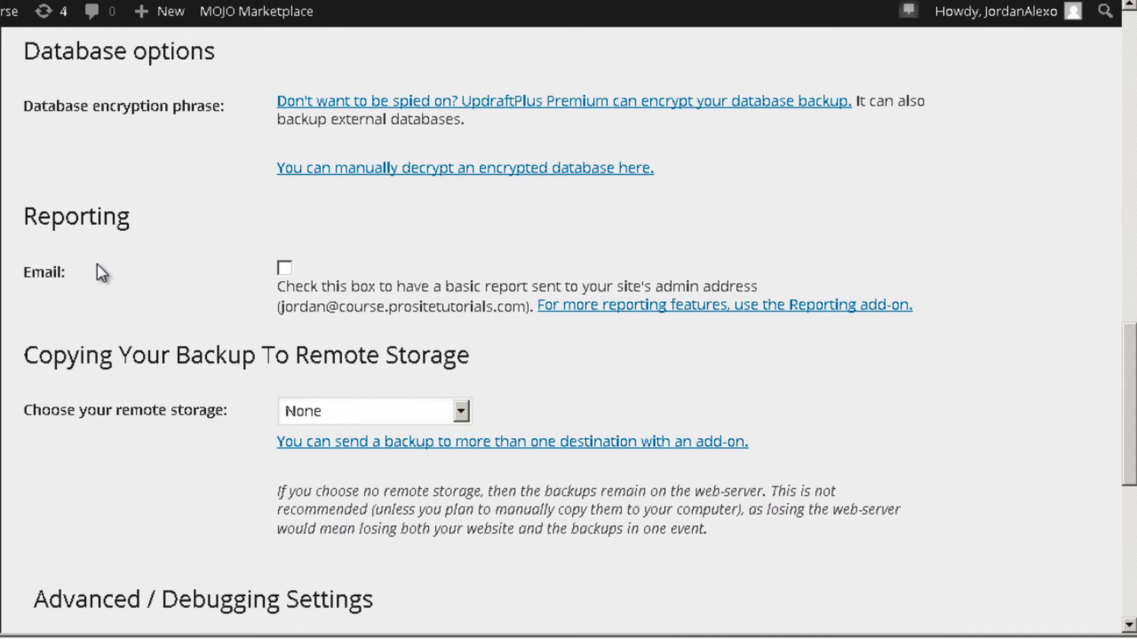
{"action": "mouse_move", "coordinate": [375, 254]}
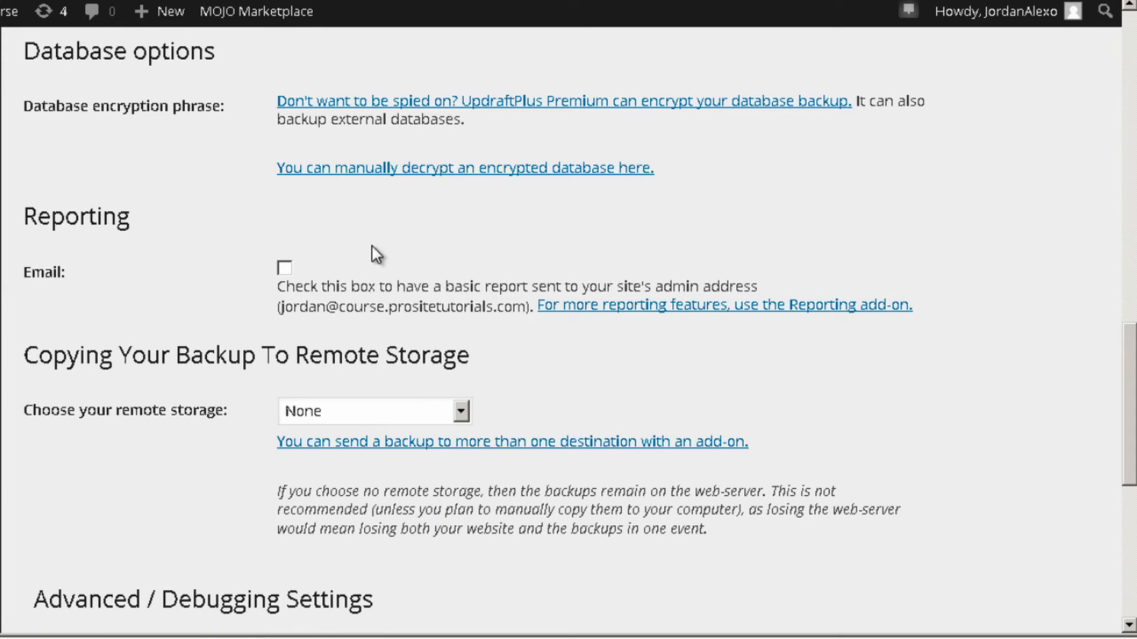
{"action": "left_click", "coordinate": [284, 267]}
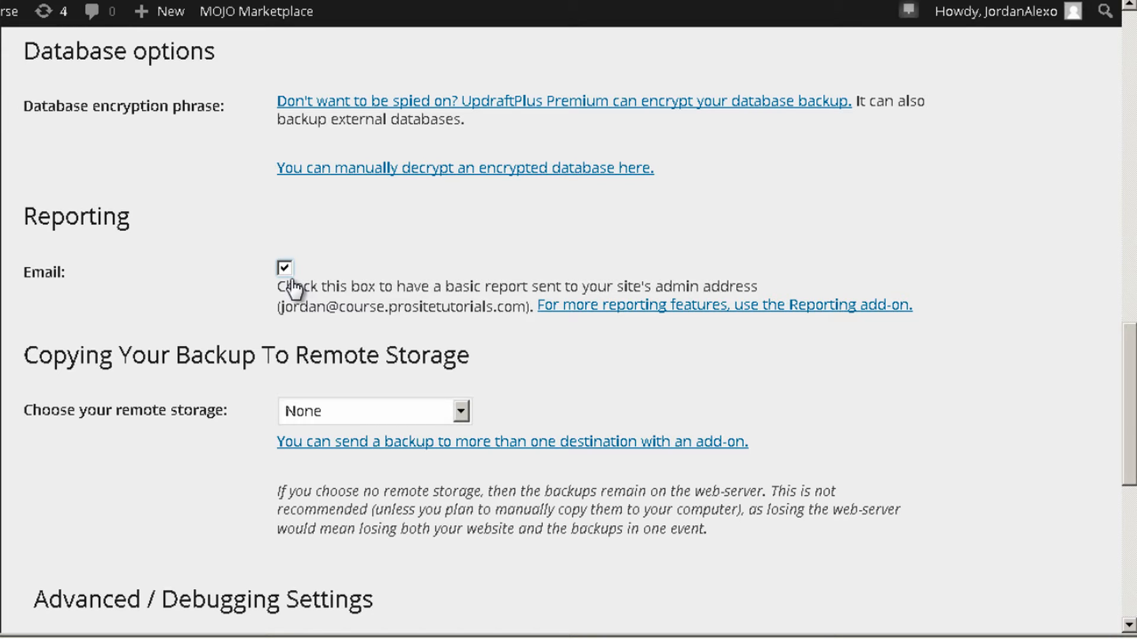
{"action": "mouse_move", "coordinate": [341, 338]}
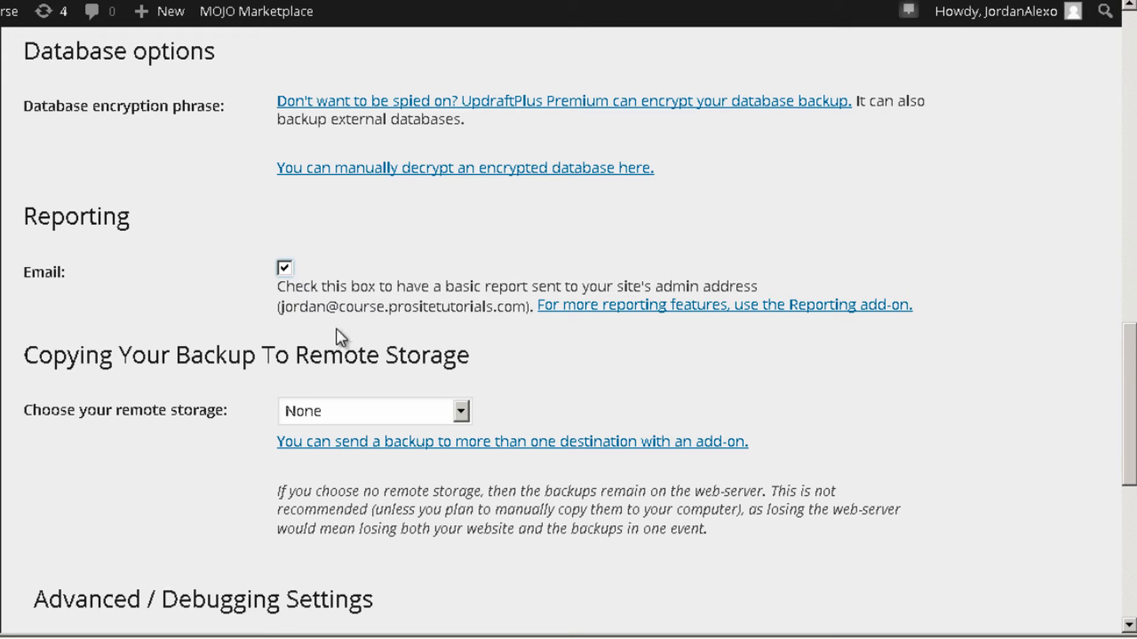
{"action": "mouse_move", "coordinate": [349, 325]}
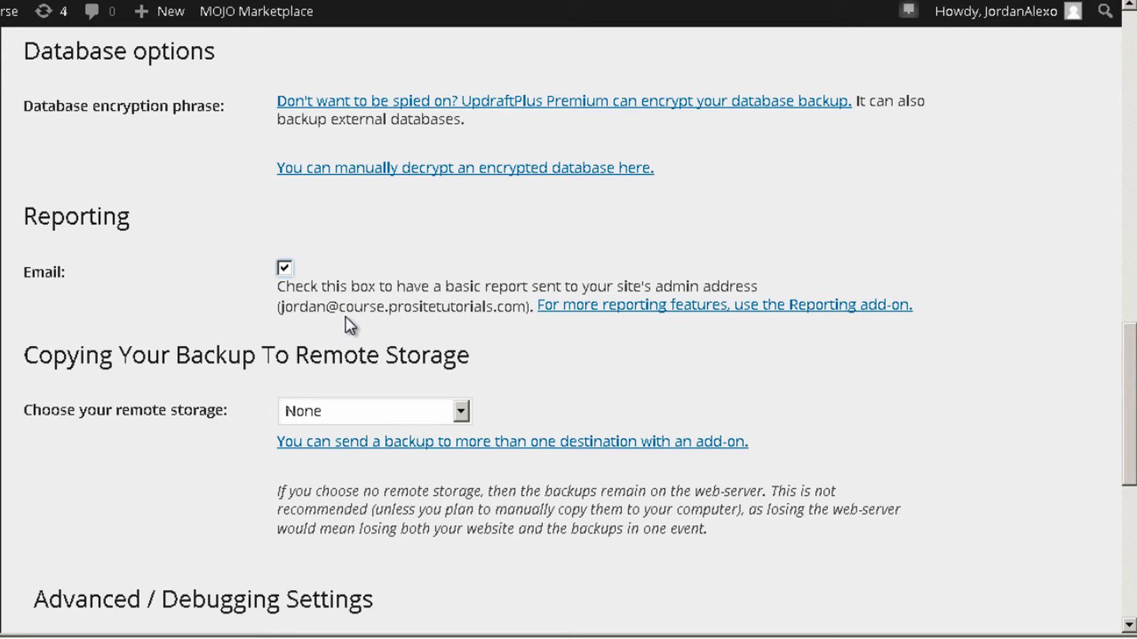
{"action": "mouse_move", "coordinate": [362, 320]}
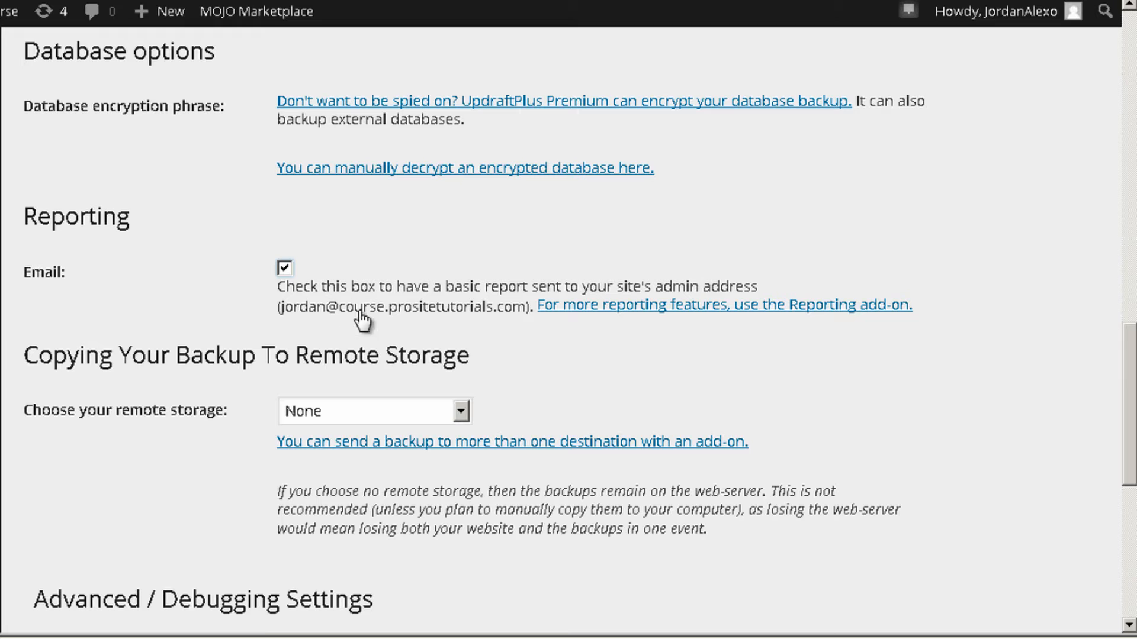
{"action": "scroll", "scroll_direction": "down", "scroll_amount": 3}
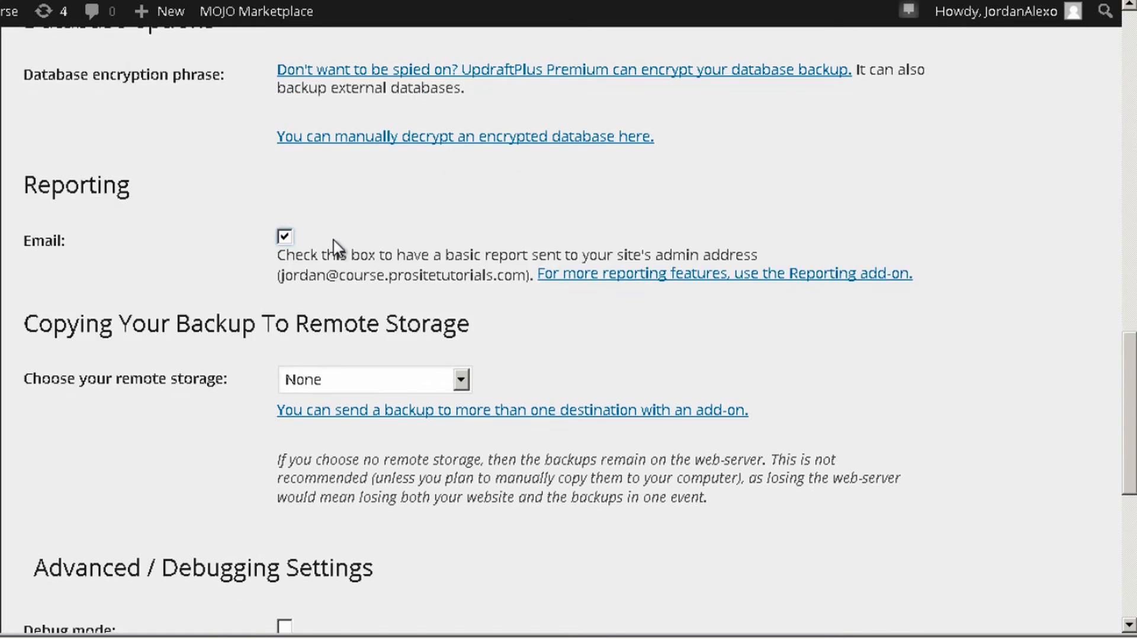
- Tick Debug mode under Advanced / Debugging Settings and save the changes
{"action": "scroll", "scroll_direction": "down", "scroll_amount": 3}
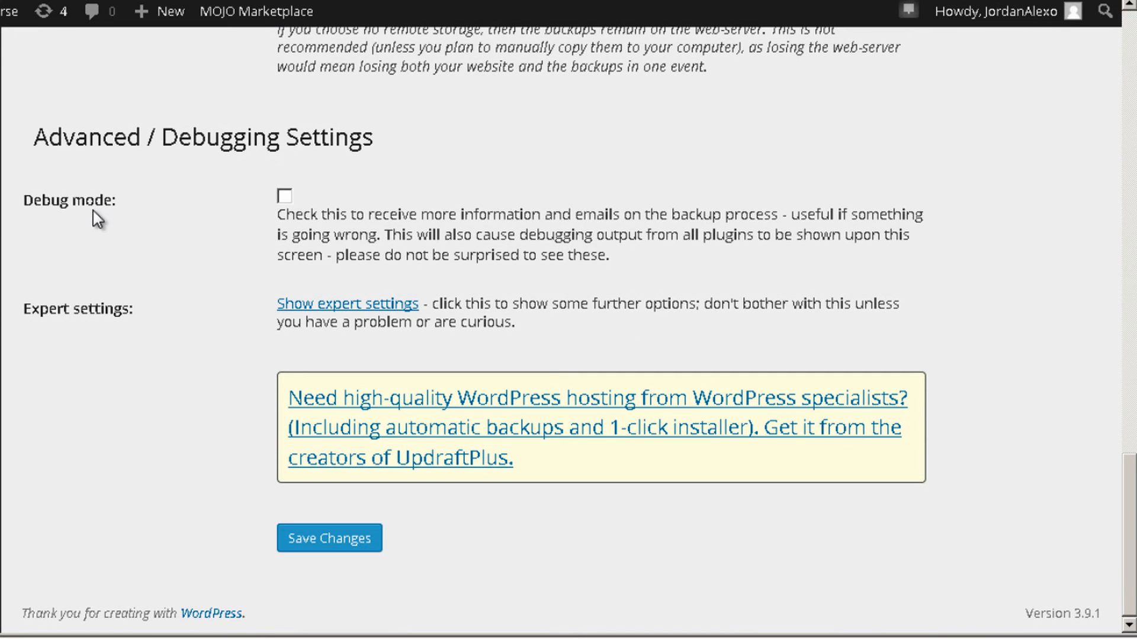
{"action": "left_click", "coordinate": [283, 196]}
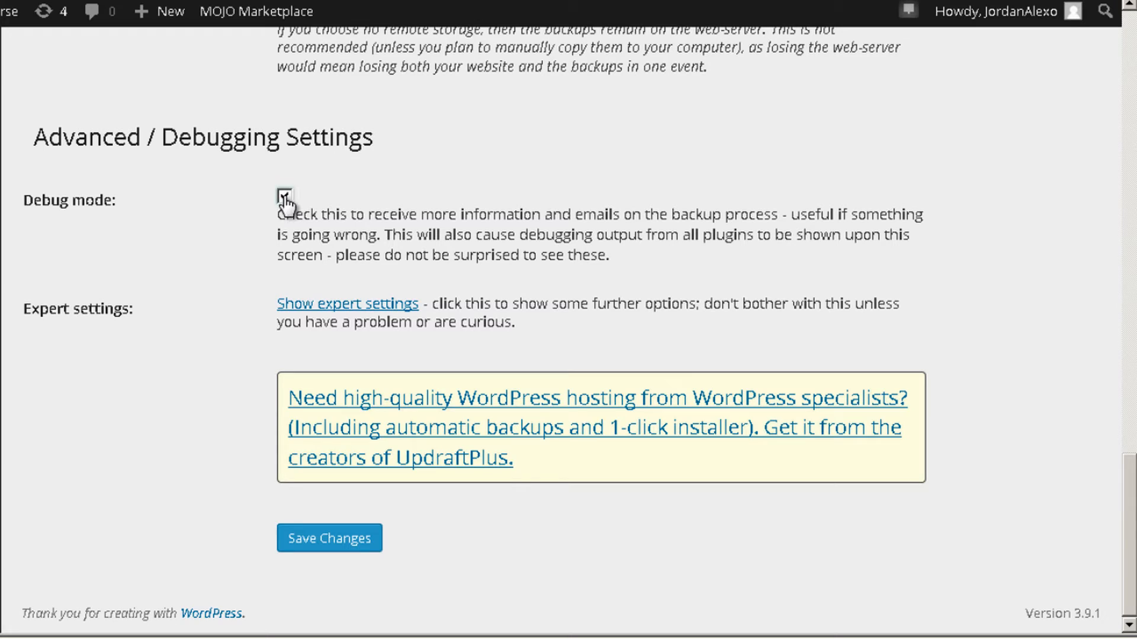
{"action": "left_click", "coordinate": [284, 196]}
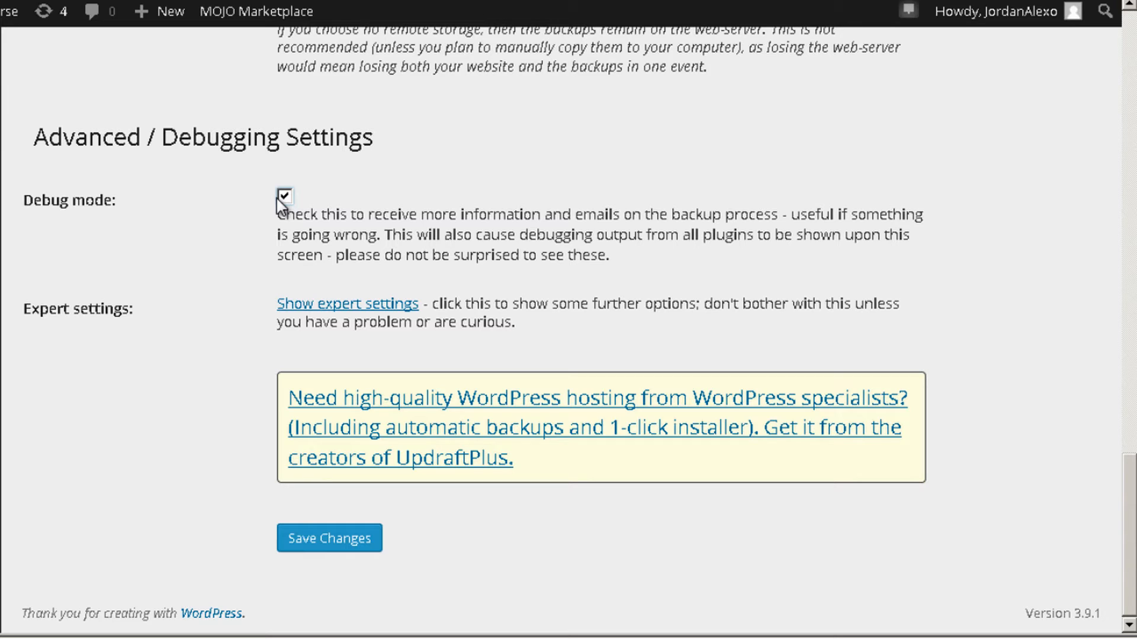
{"action": "mouse_move", "coordinate": [369, 562]}
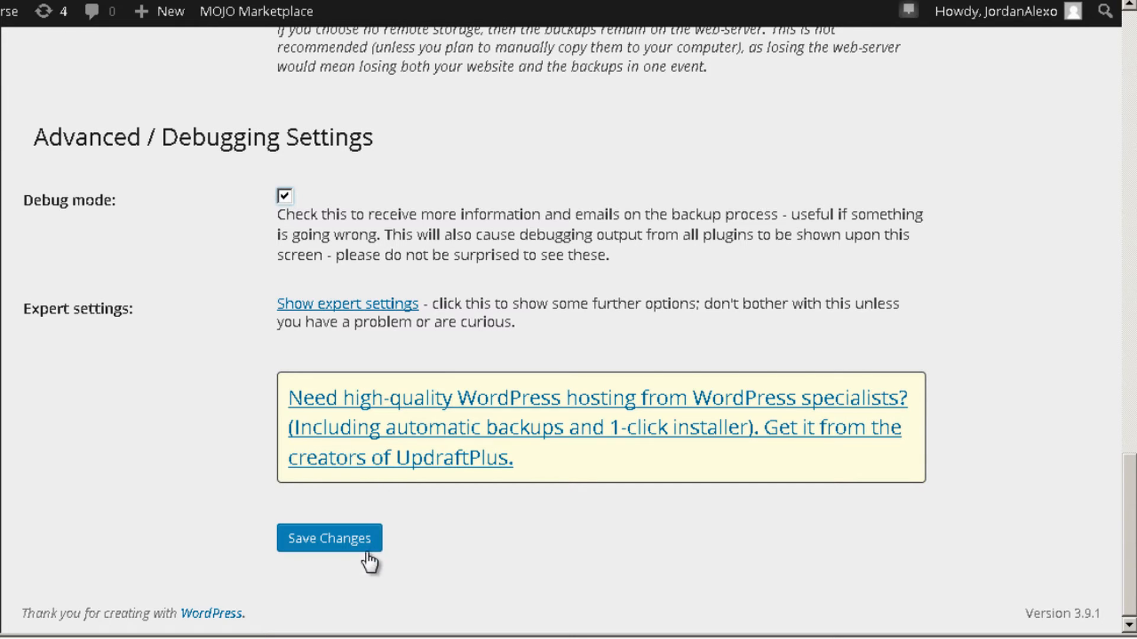
{"action": "left_click", "coordinate": [328, 538]}
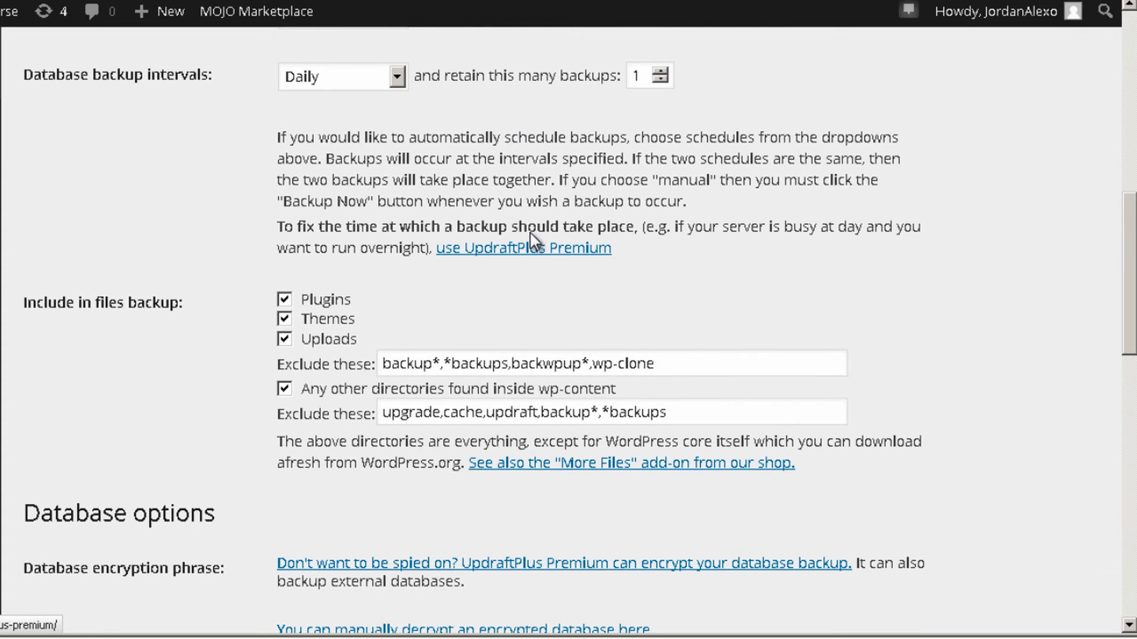
{"action": "scroll", "scroll_direction": "up", "scroll_amount": 3}
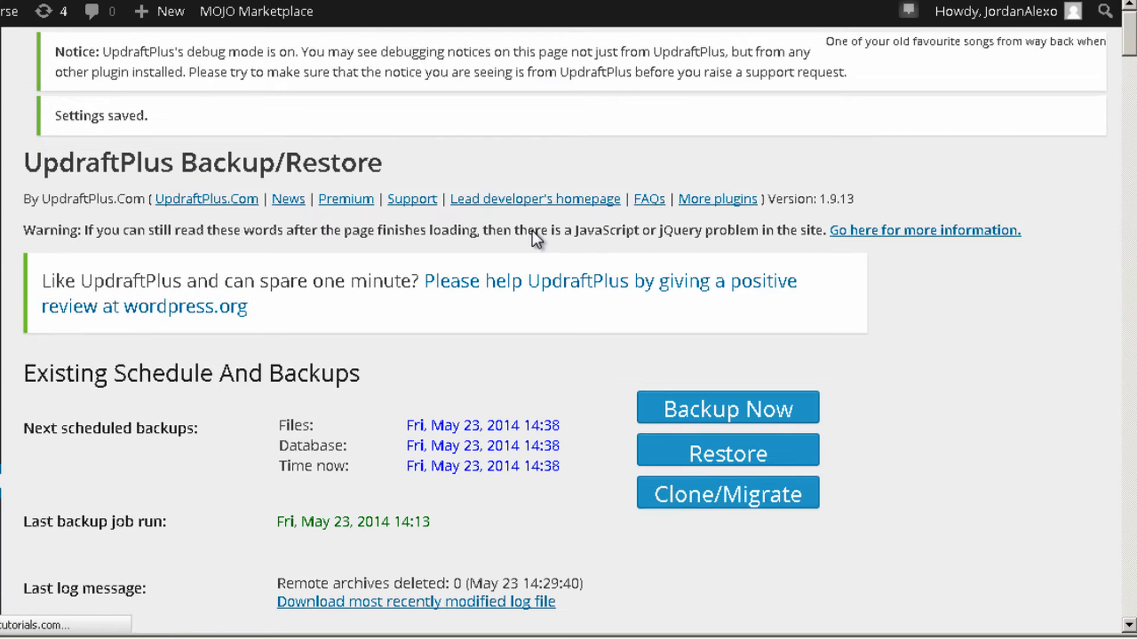
{"action": "scroll", "scroll_direction": "down", "scroll_amount": 3}
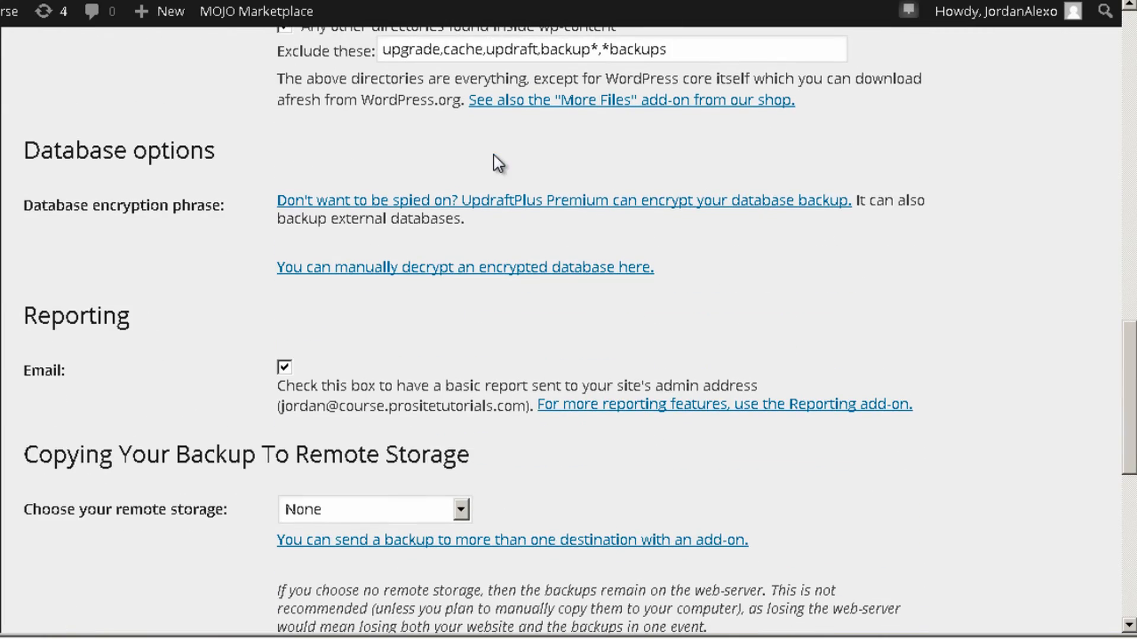
- Choose Dropbox as the UpdraftPlus remote storage service
{"action": "scroll", "scroll_direction": "down", "scroll_amount": 3}
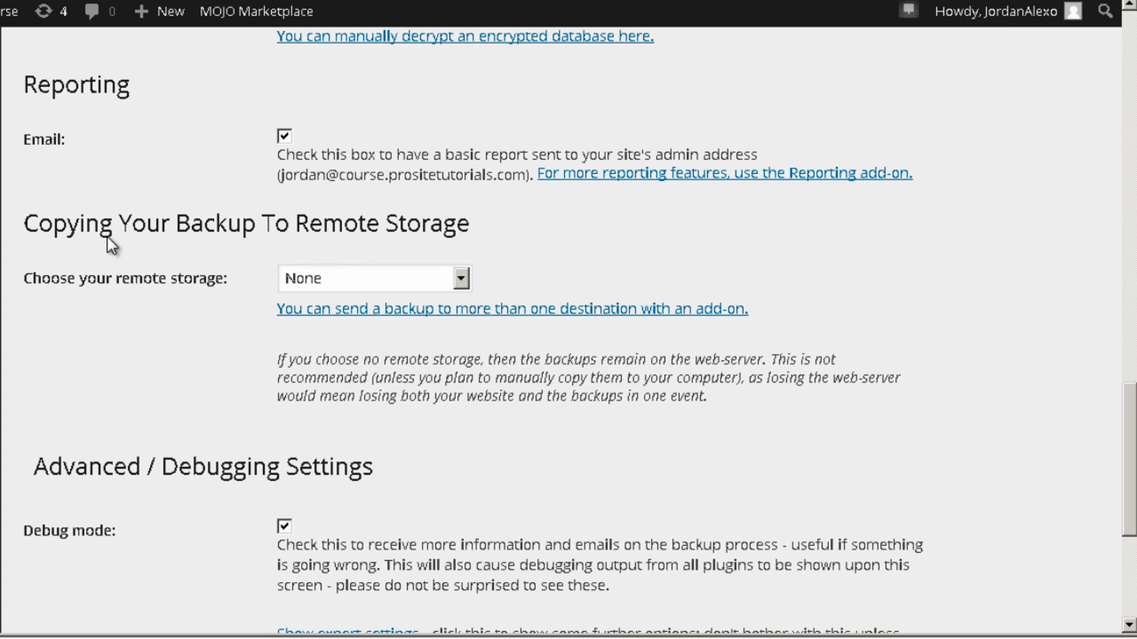
{"action": "mouse_move", "coordinate": [381, 243]}
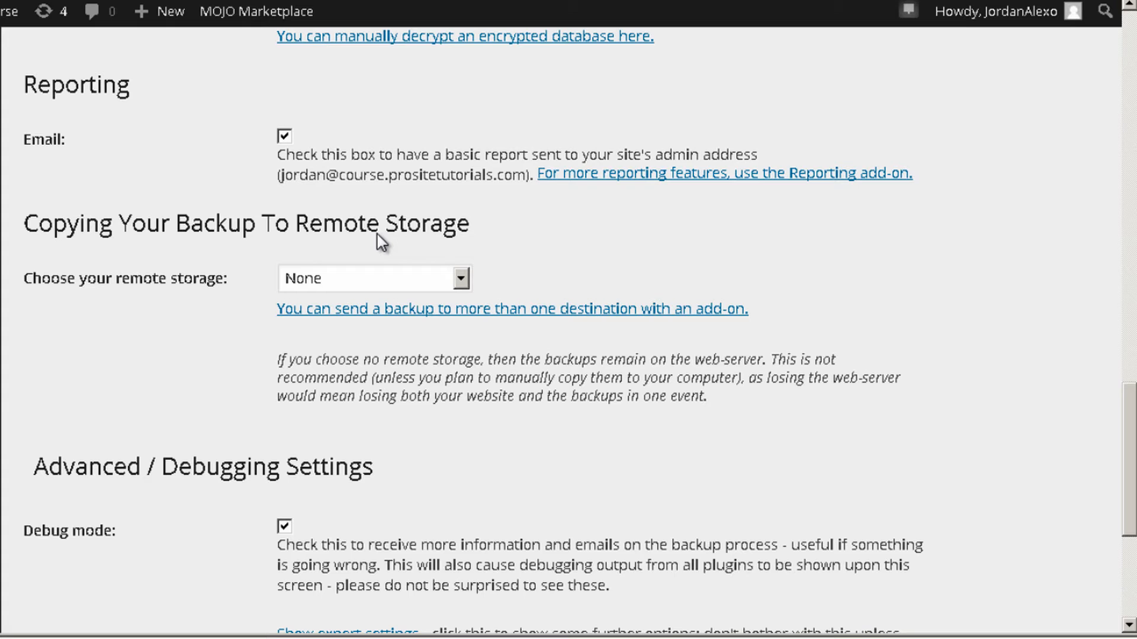
{"action": "left_click", "coordinate": [374, 277]}
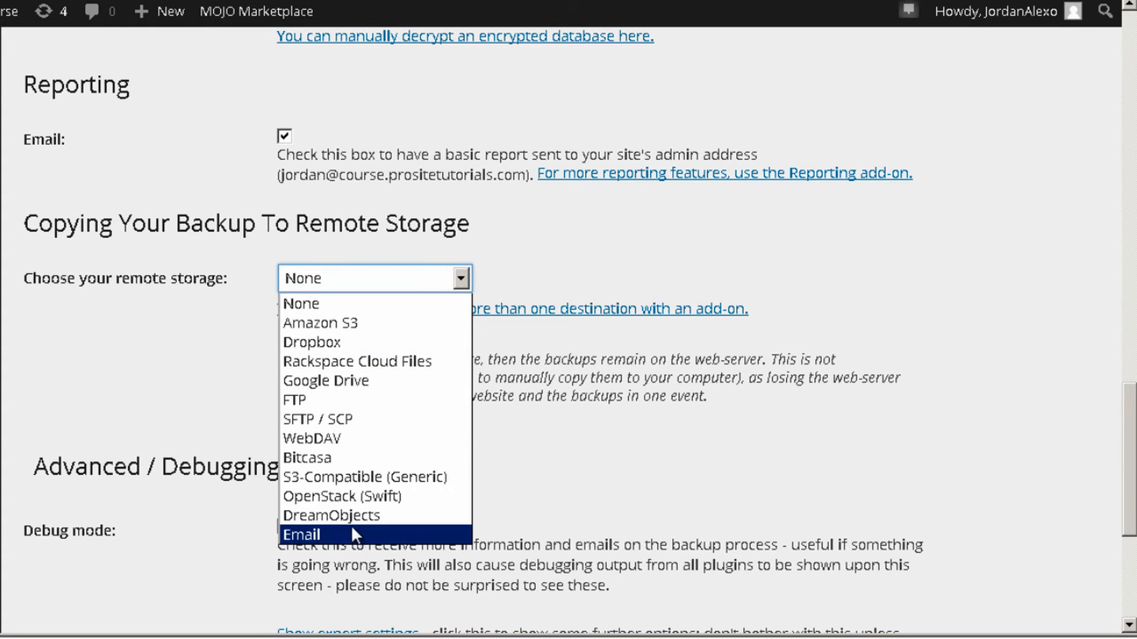
{"action": "mouse_move", "coordinate": [354, 535]}
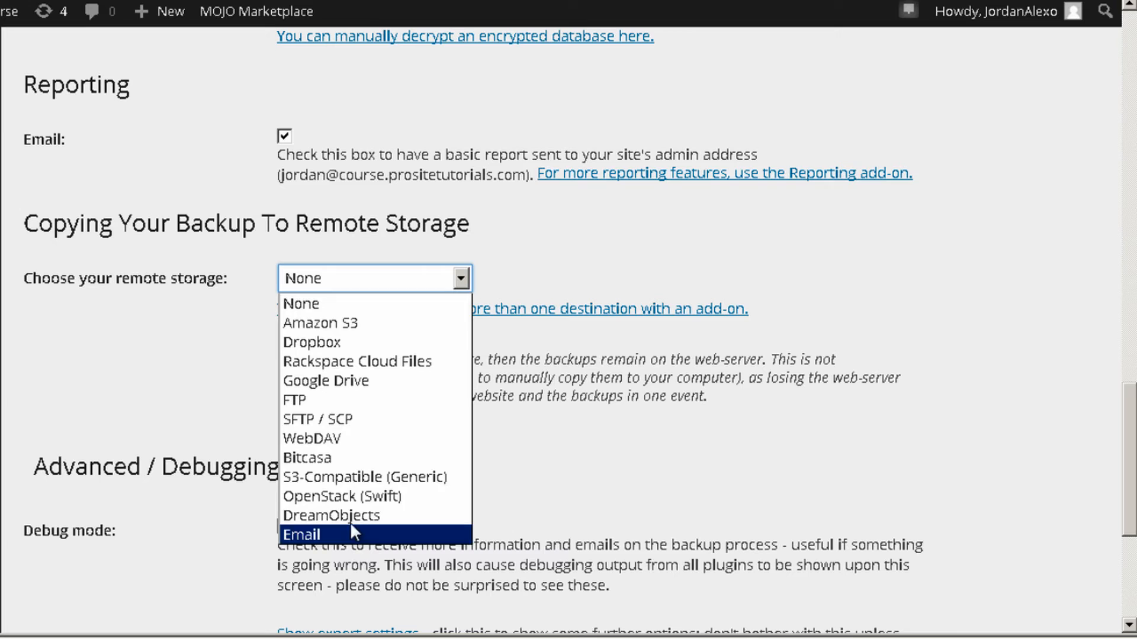
{"action": "mouse_move", "coordinate": [350, 419]}
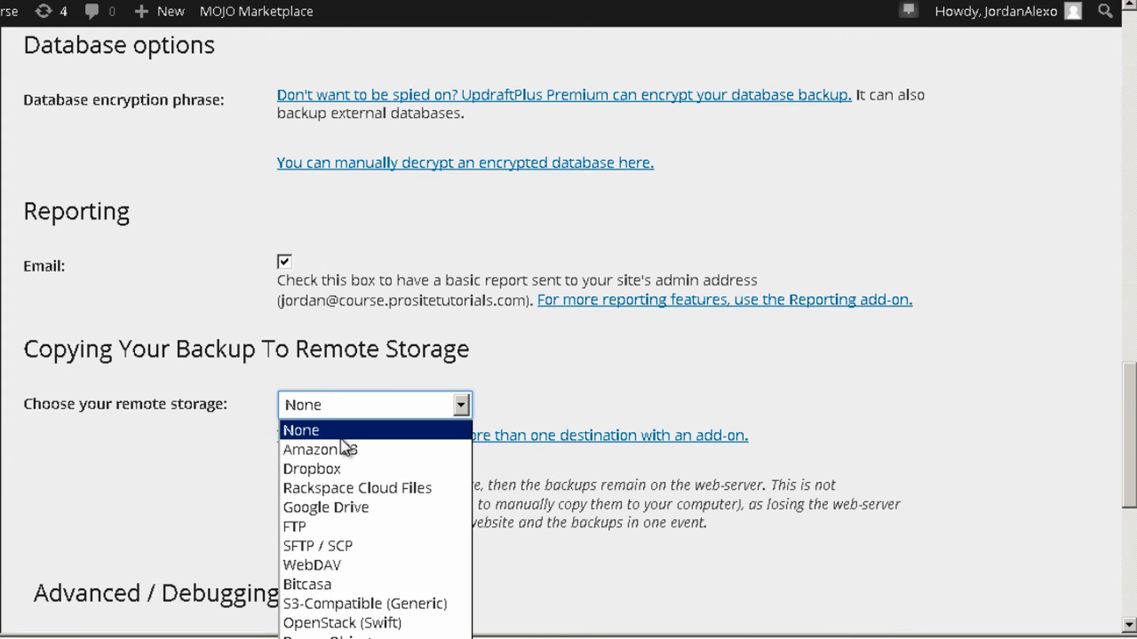
{"action": "left_click", "coordinate": [311, 468]}
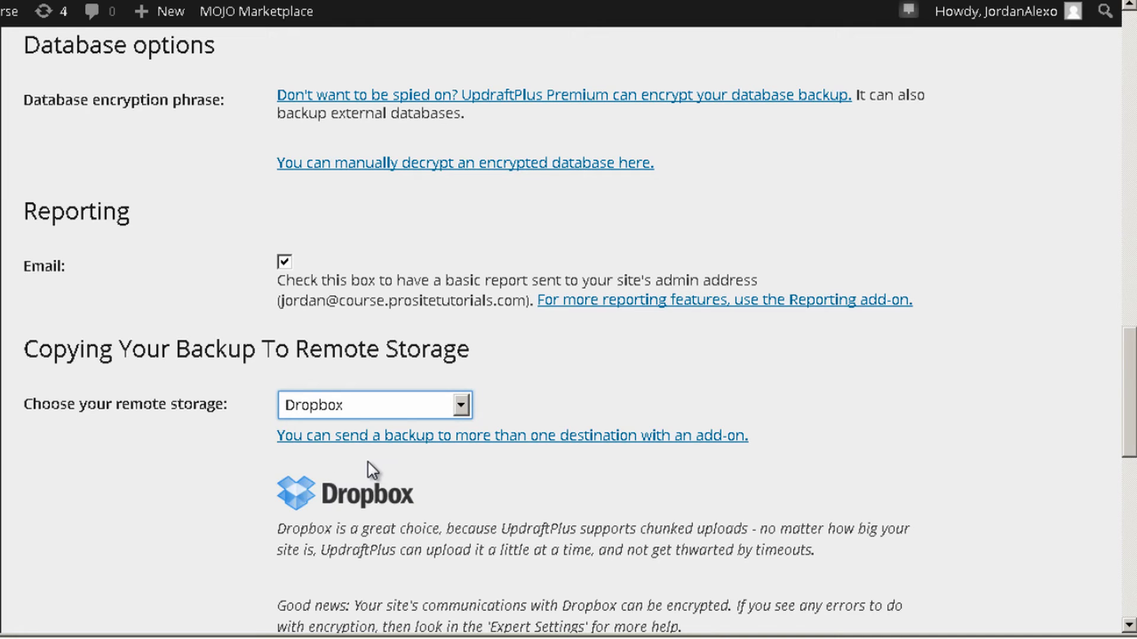
- Scroll to the Dropbox settings and follow the Authenticate with Dropbox link
{"action": "scroll", "scroll_direction": "down", "scroll_amount": 3}
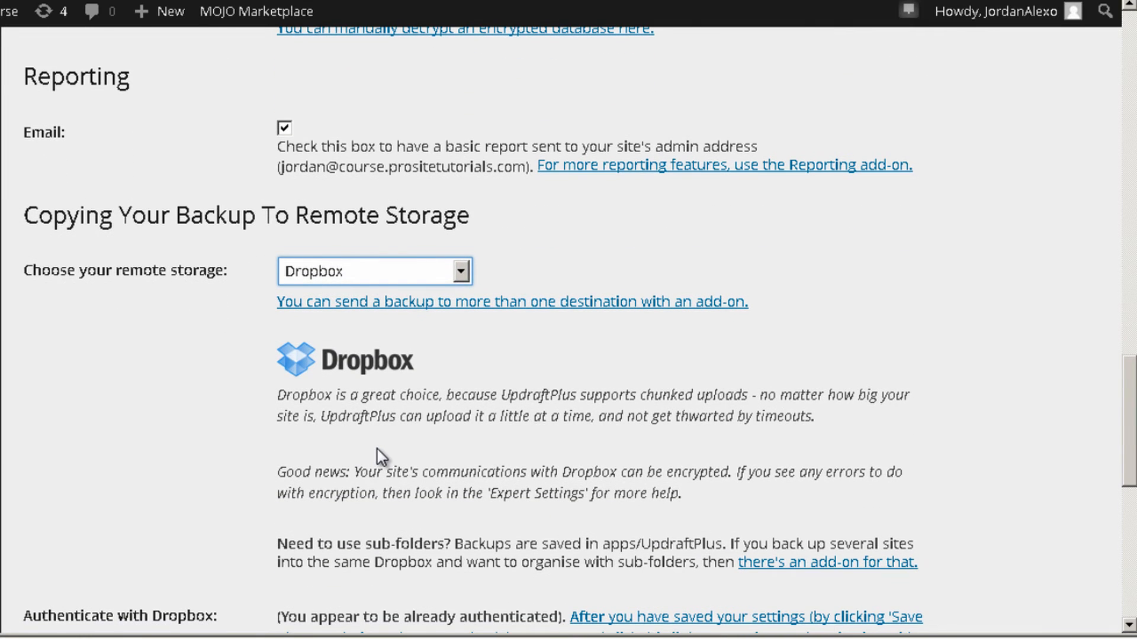
{"action": "scroll", "scroll_direction": "down", "scroll_amount": 3}
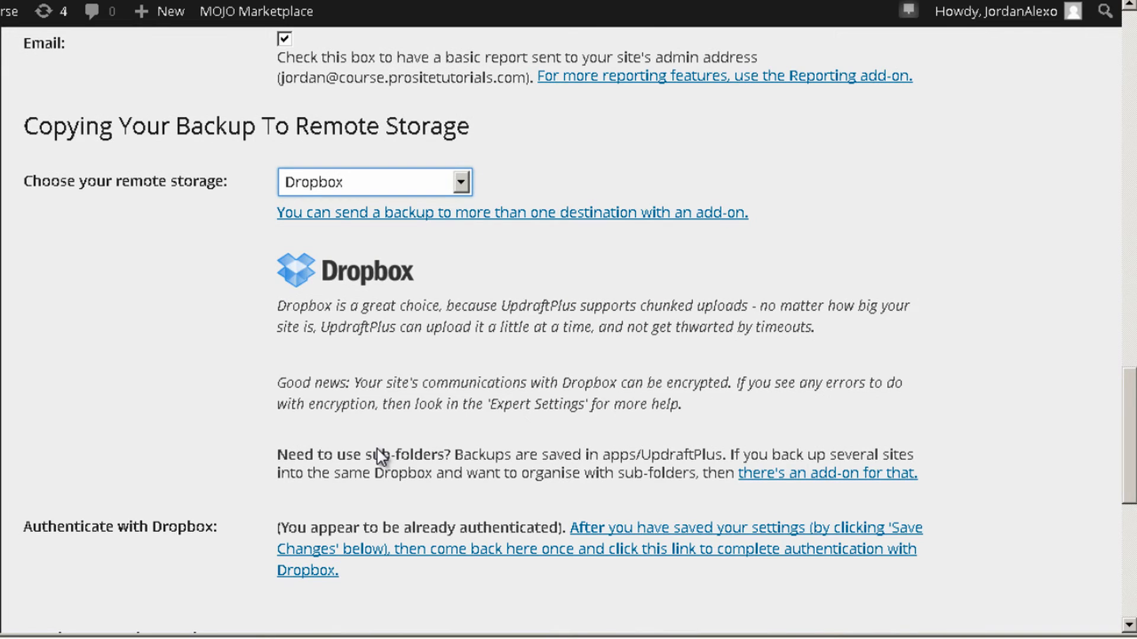
{"action": "scroll", "scroll_direction": "down", "scroll_amount": 3}
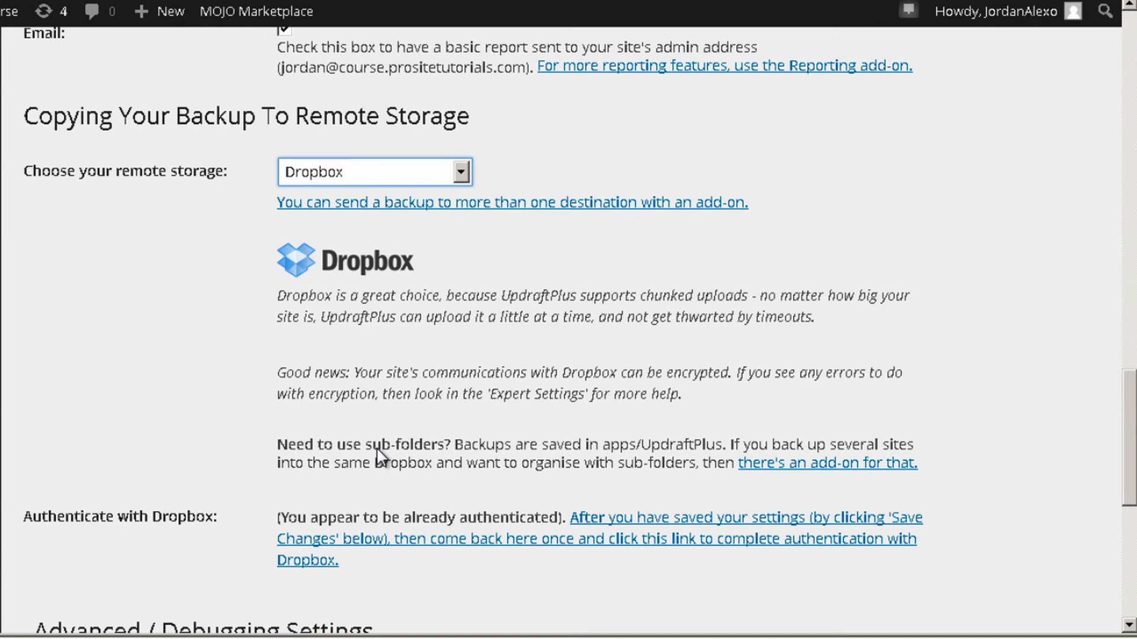
{"action": "scroll", "scroll_direction": "up", "scroll_amount": 3}
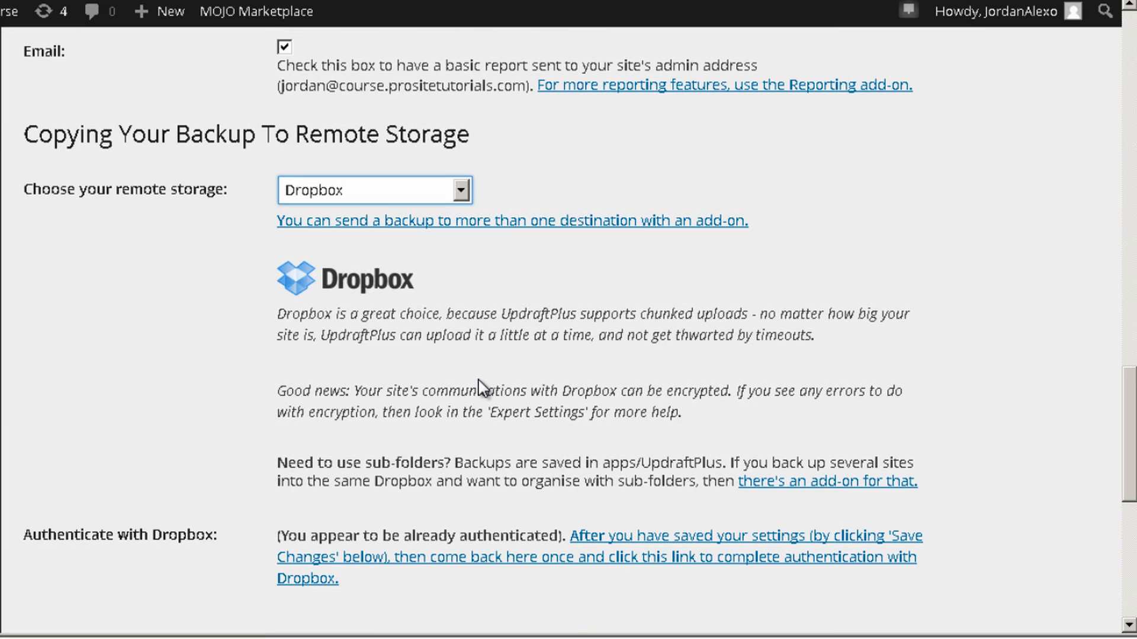
{"action": "scroll", "scroll_direction": "down", "scroll_amount": 3}
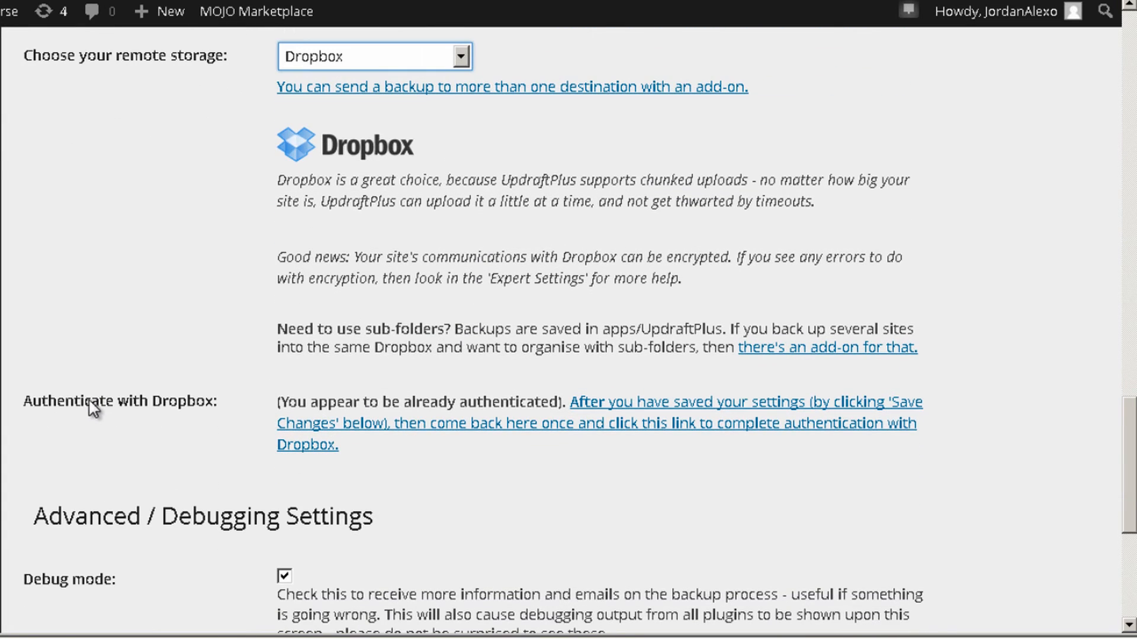
{"action": "mouse_move", "coordinate": [487, 226]}
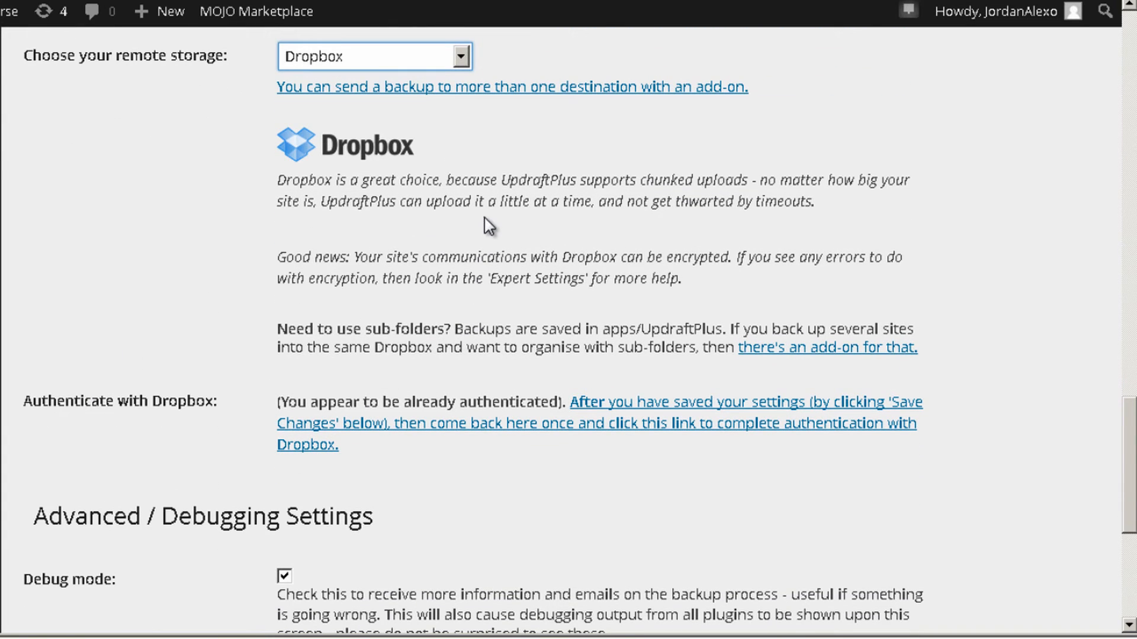
{"action": "mouse_move", "coordinate": [341, 80]}
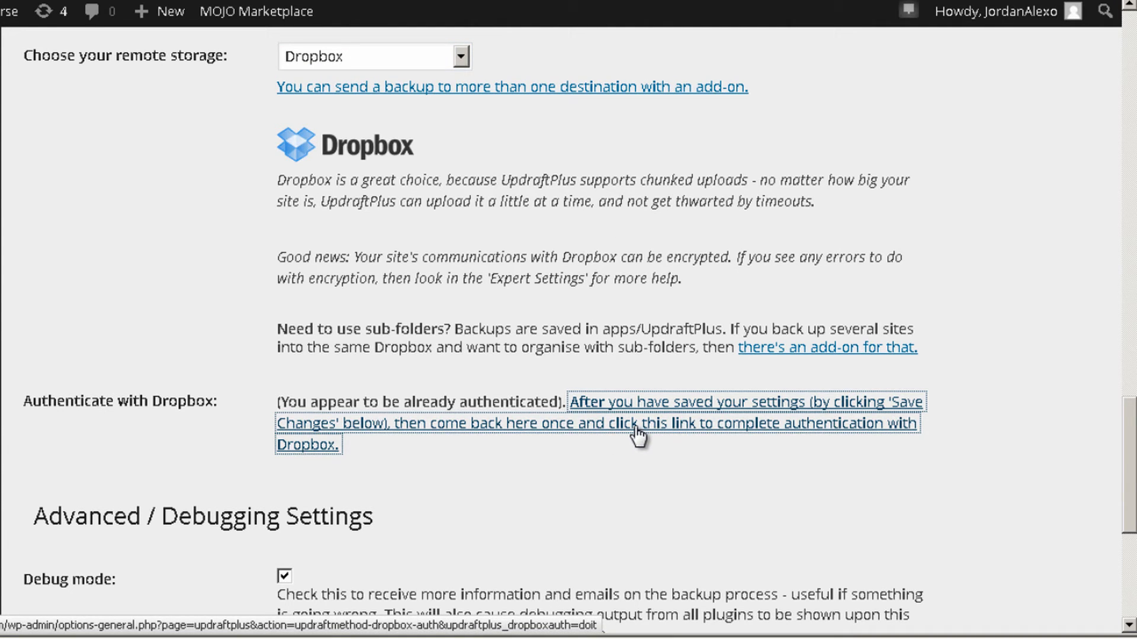
{"action": "left_click", "coordinate": [639, 423]}
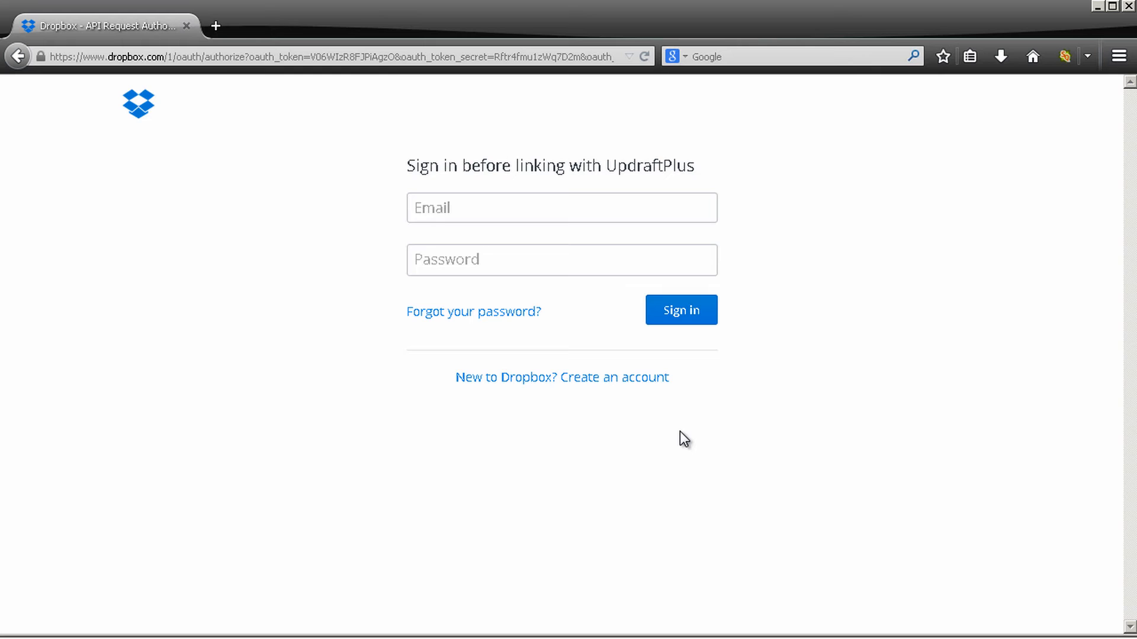
{"action": "mouse_move", "coordinate": [522, 386]}
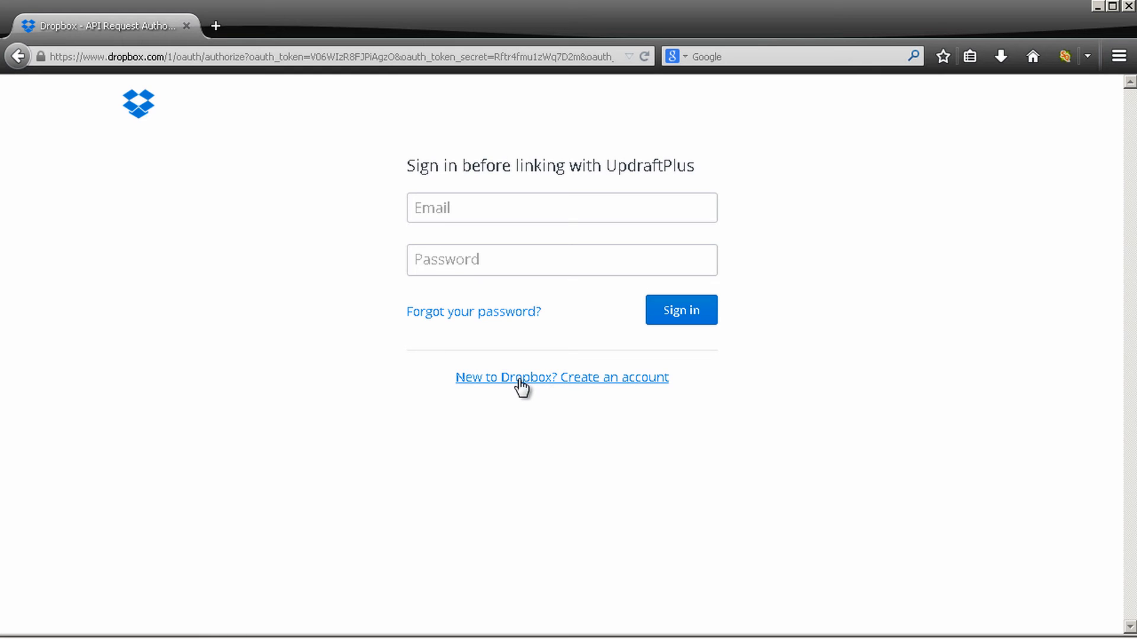
{"action": "mouse_move", "coordinate": [523, 391]}
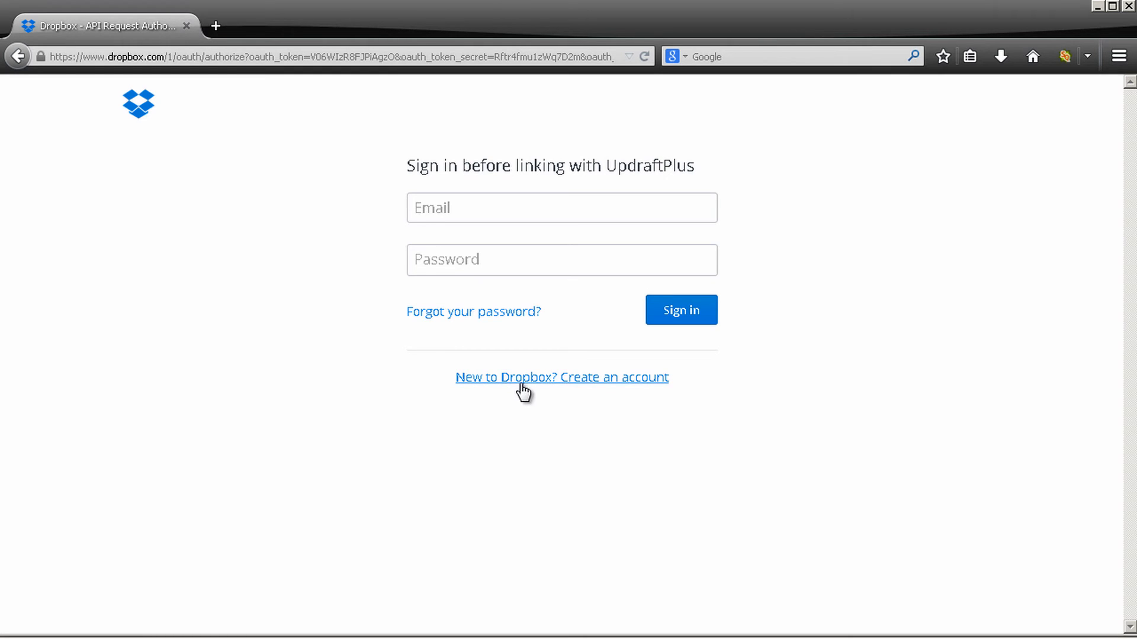
{"action": "mouse_move", "coordinate": [633, 391]}
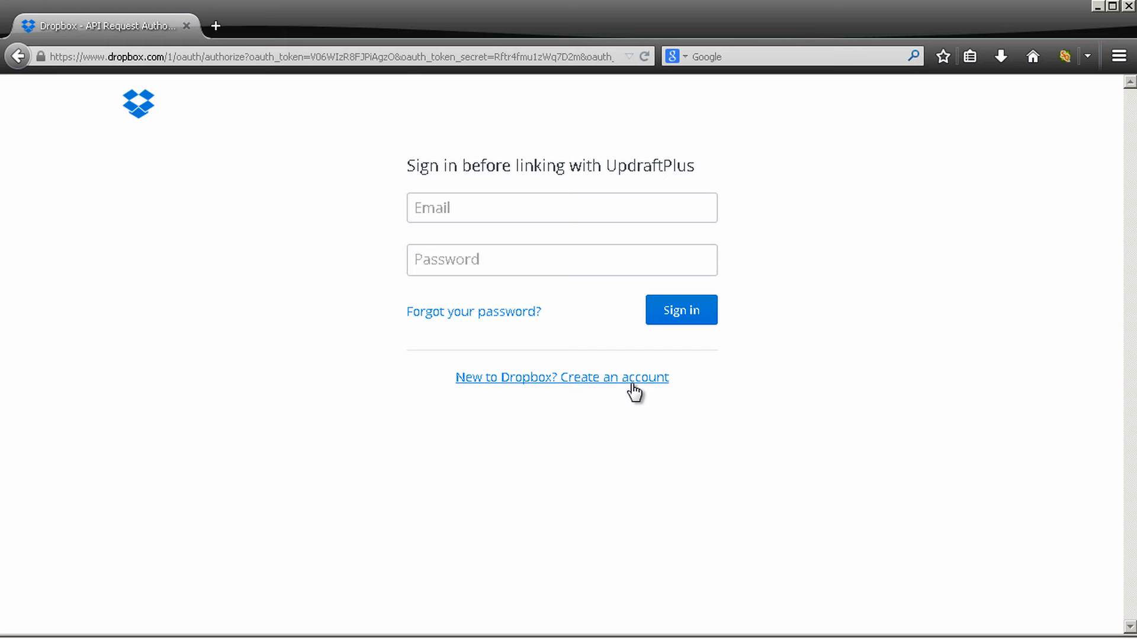
{"action": "mouse_move", "coordinate": [625, 386]}
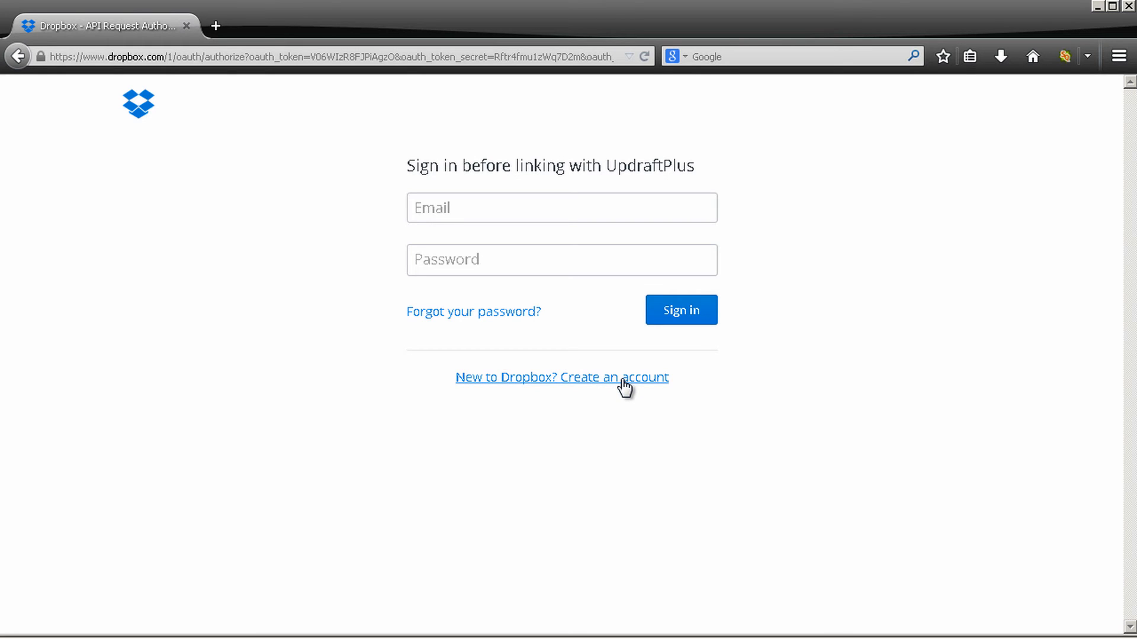
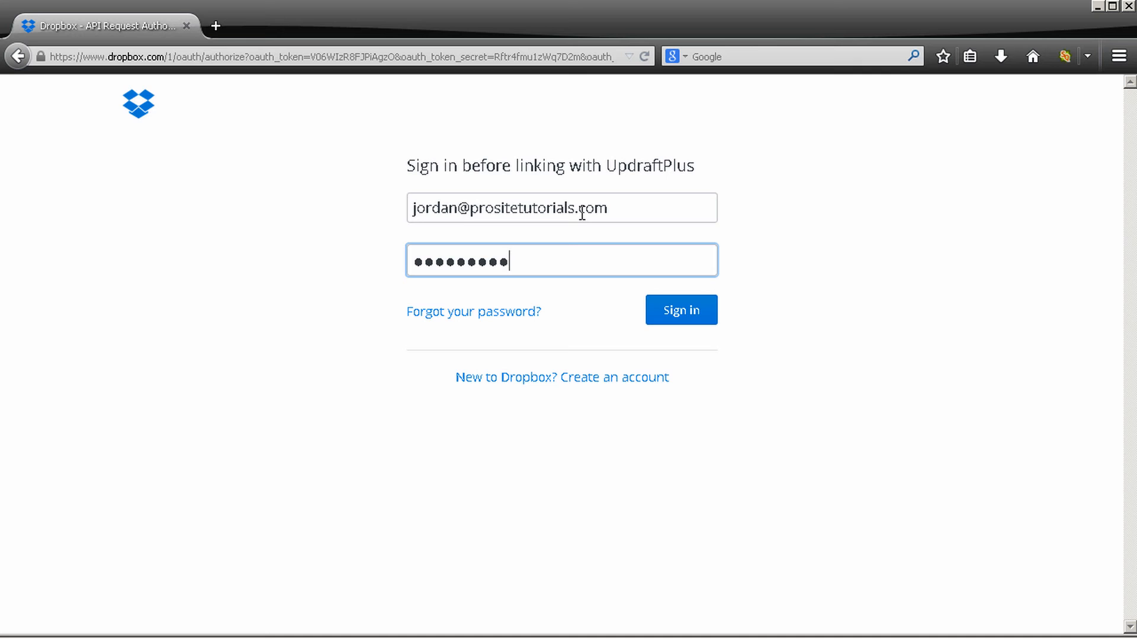
- Sign in to Dropbox, dismiss the password prompt, and allow UpdraftPlus app-folder access
{"action": "left_click", "coordinate": [679, 310]}
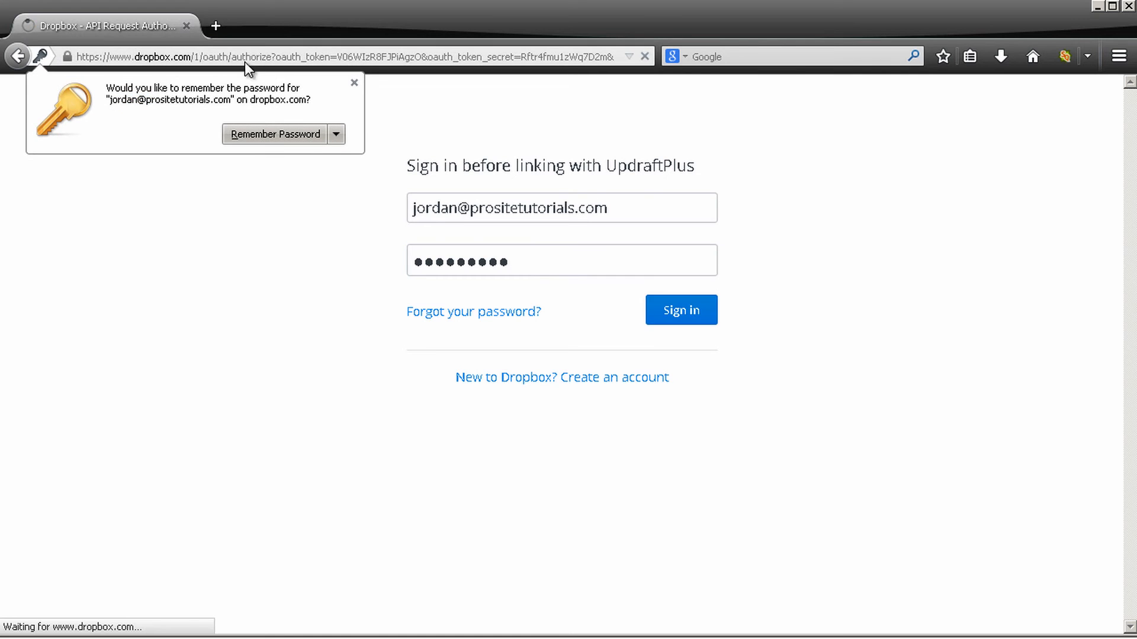
{"action": "left_click", "coordinate": [679, 310]}
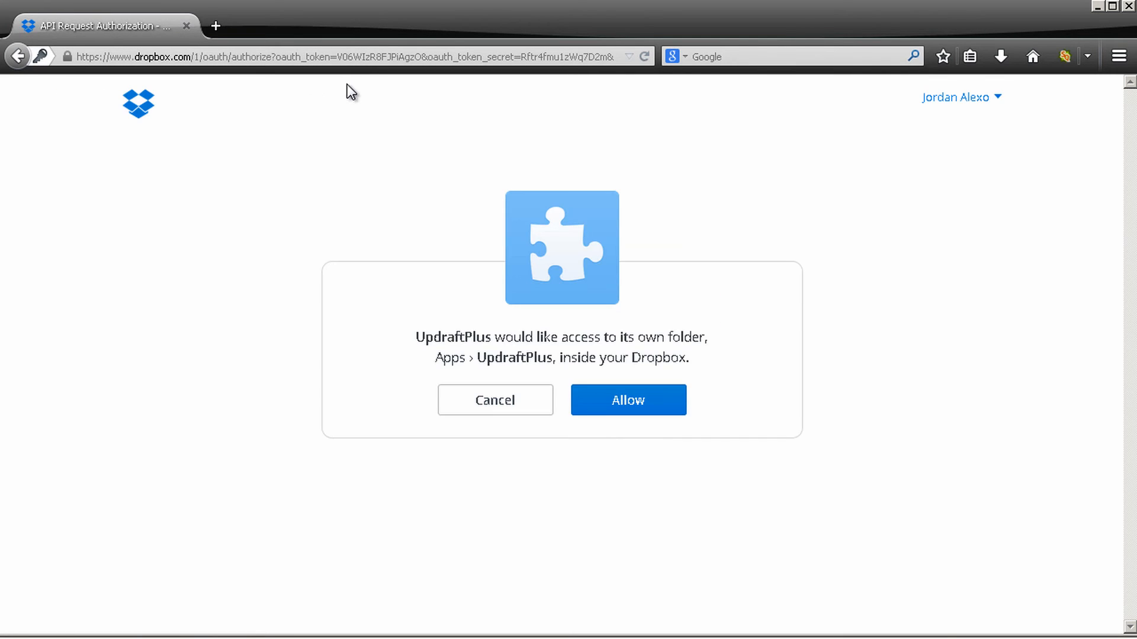
{"action": "left_click", "coordinate": [628, 400]}
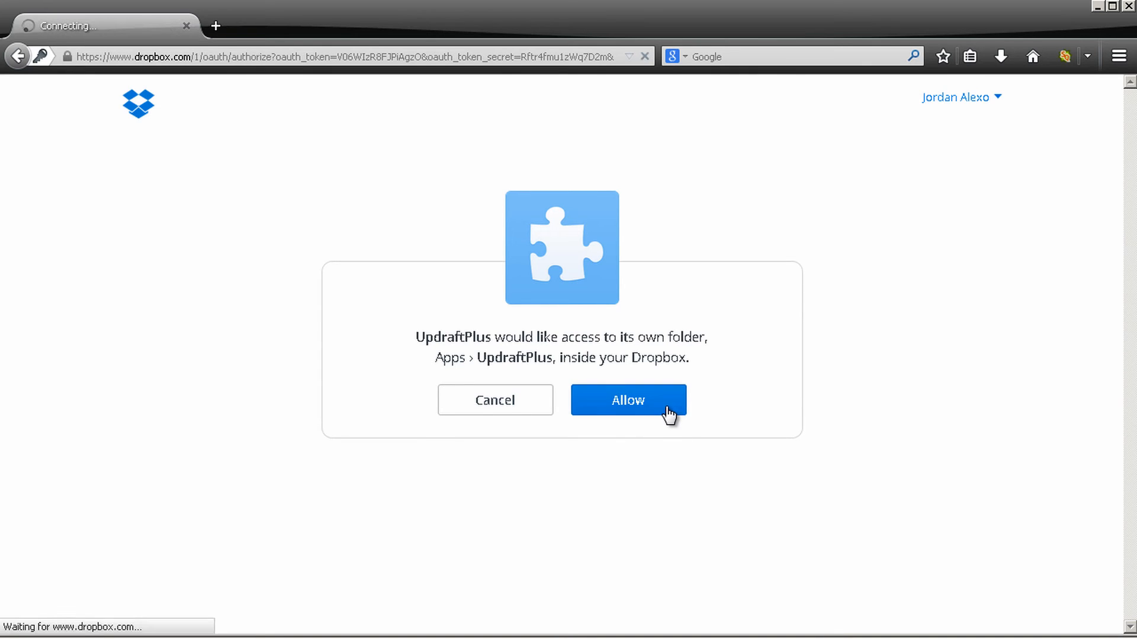
{"action": "left_click", "coordinate": [628, 400]}
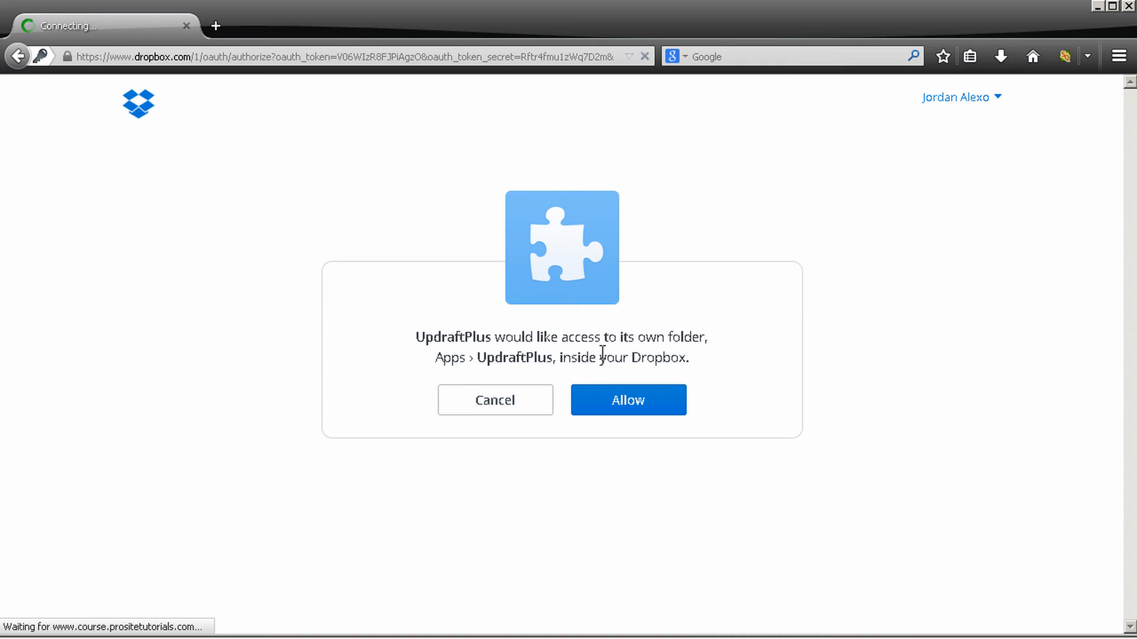
{"action": "left_click", "coordinate": [628, 400]}
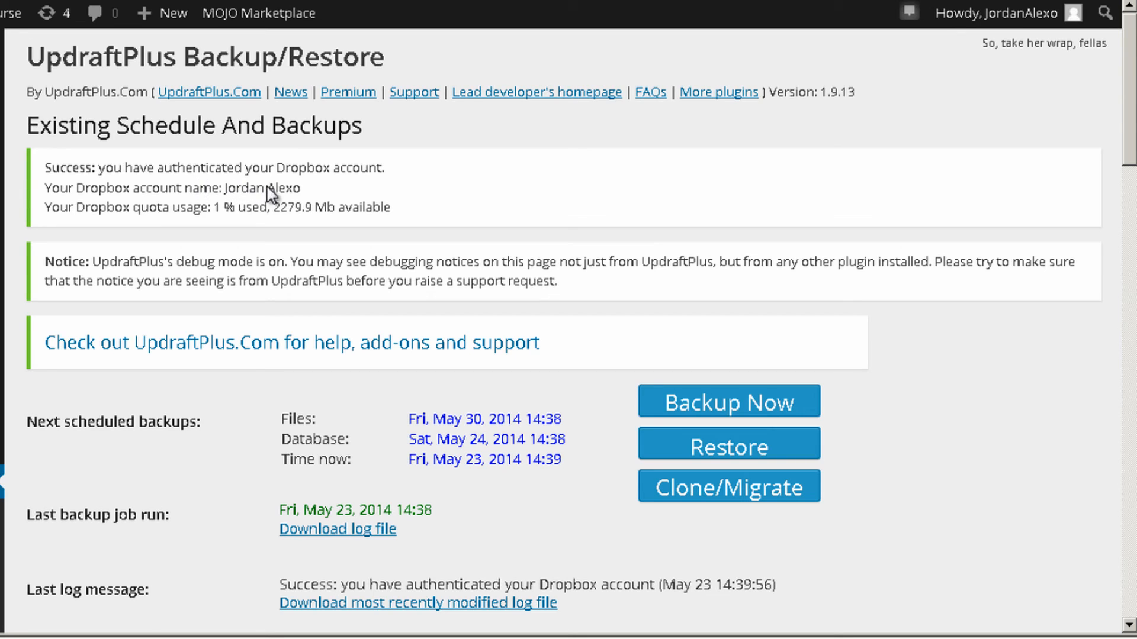
{"action": "mouse_move", "coordinate": [330, 186]}
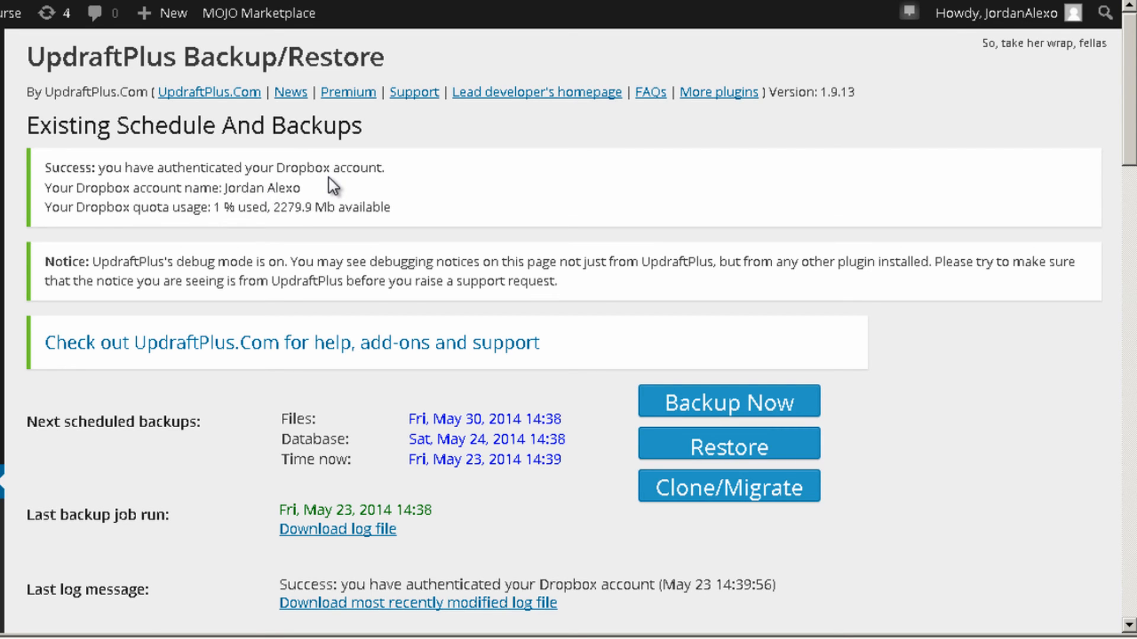
- Expand the '2 set(s) available' list to show the two May 23 backup sets
{"action": "scroll", "scroll_direction": "down", "scroll_amount": 3}
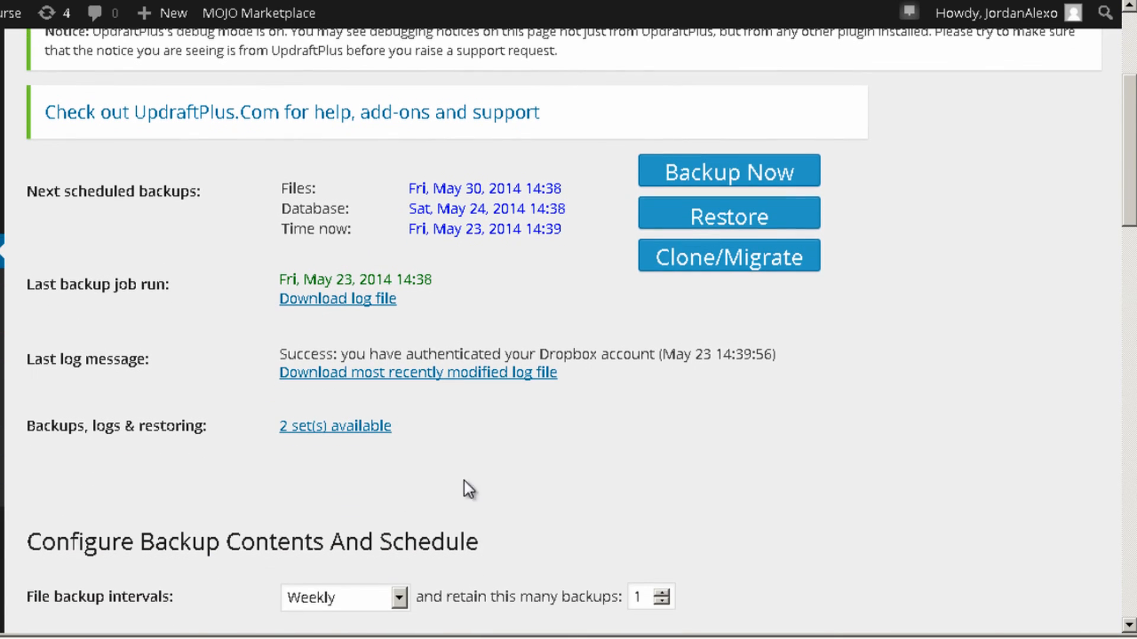
{"action": "left_click", "coordinate": [333, 426]}
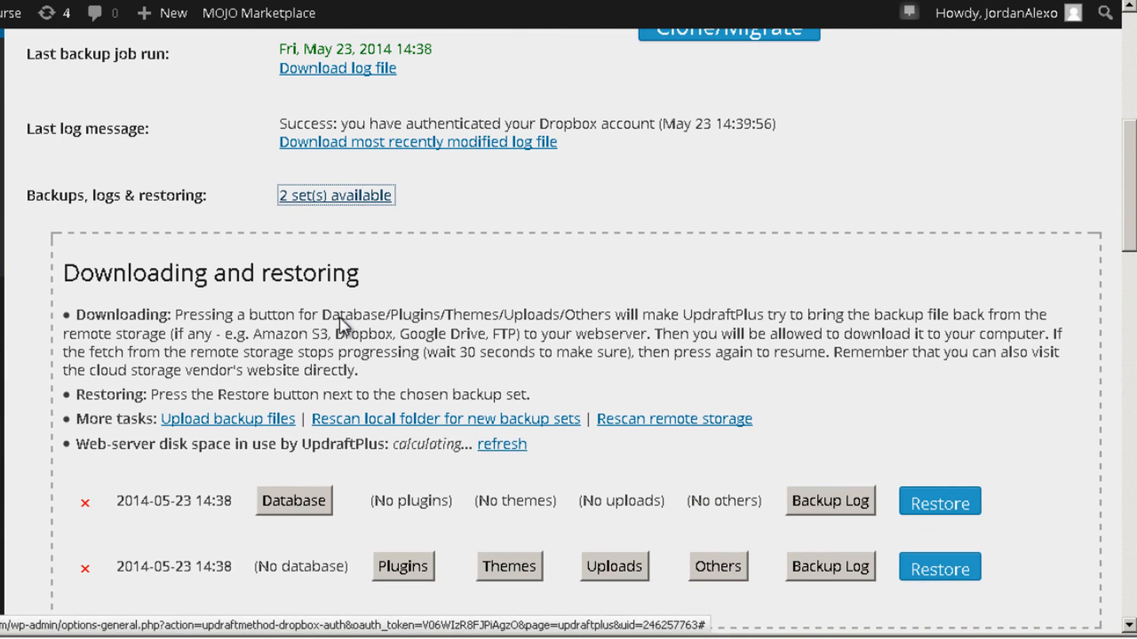
{"action": "scroll", "scroll_direction": "down", "scroll_amount": 3}
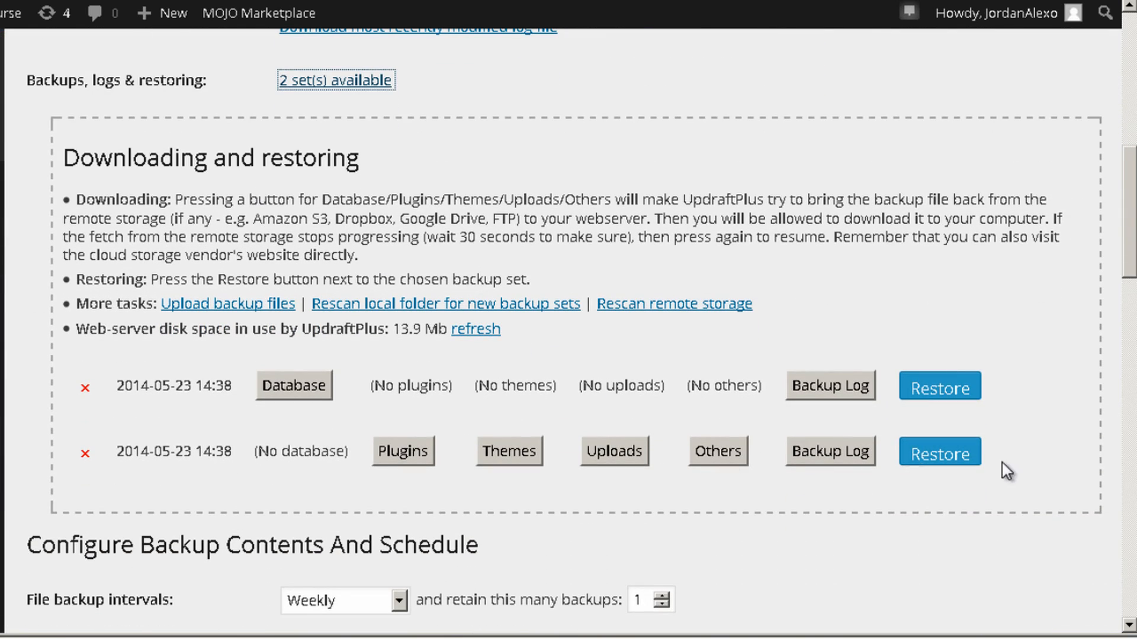
{"action": "scroll", "scroll_direction": "up", "scroll_amount": 3}
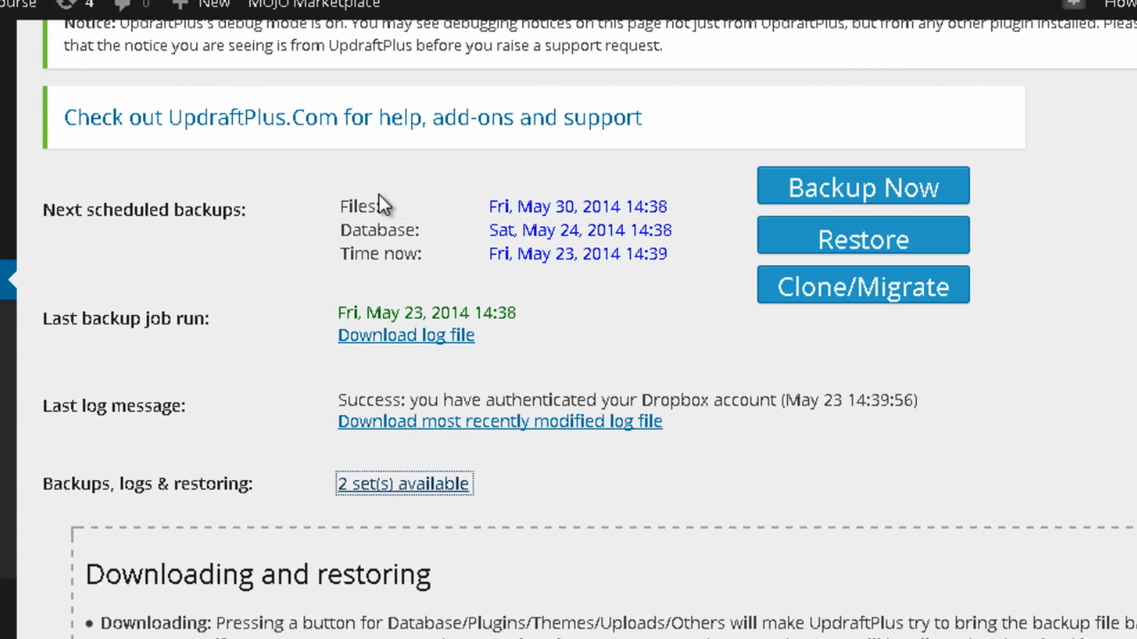
{"action": "mouse_move", "coordinate": [623, 228]}
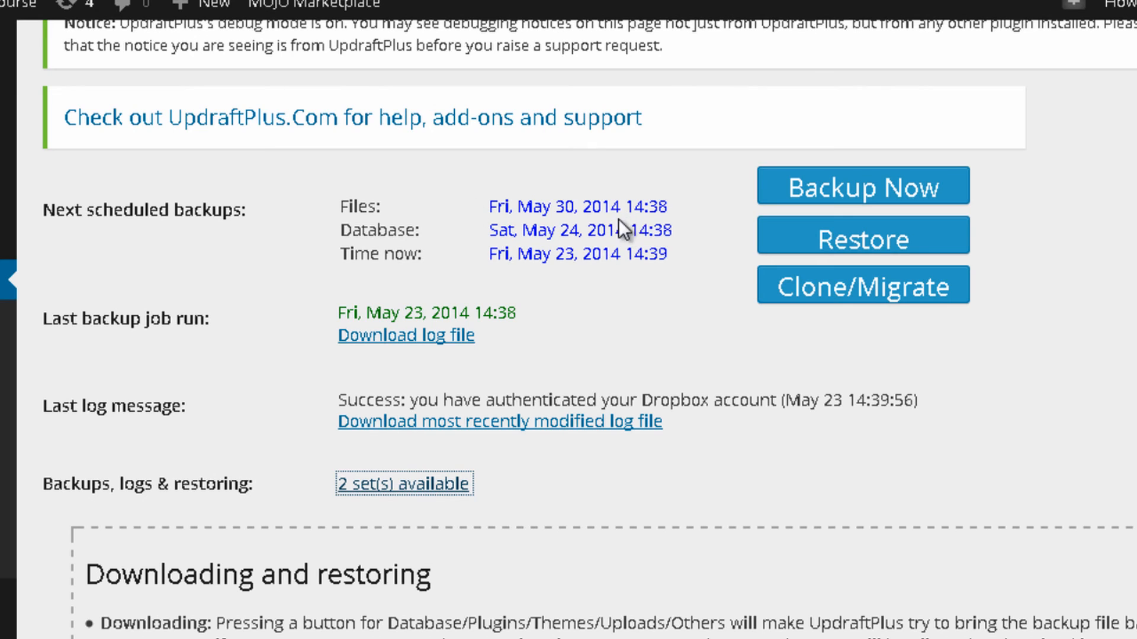
{"action": "mouse_move", "coordinate": [365, 204]}
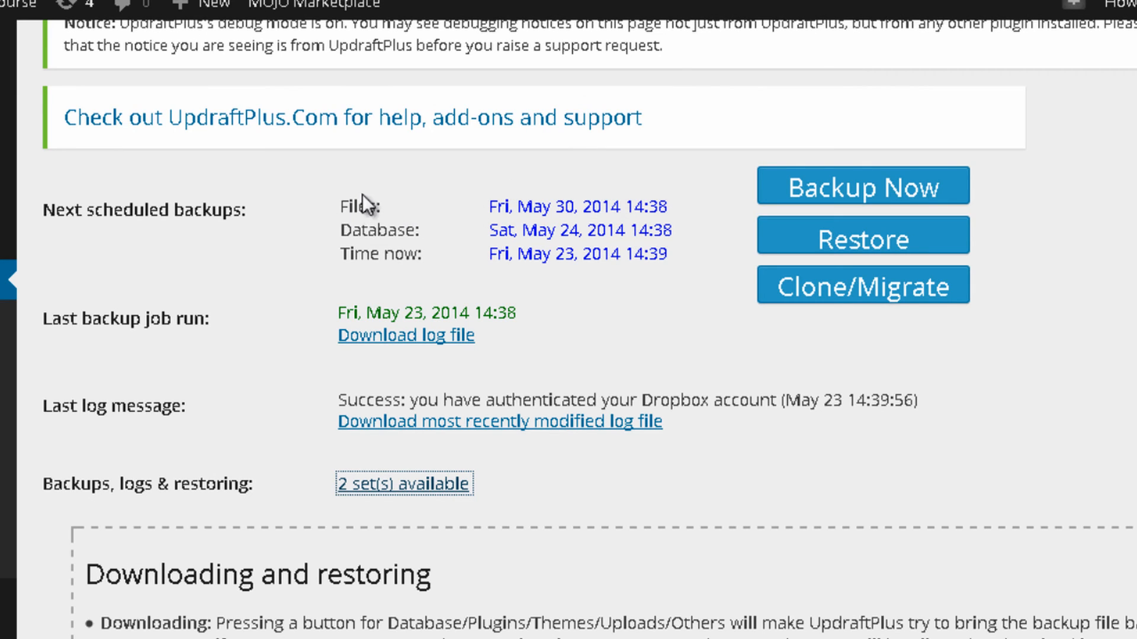
{"action": "mouse_move", "coordinate": [529, 221]}
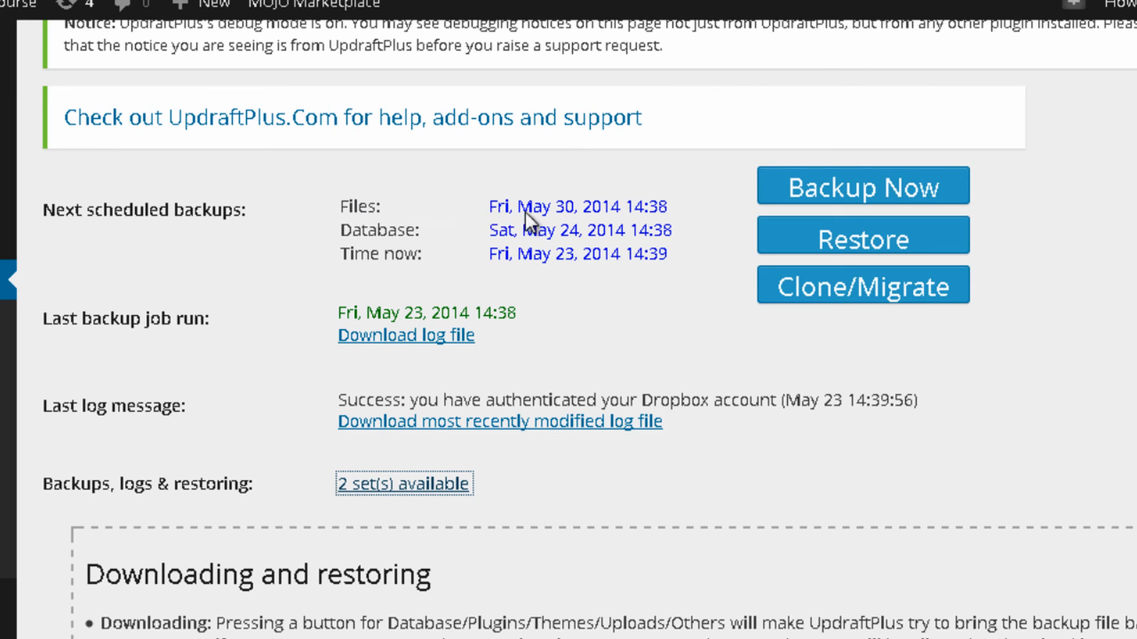
{"action": "mouse_move", "coordinate": [634, 217]}
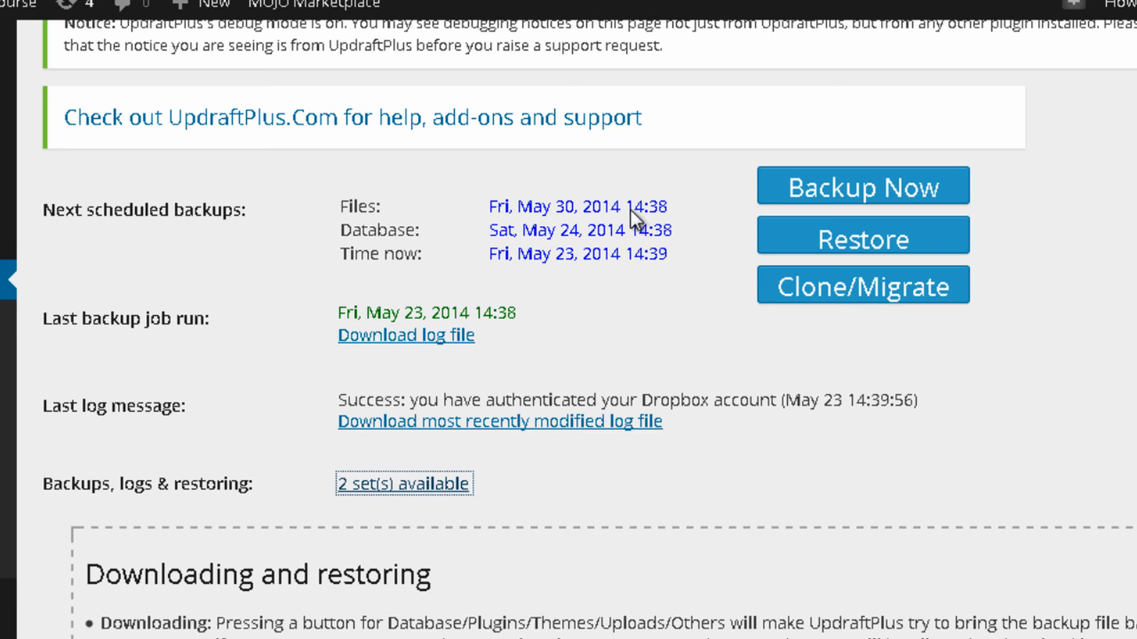
{"action": "mouse_move", "coordinate": [401, 240]}
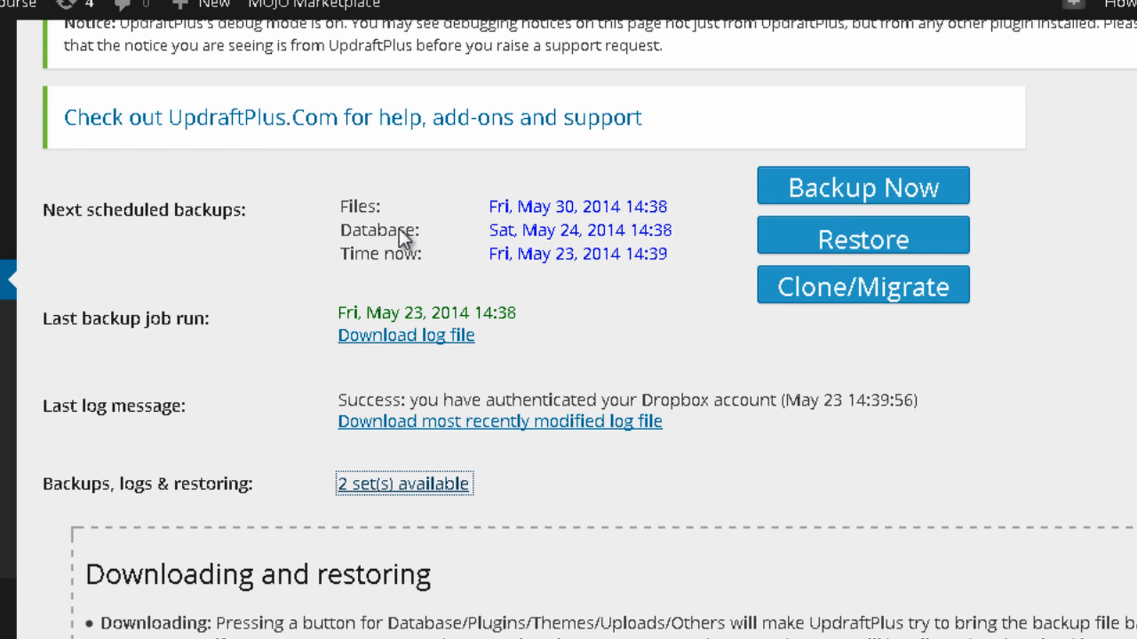
{"action": "mouse_move", "coordinate": [701, 282]}
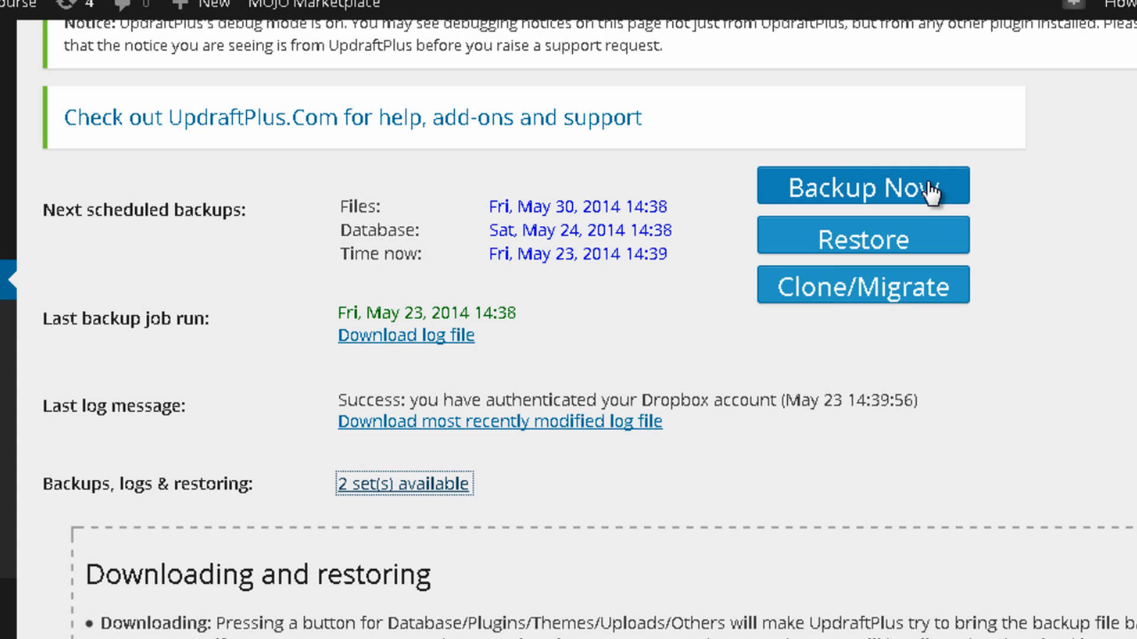
{"action": "mouse_move", "coordinate": [881, 258]}
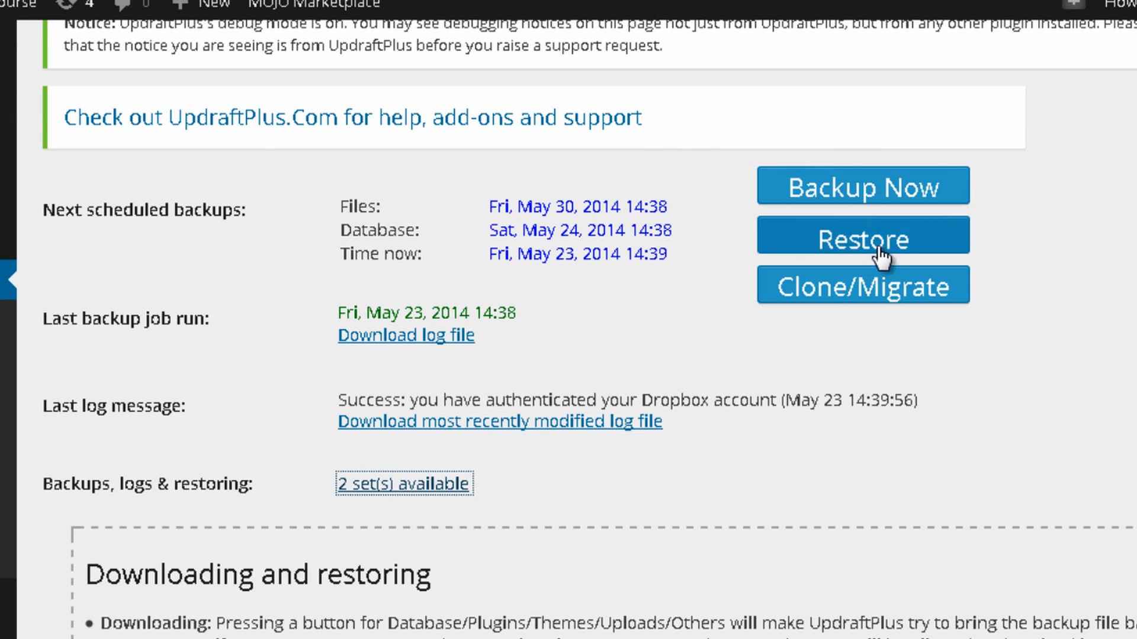
{"action": "mouse_move", "coordinate": [878, 239]}
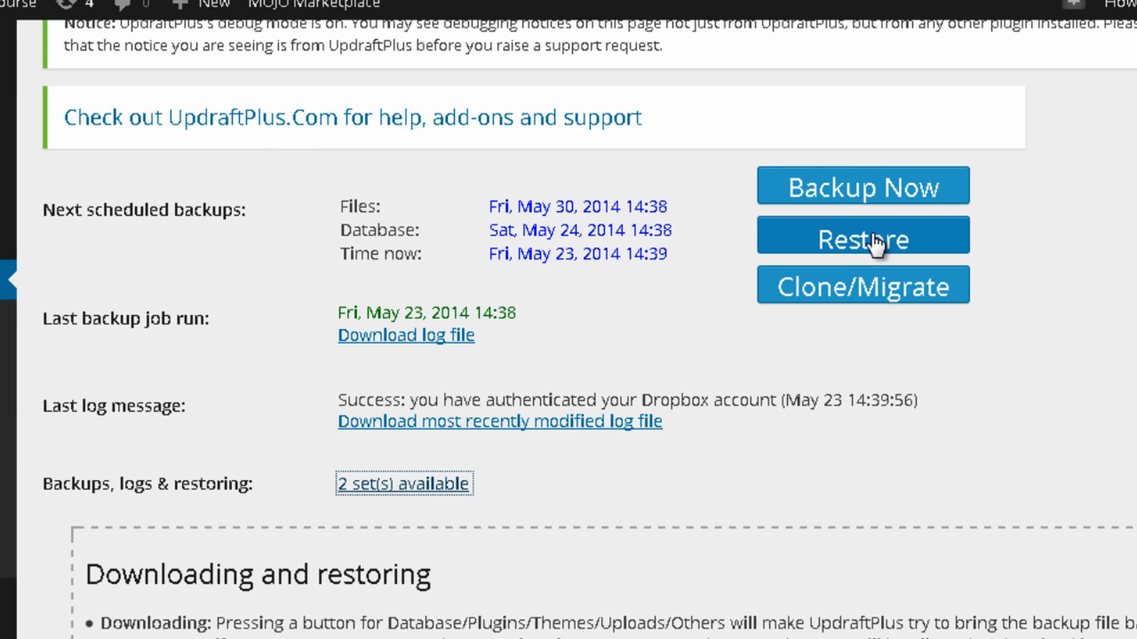